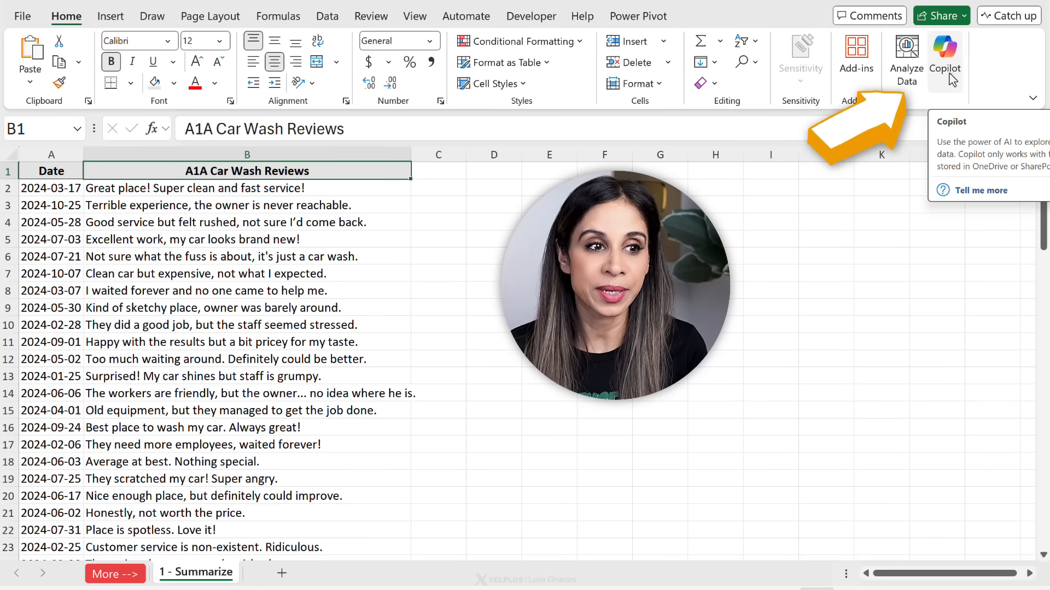
- Bring up Copilot beside the car wash reviews and switch on AutoSave so it can work
click(943, 56)
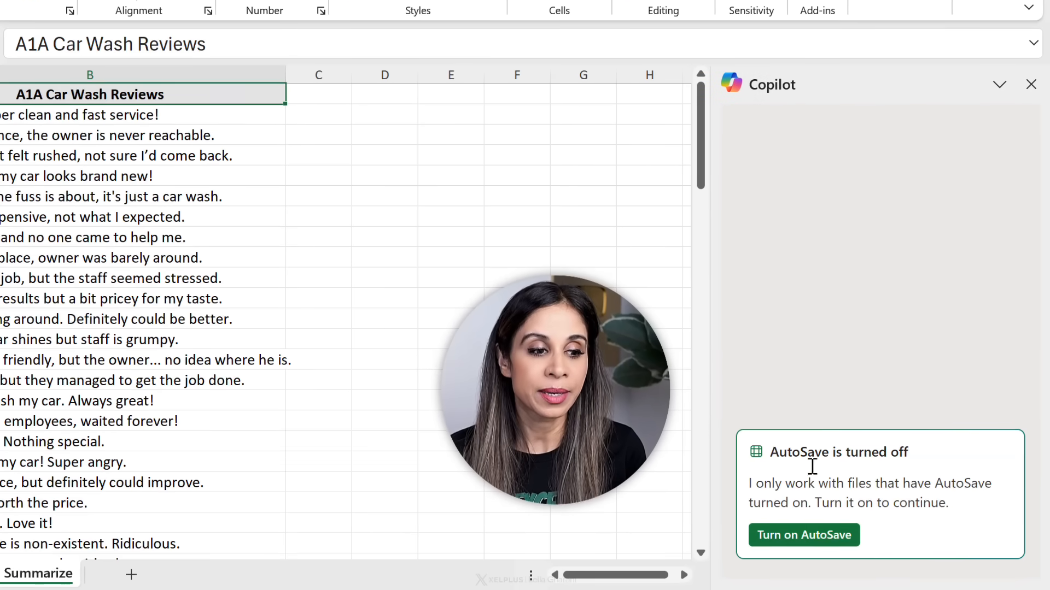
mouse_move(804, 535)
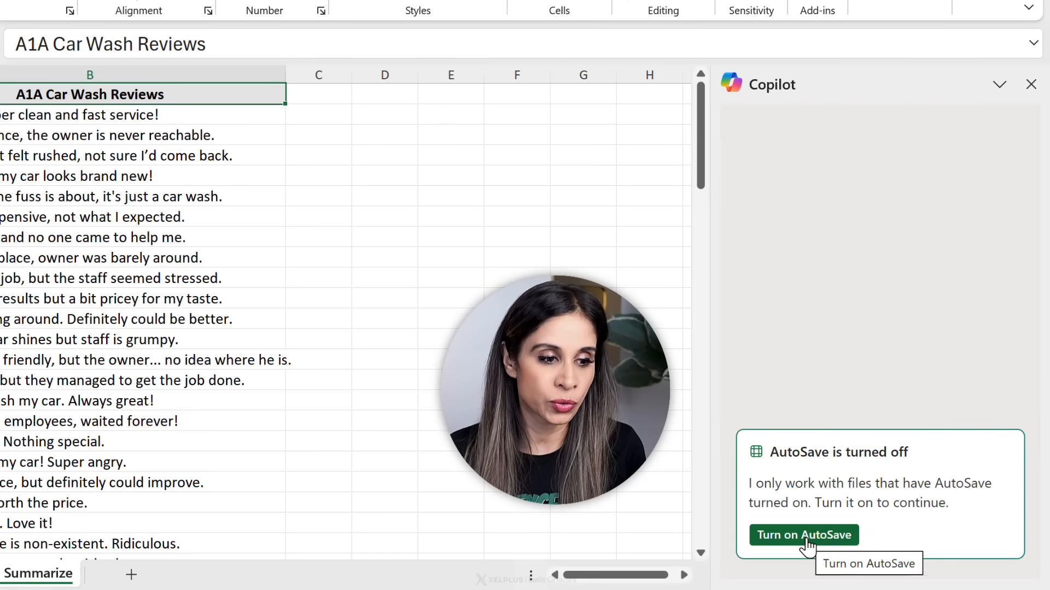
click(804, 535)
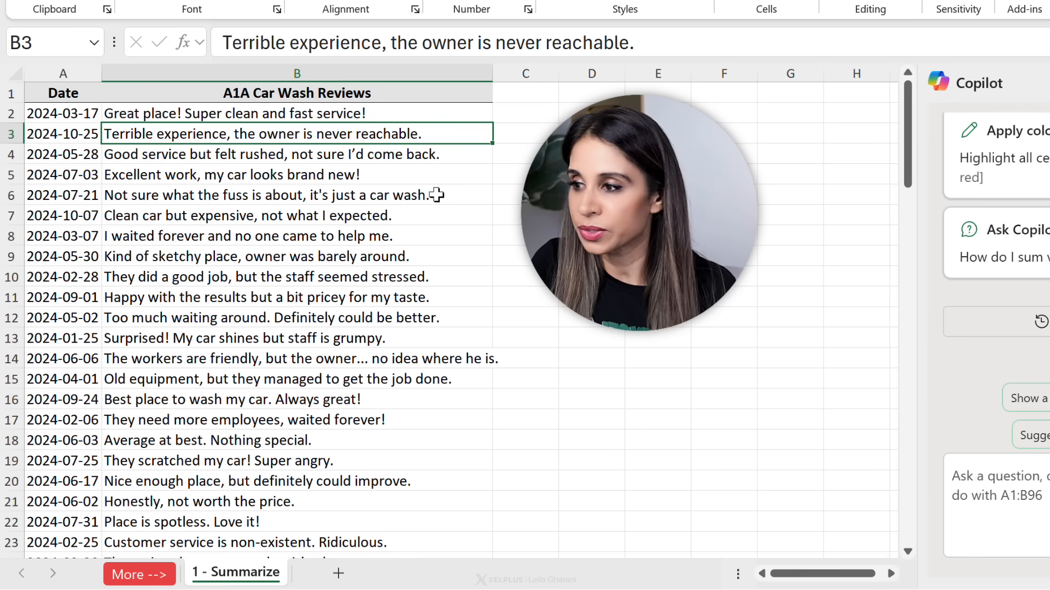
click(295, 154)
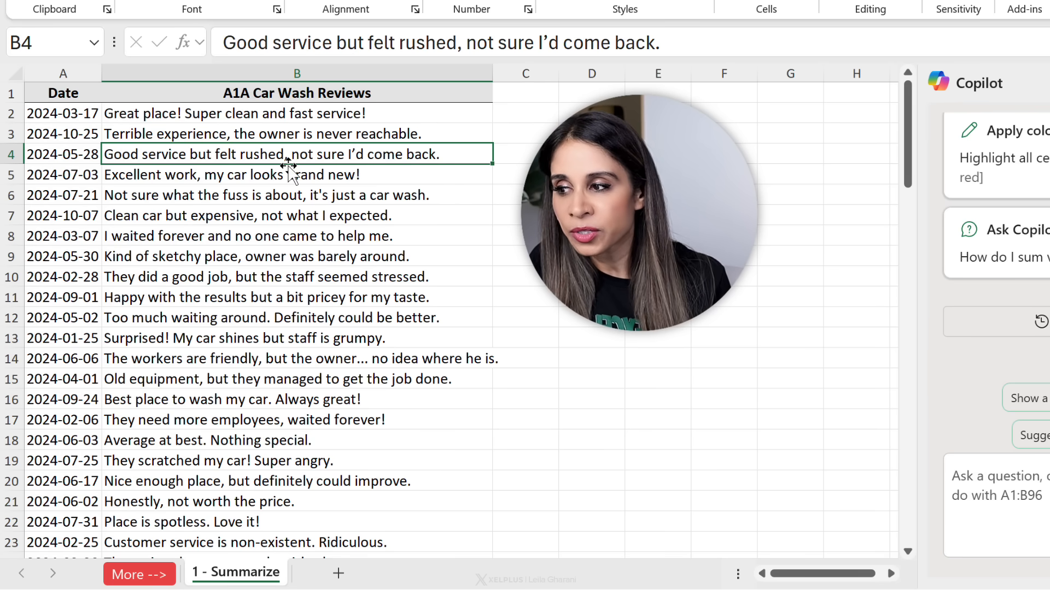
mouse_move(180, 218)
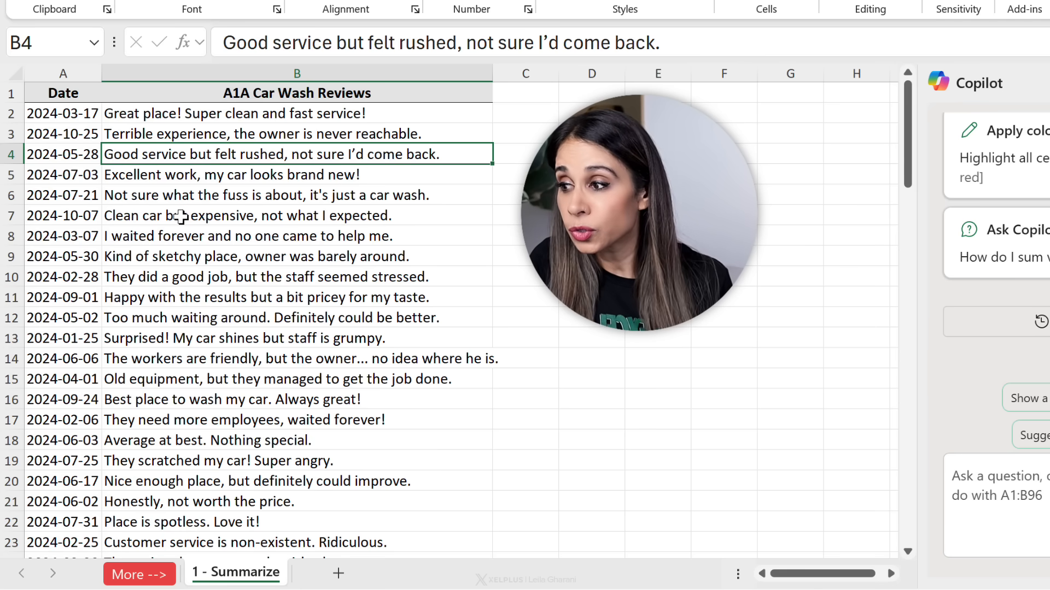
click(297, 195)
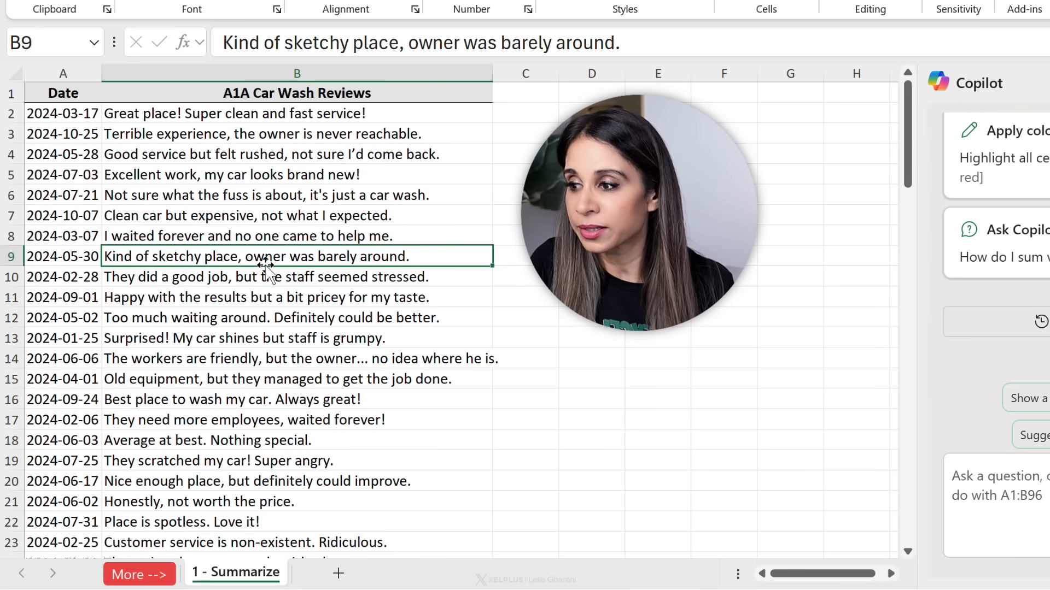
click(296, 133)
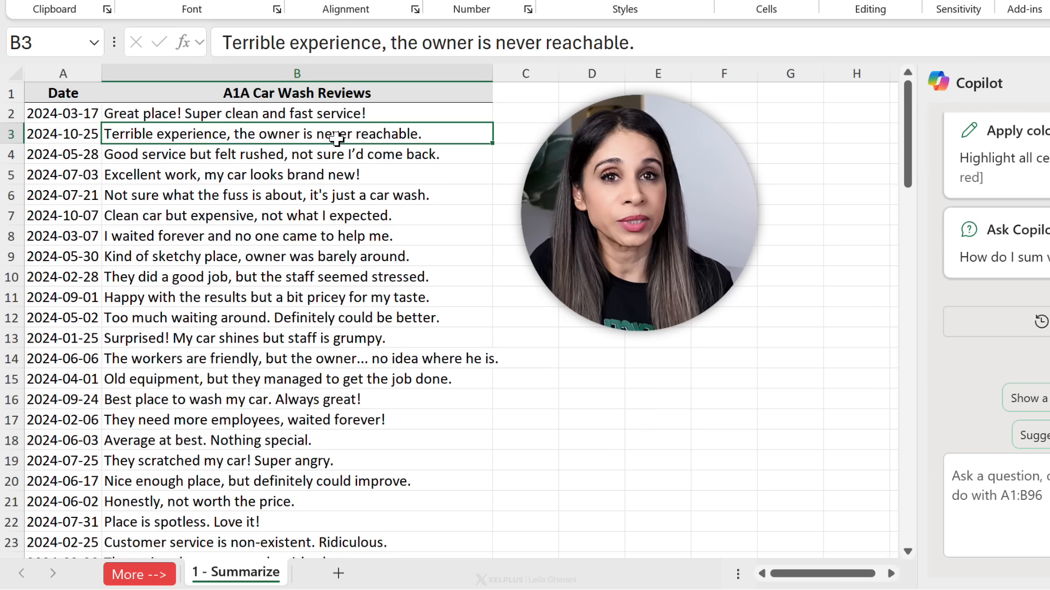
click(294, 256)
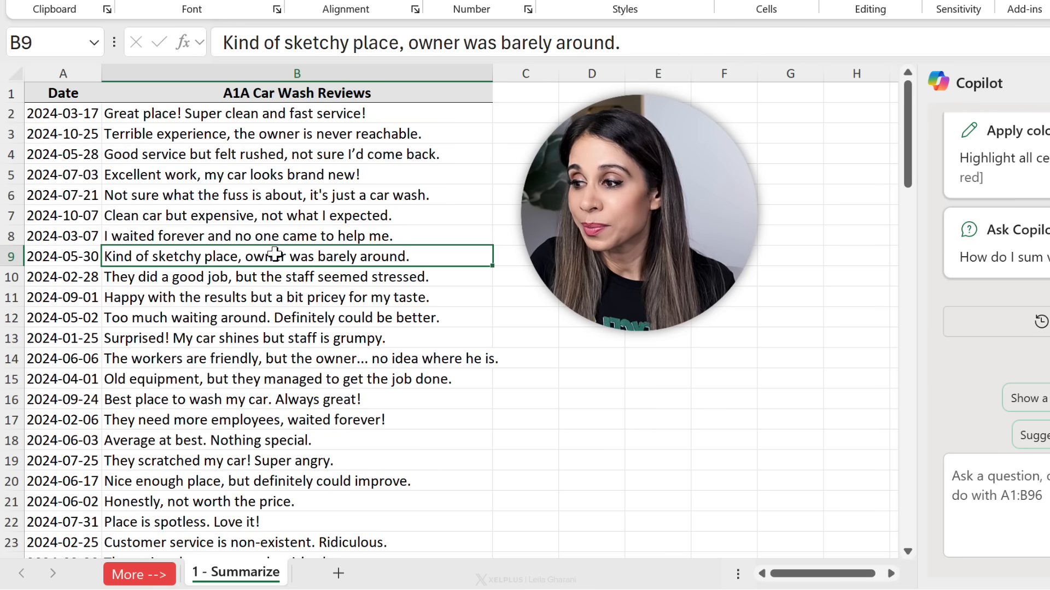
scroll(down, 3)
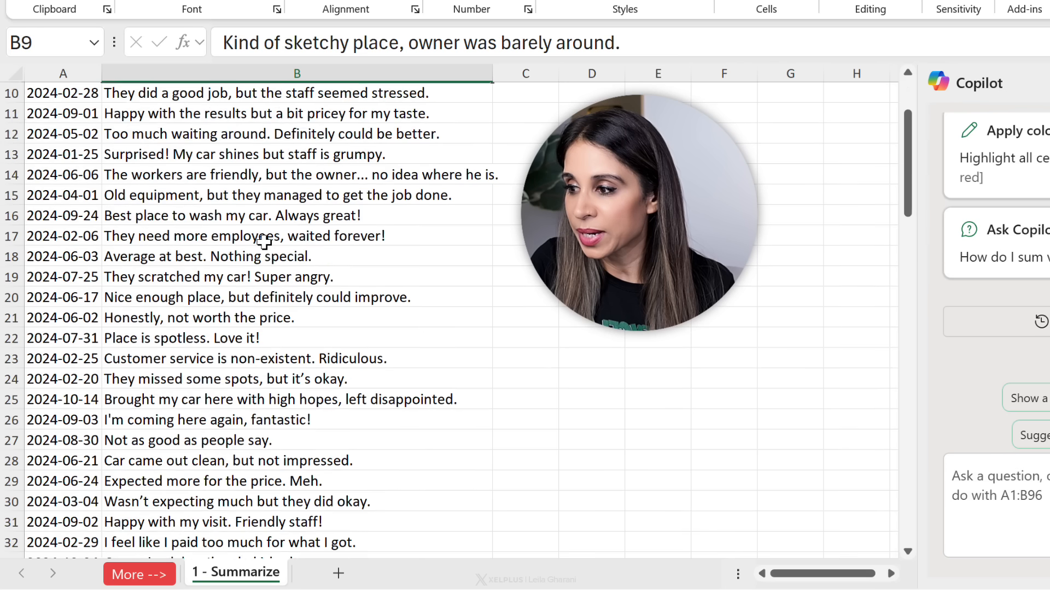
scroll(down, 3)
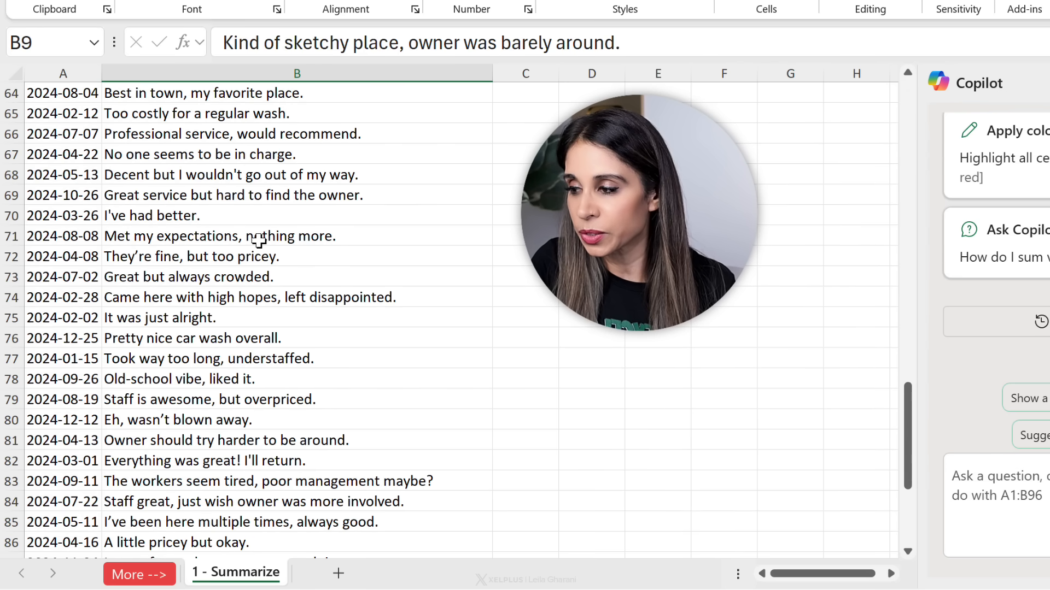
scroll(down, 3)
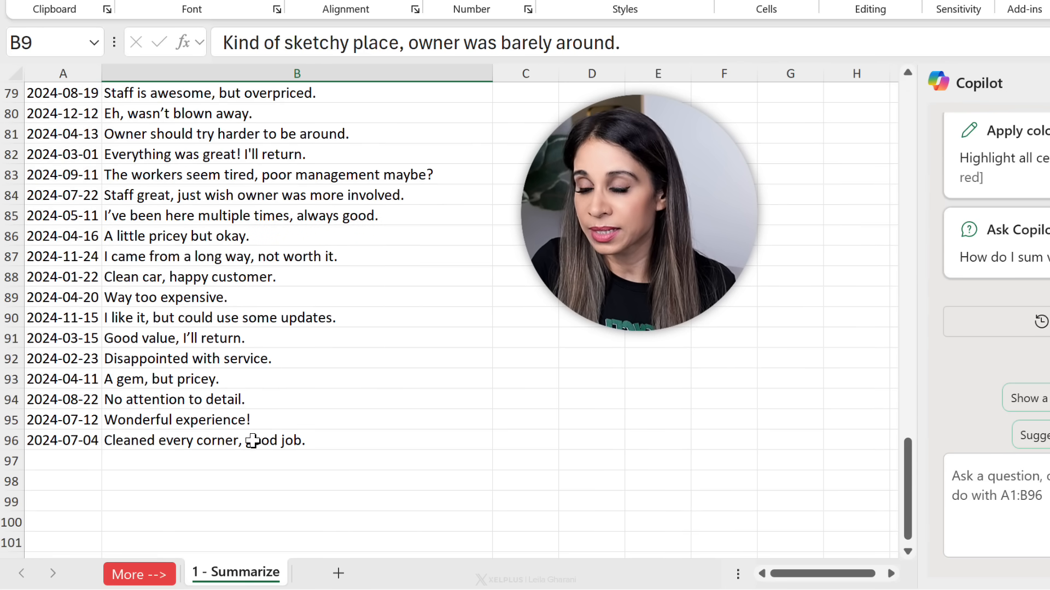
scroll(up, 3)
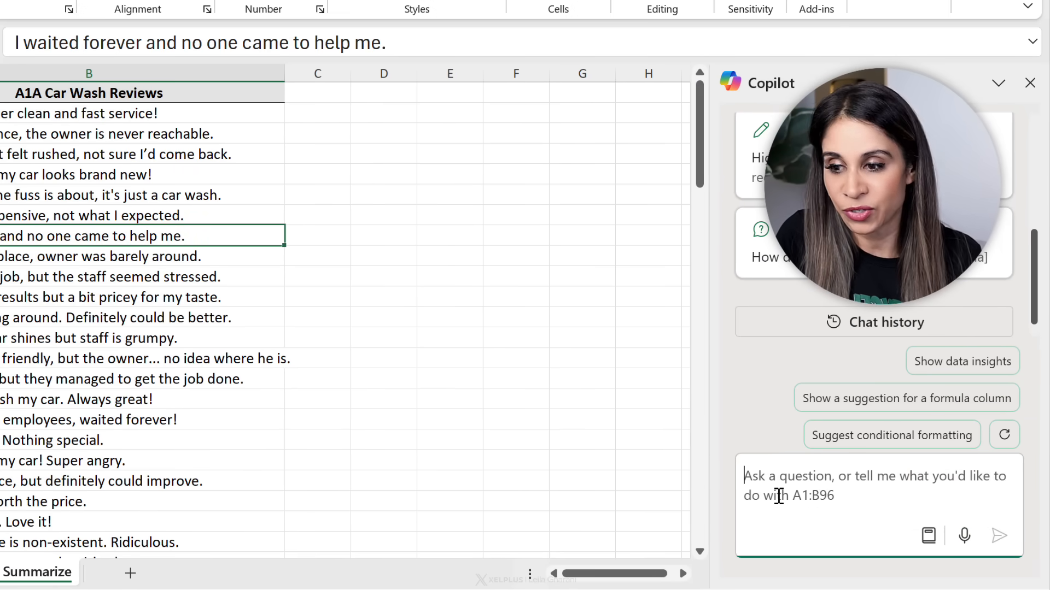
- Ask Copilot to 'summarize the reviews' in A1:B96
text(summarize the reviews)
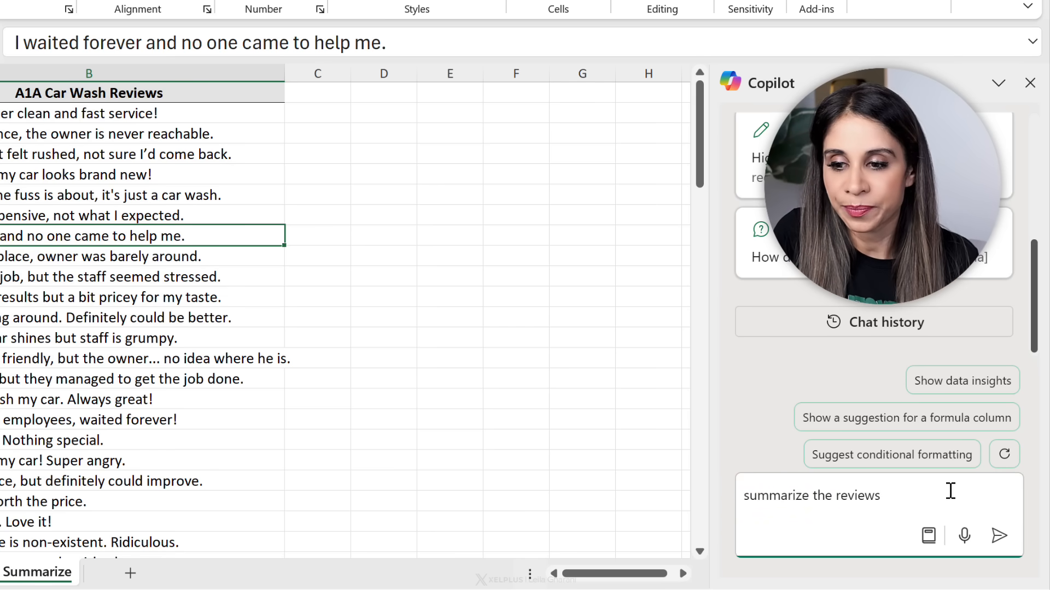
click(999, 535)
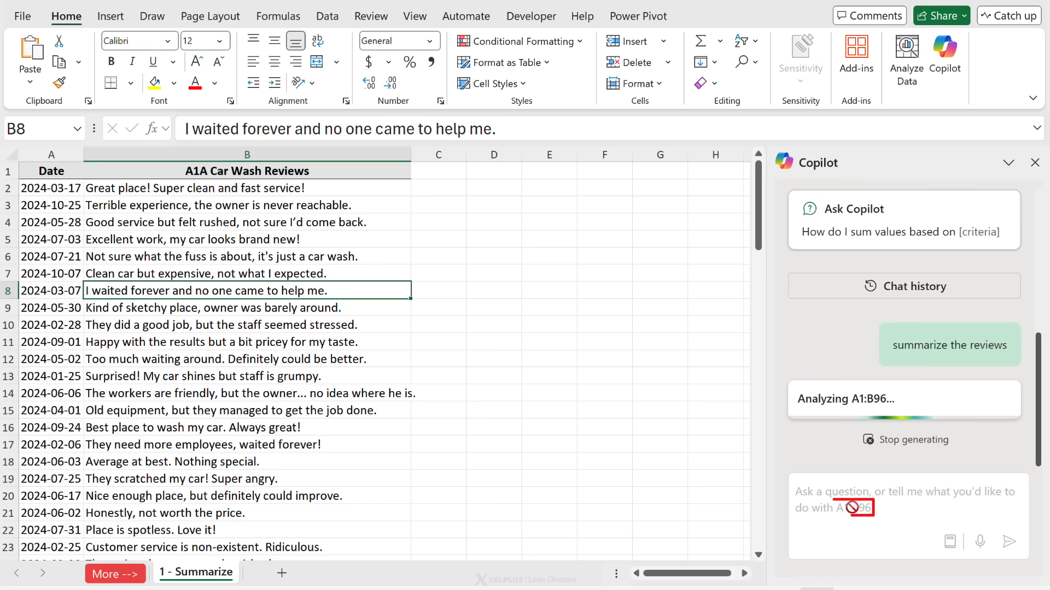
mouse_move(824, 524)
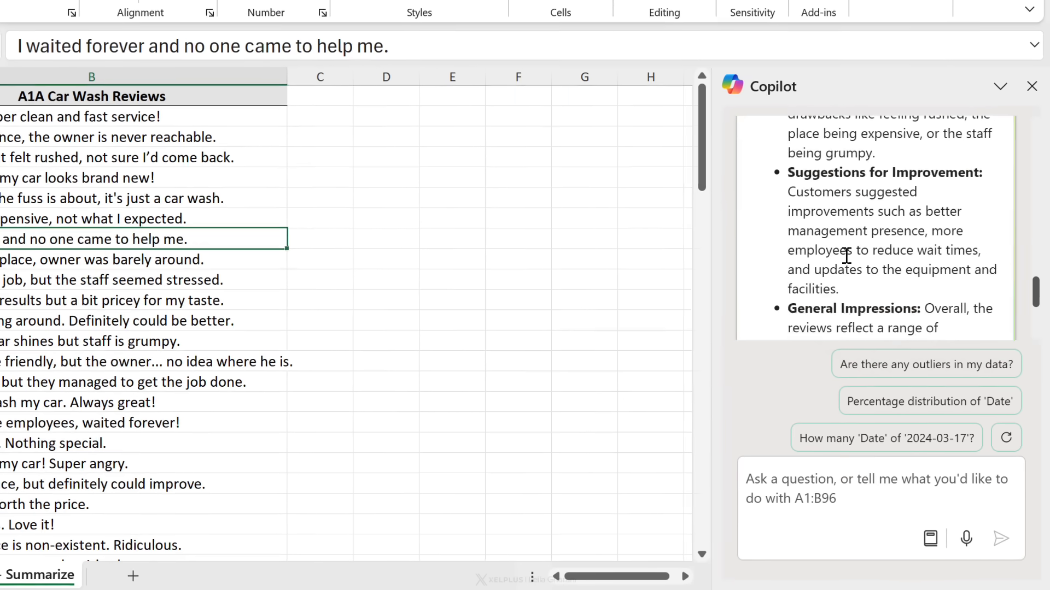
scroll(up, 3)
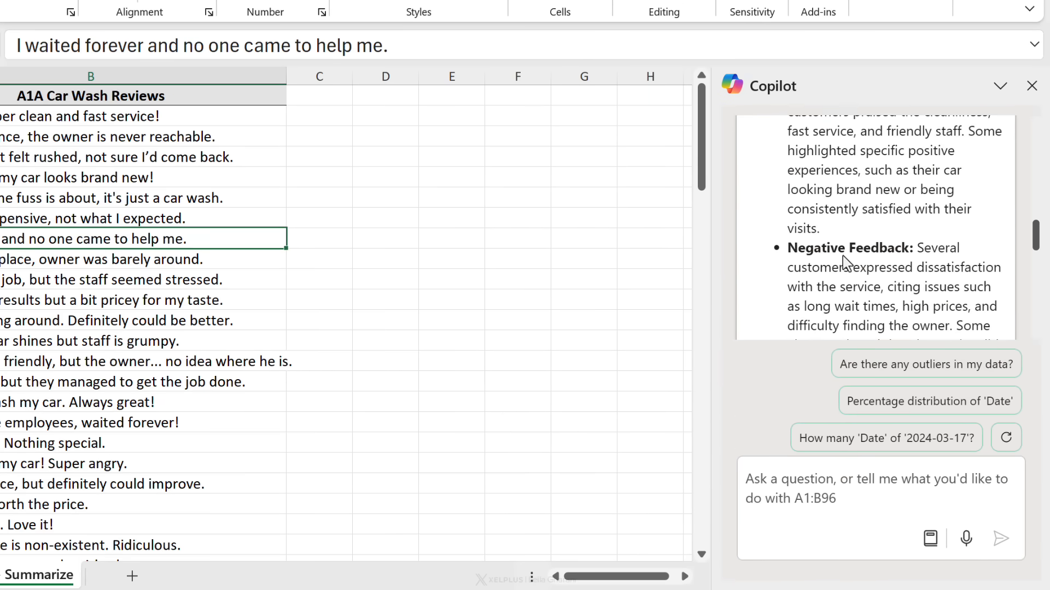
scroll(up, 3)
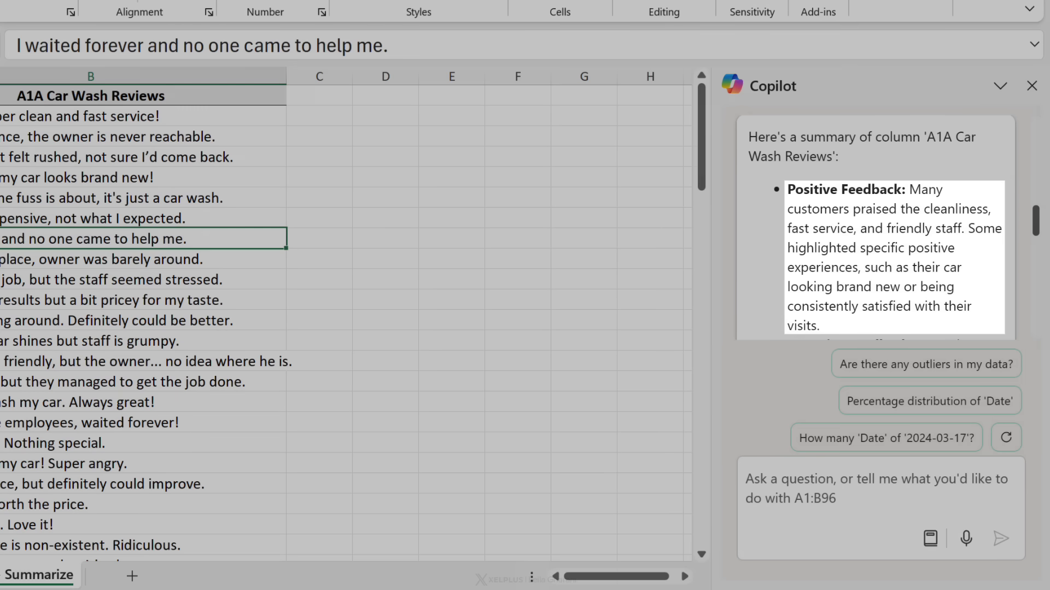
scroll(down, 3)
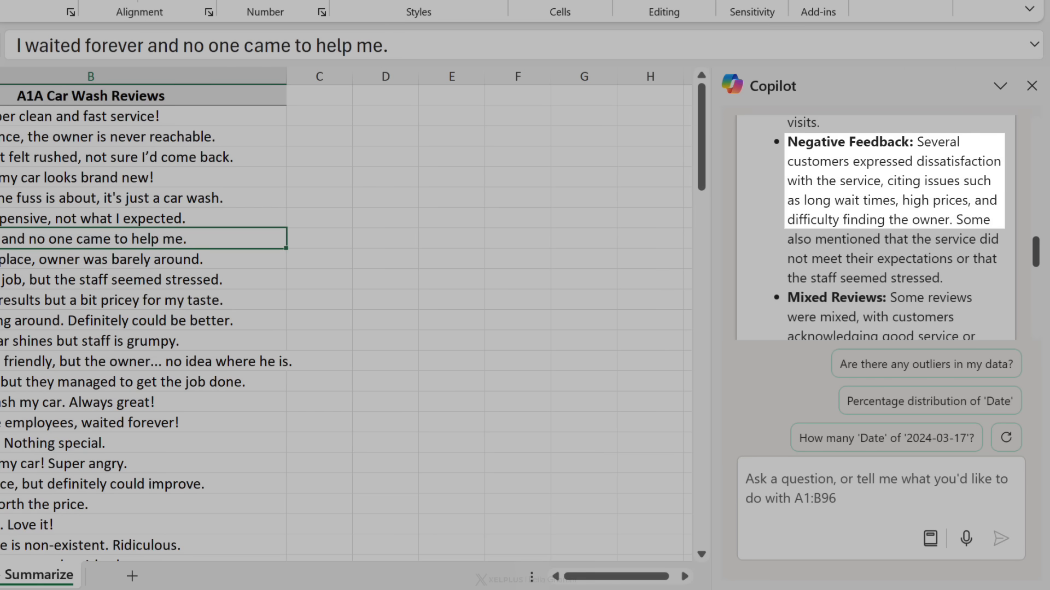
scroll(down, 3)
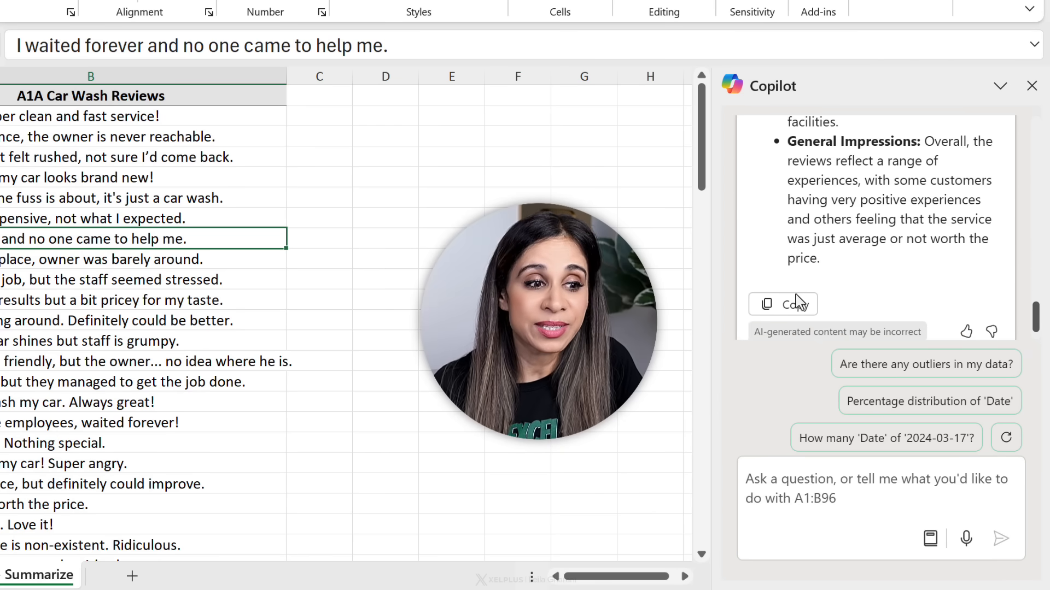
mouse_move(796, 309)
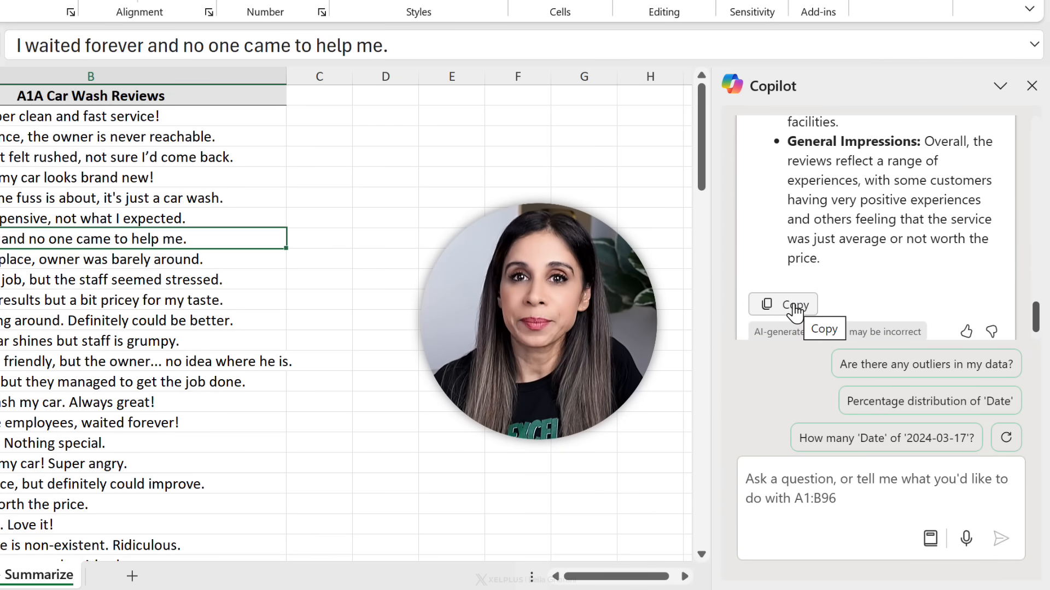
mouse_move(770, 267)
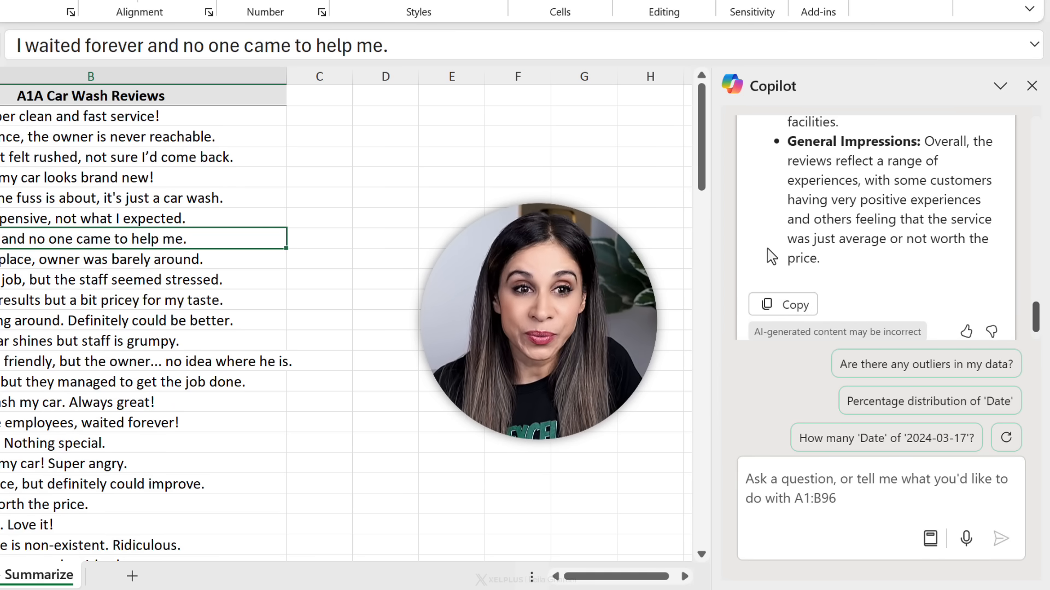
click(795, 503)
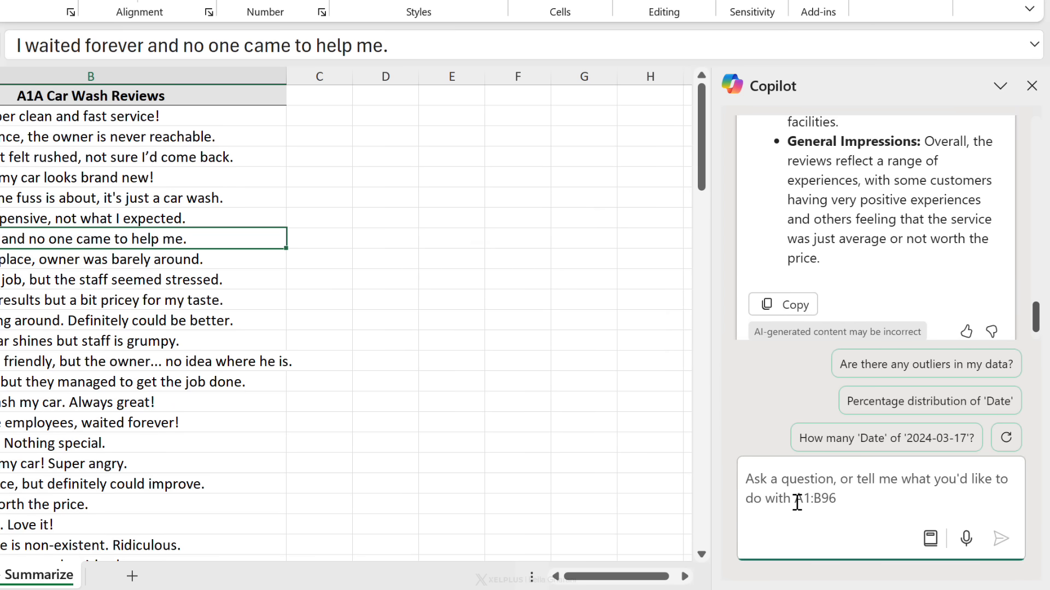
text(summarize the i)
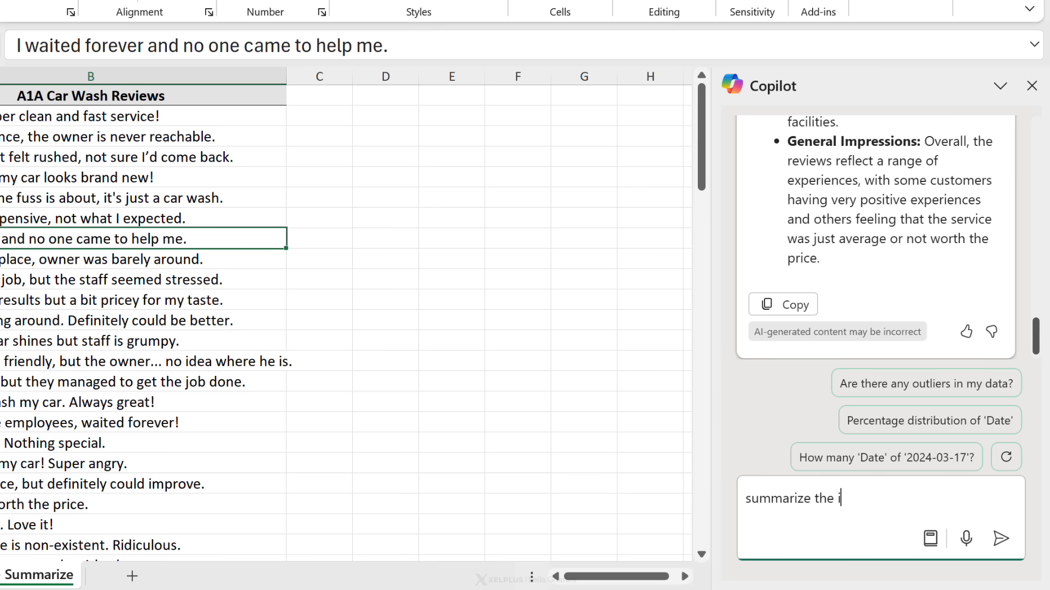
text(improvement sugge)
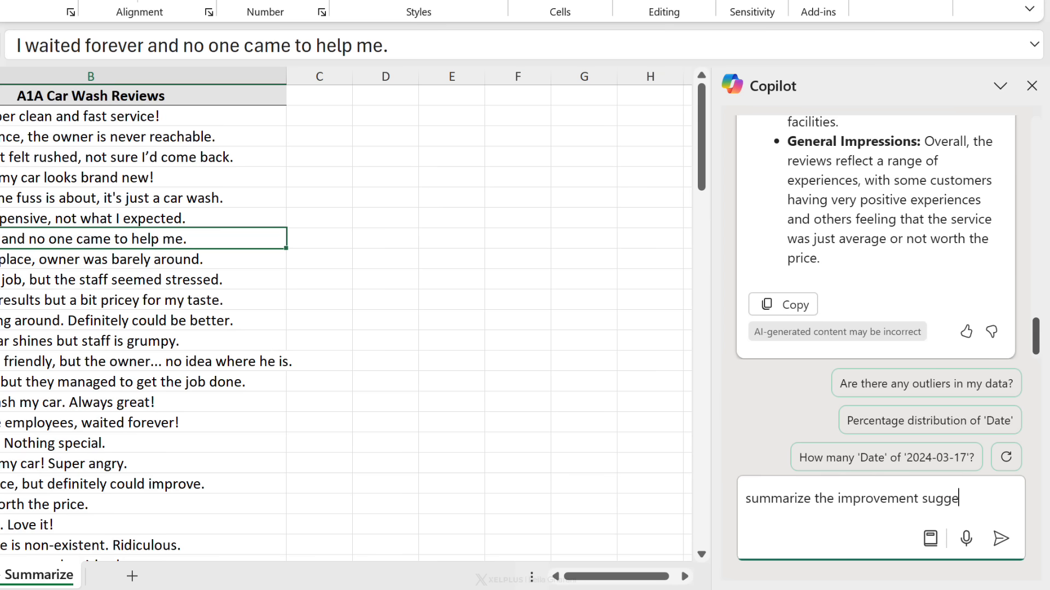
click(1001, 539)
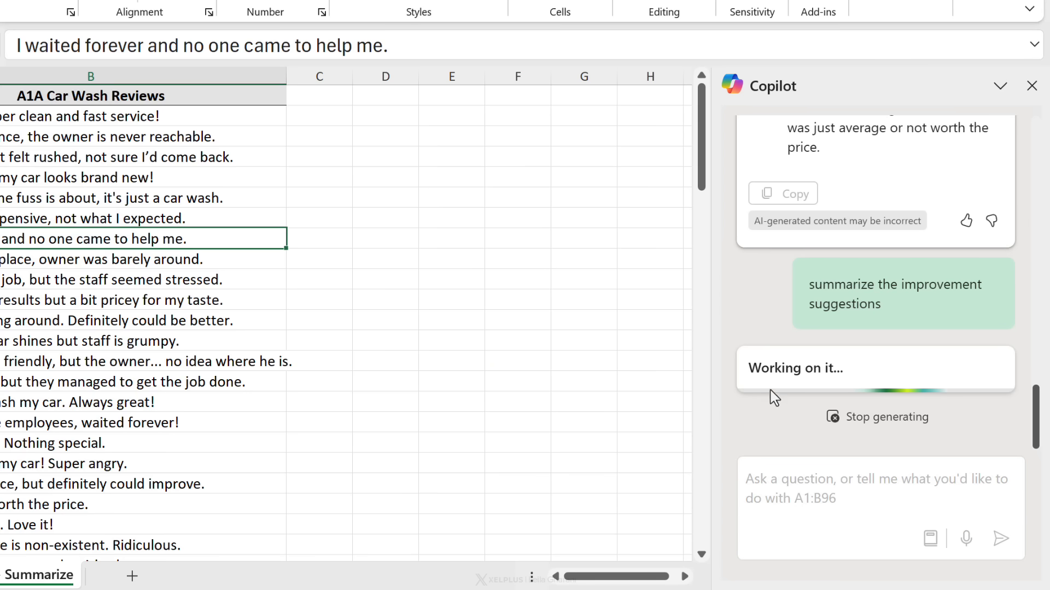
mouse_move(747, 424)
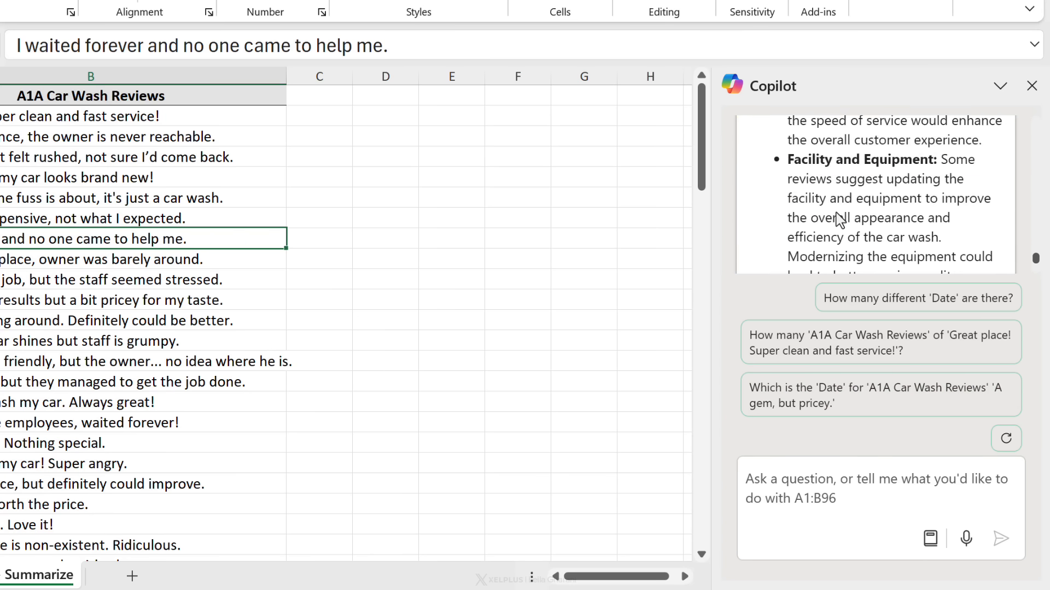
scroll(up, 3)
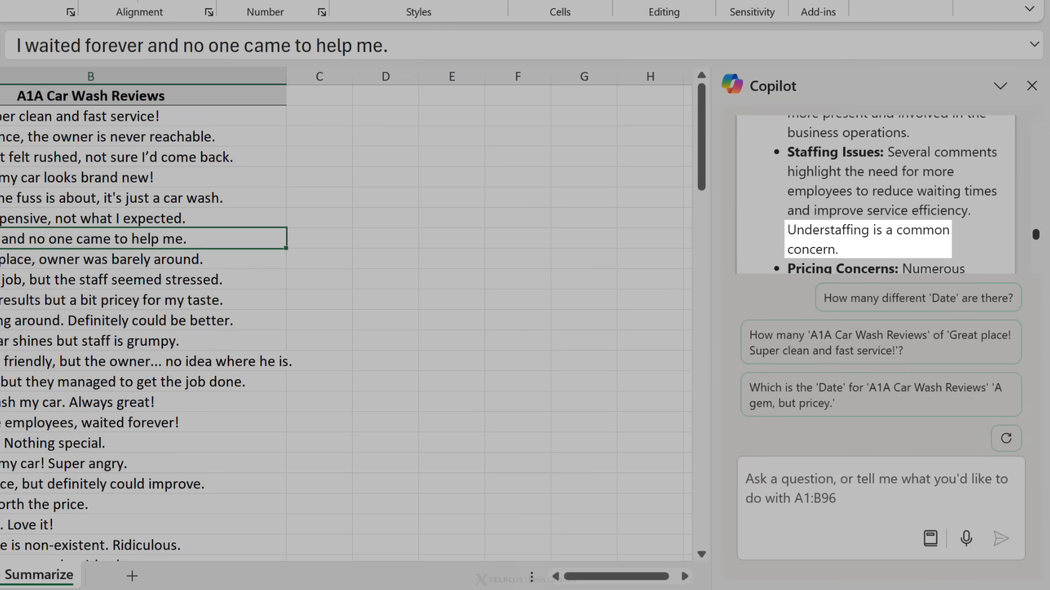
scroll(down, 3)
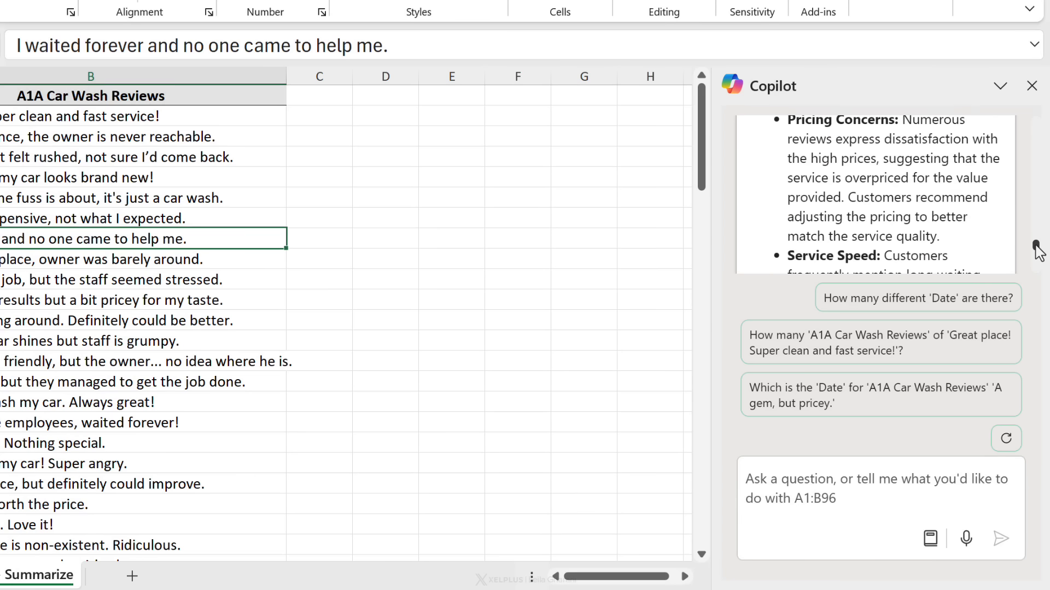
scroll(down, 3)
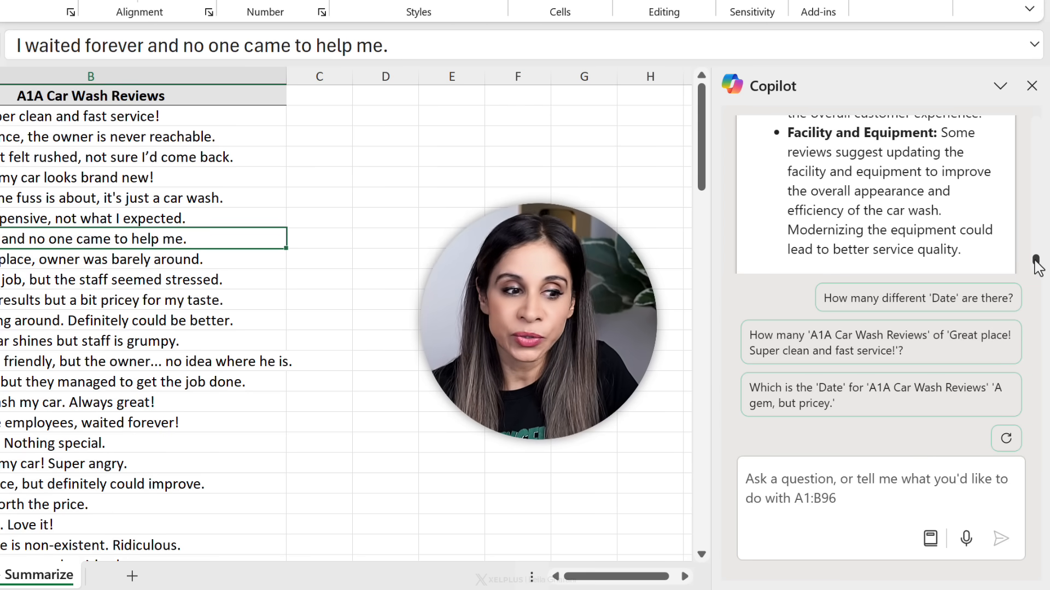
click(106, 574)
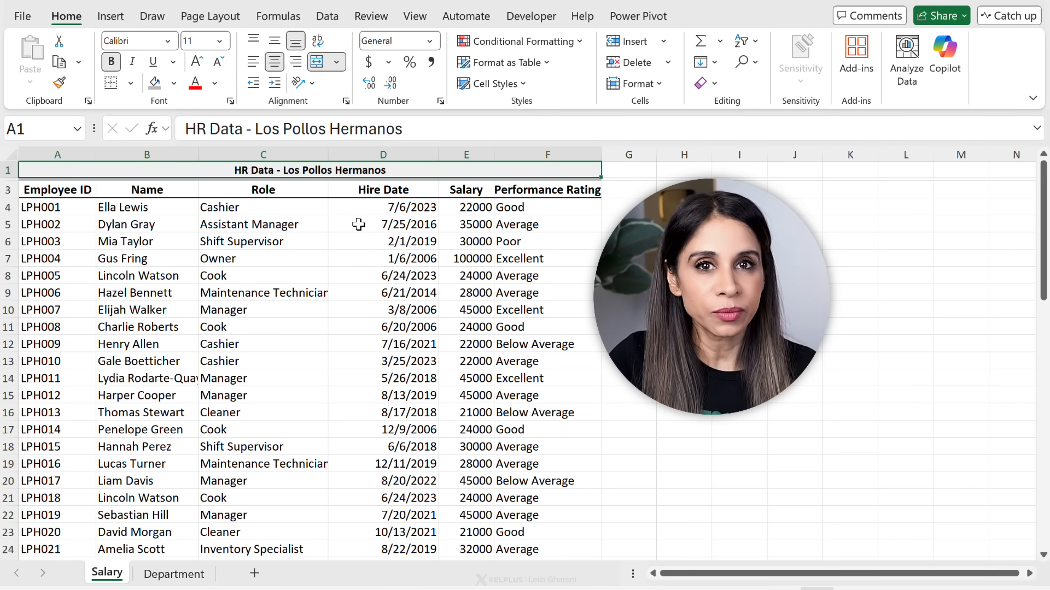
- Ask Copilot to 'show me insights on the data' for the HR salary table
click(943, 56)
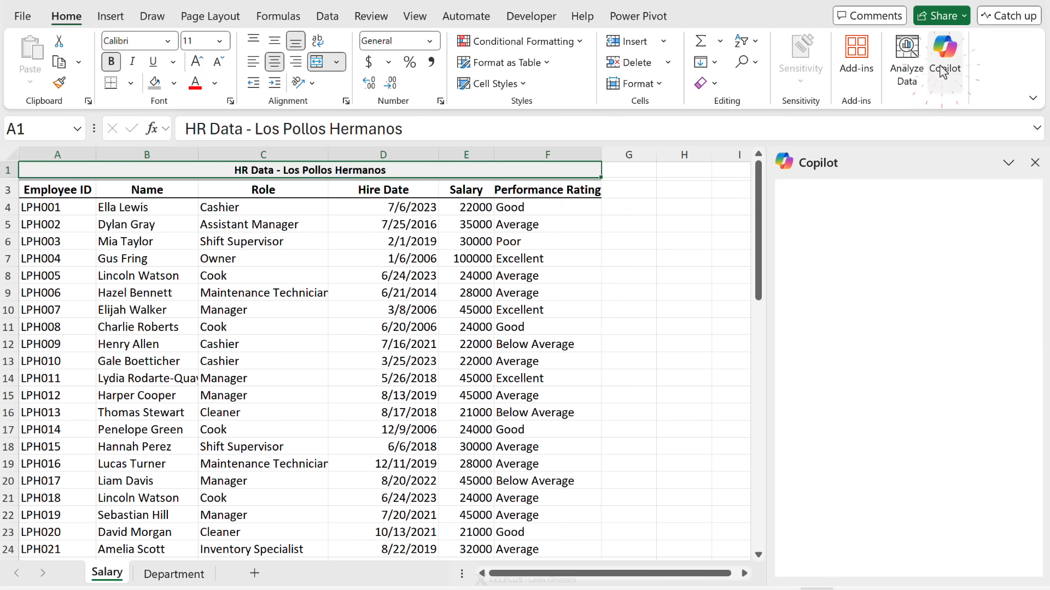
click(944, 57)
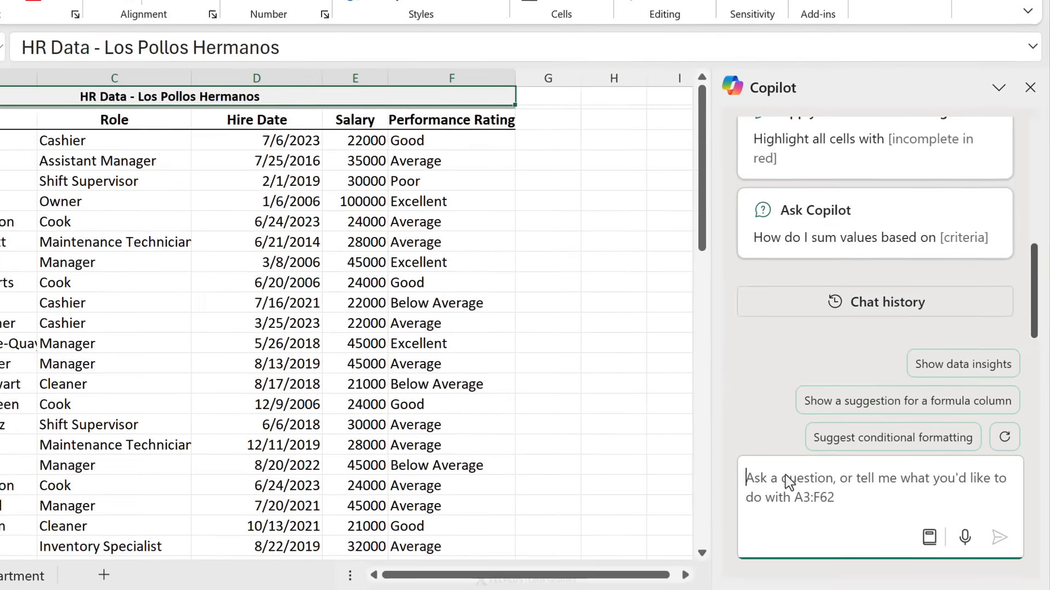
text(show me)
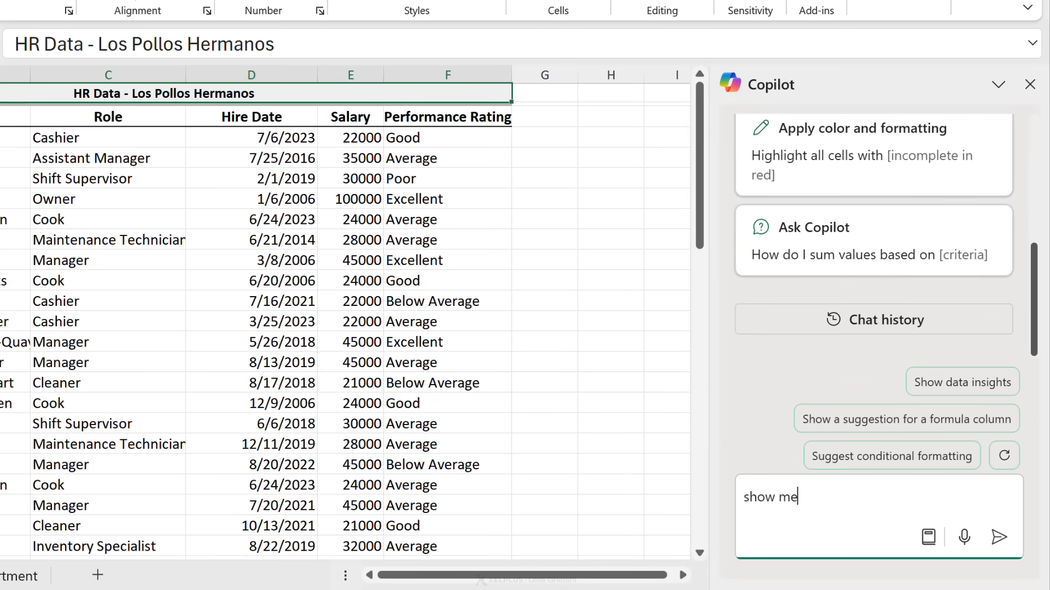
text(insights on the d)
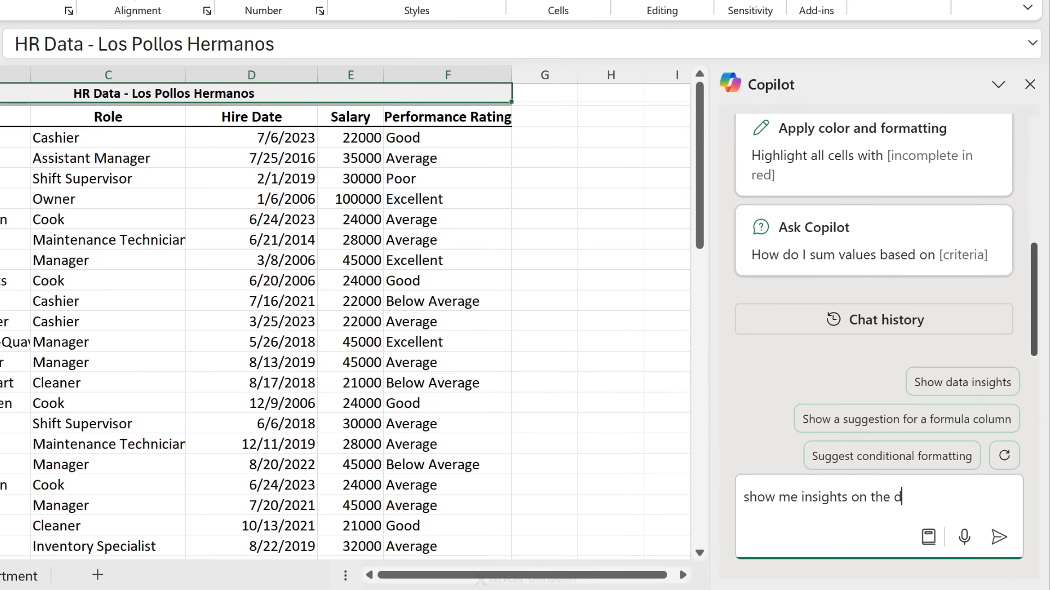
click(999, 536)
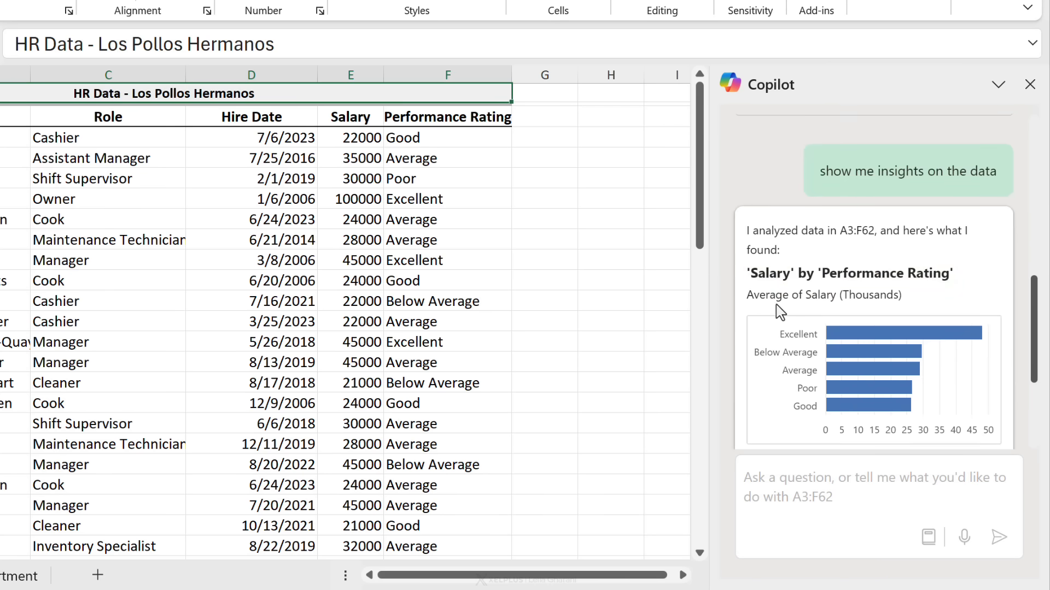
- Request another insight via the 'Can I see another insight?' suggestion and view the salary-over-hire-date chart
scroll(down, 3)
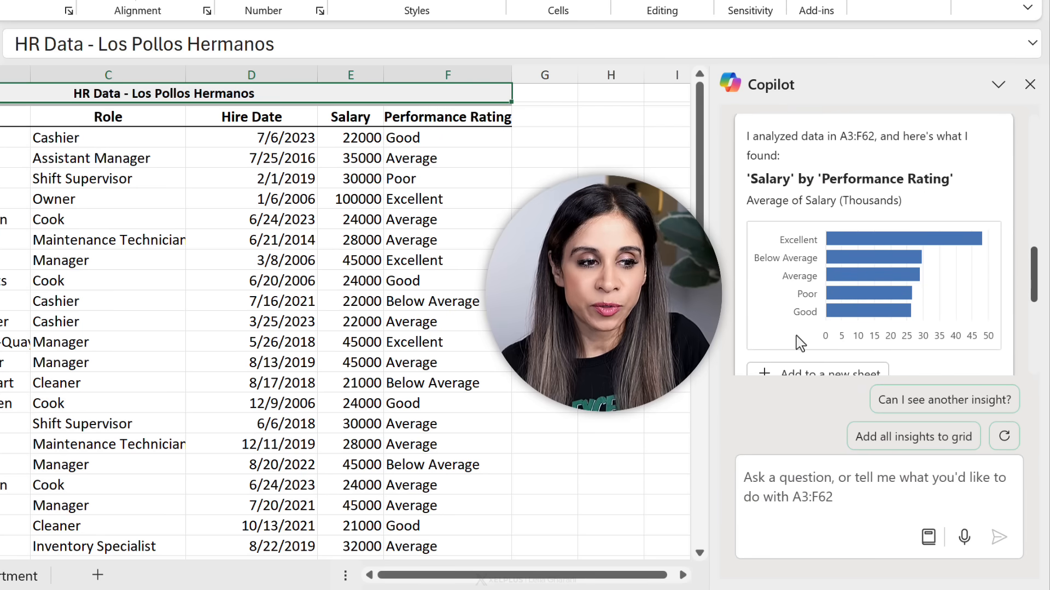
mouse_move(920, 263)
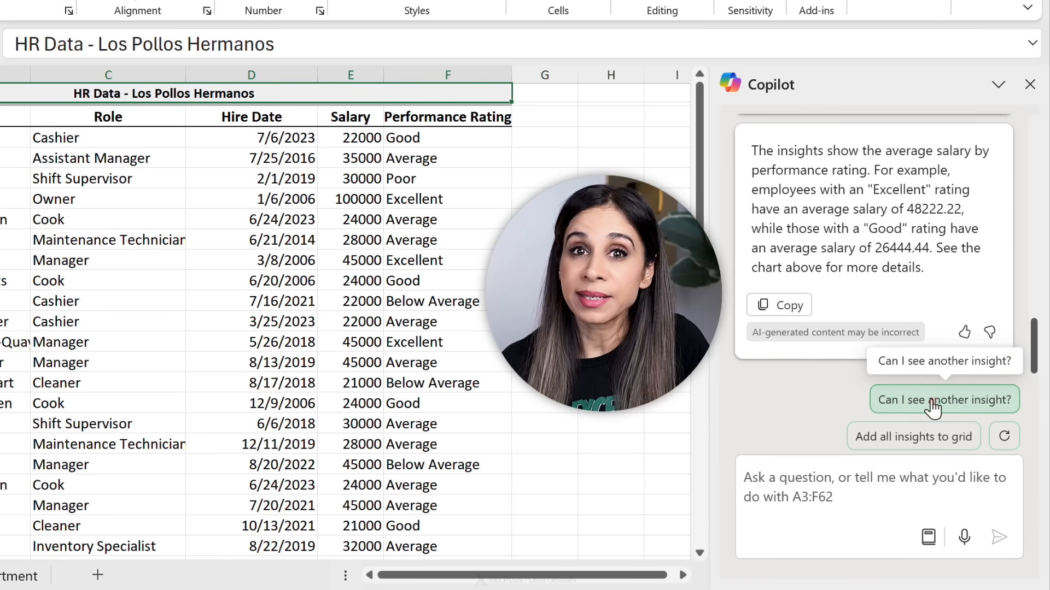
click(942, 400)
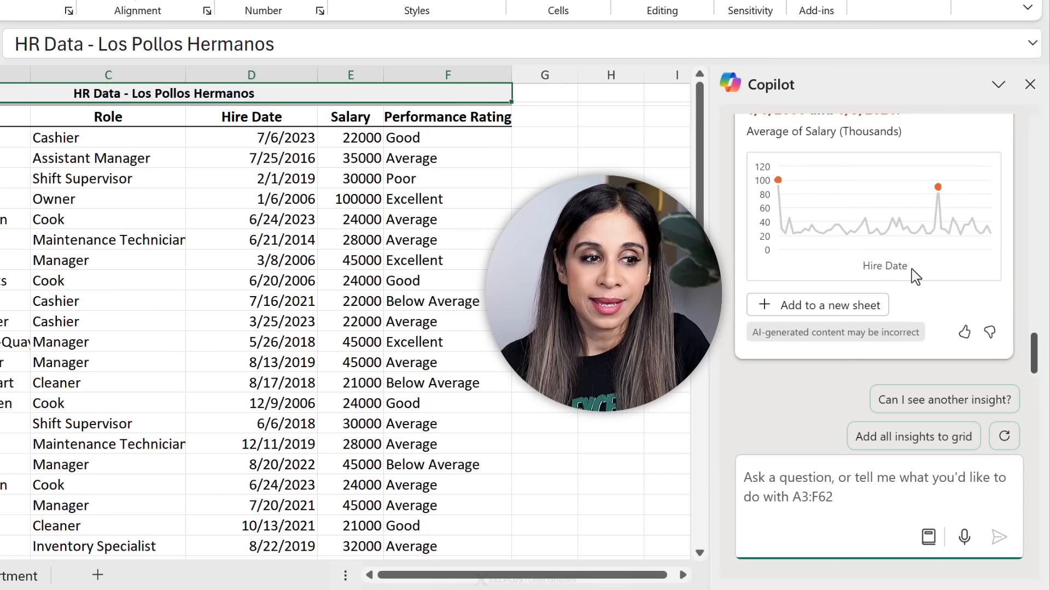
mouse_move(818, 305)
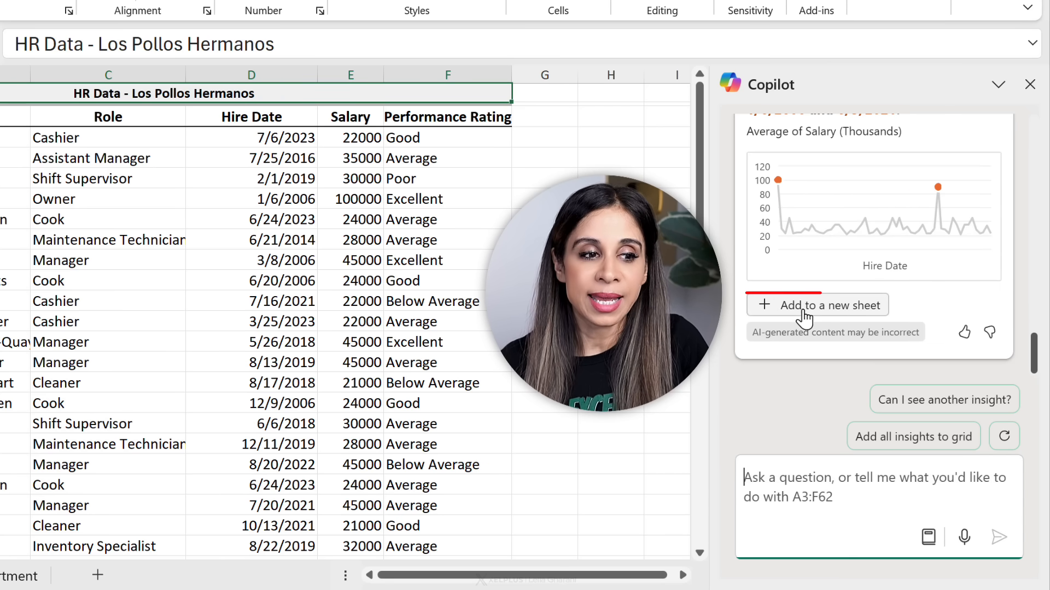
mouse_move(842, 297)
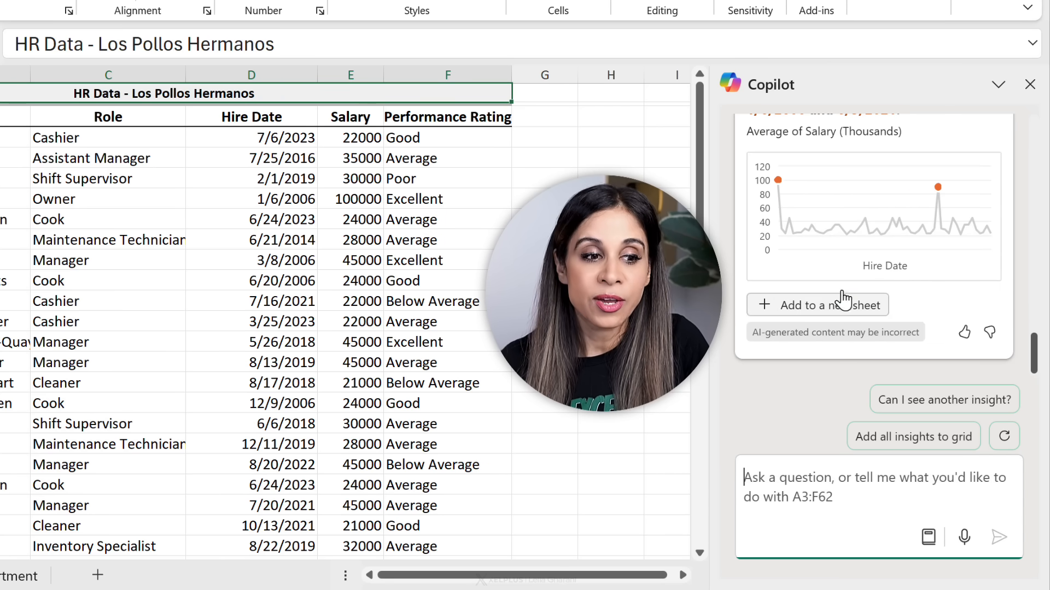
mouse_move(874, 245)
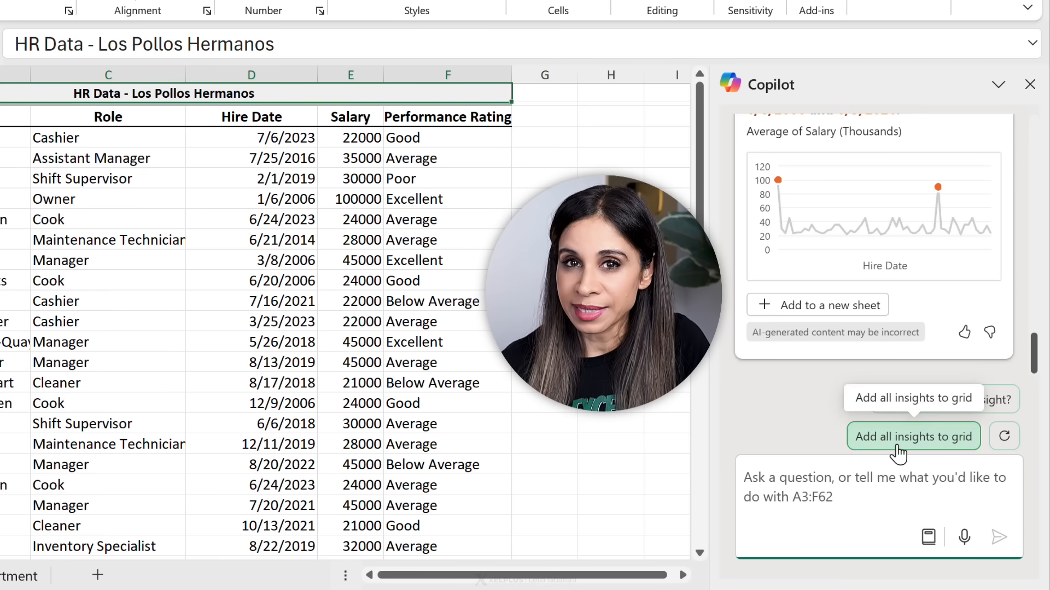
- Add all Copilot insights to a new Sheet1, dismiss the pane and review the charts down the sheet
click(912, 436)
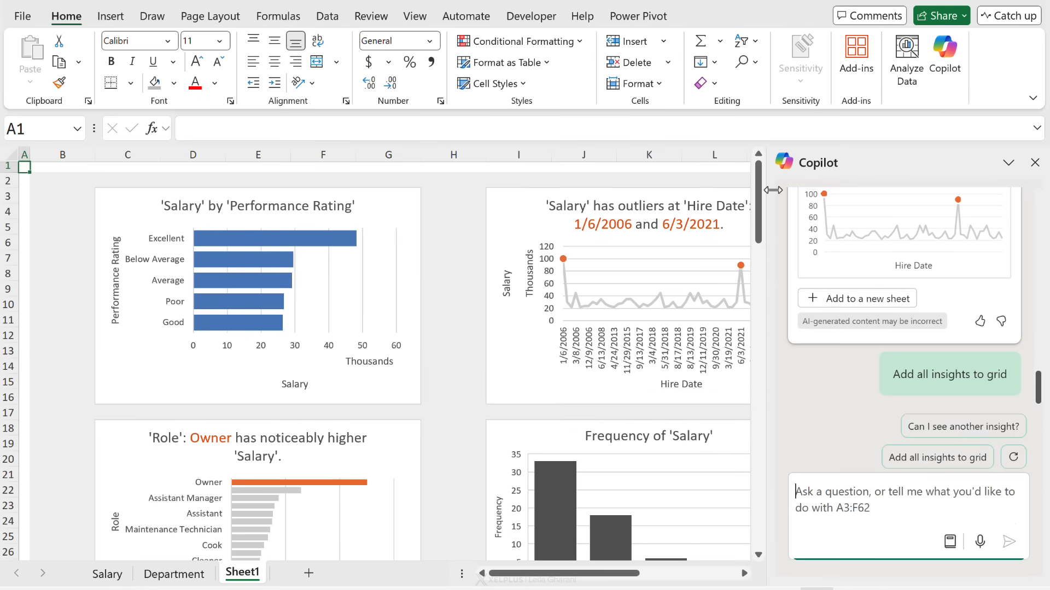
click(1035, 162)
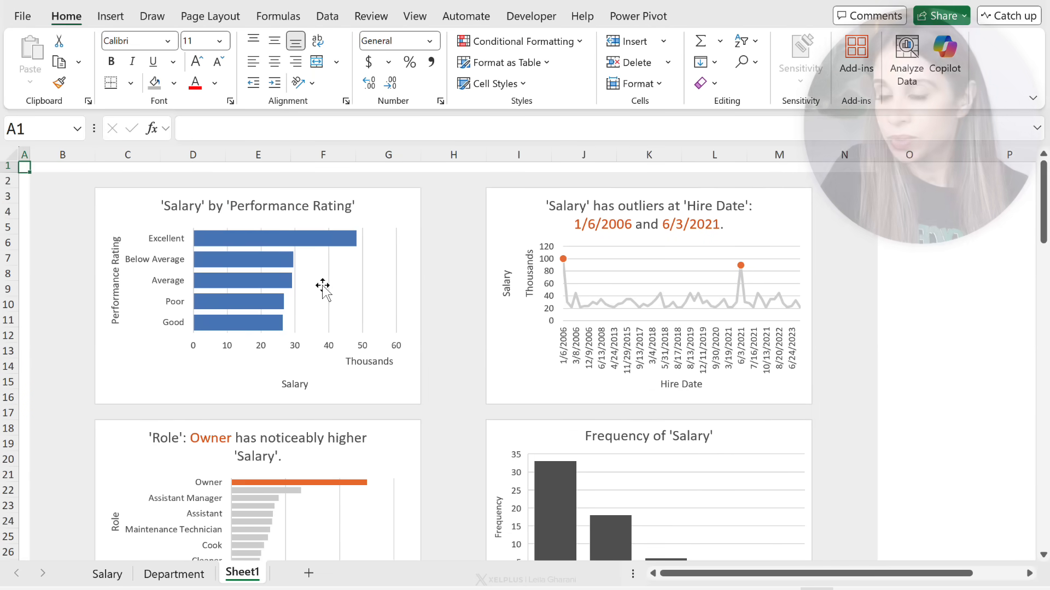
scroll(down, 3)
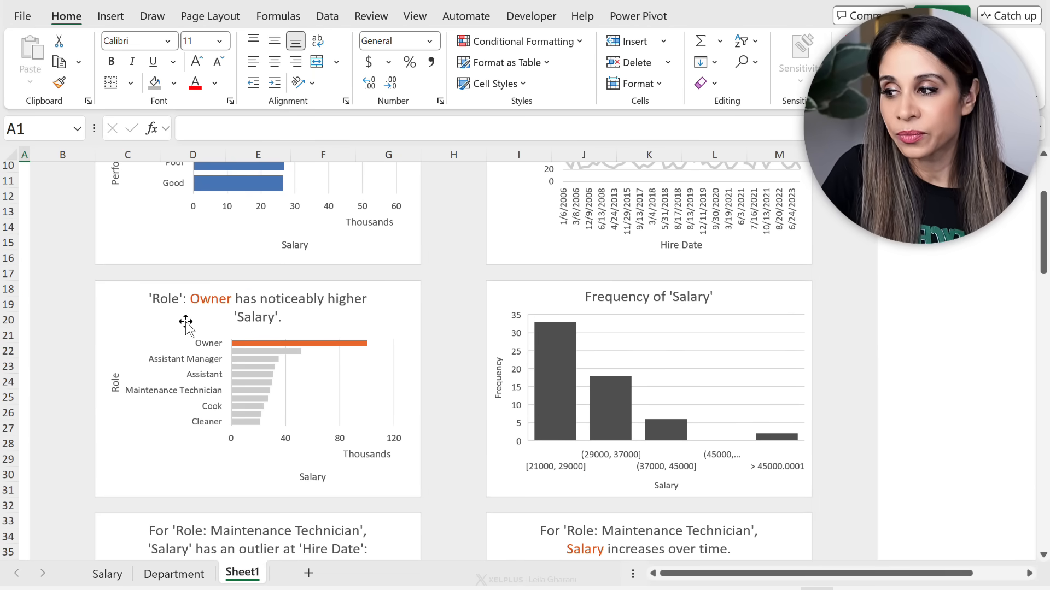
mouse_move(269, 335)
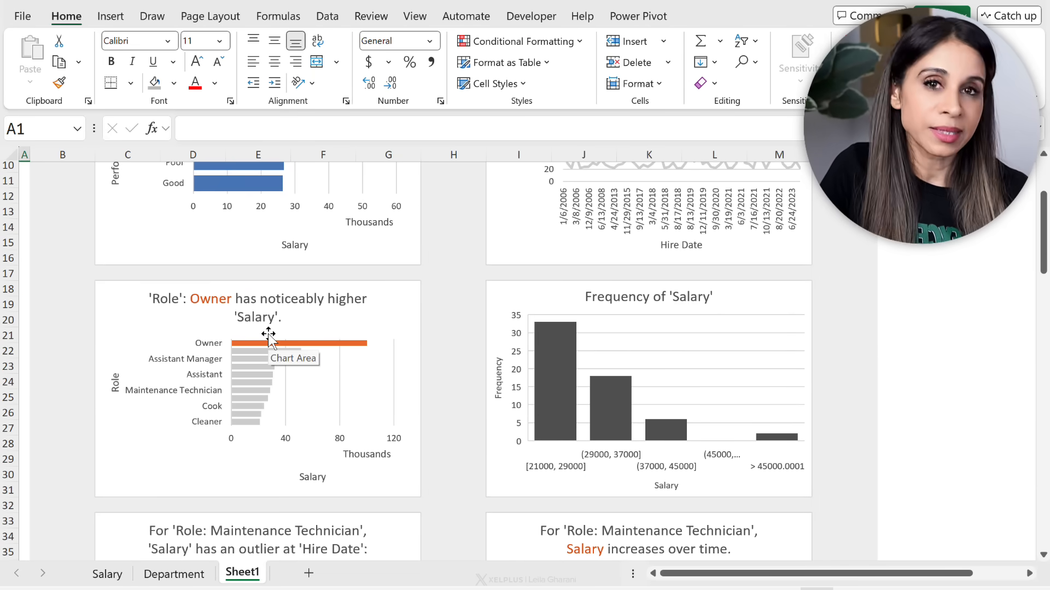
scroll(down, 3)
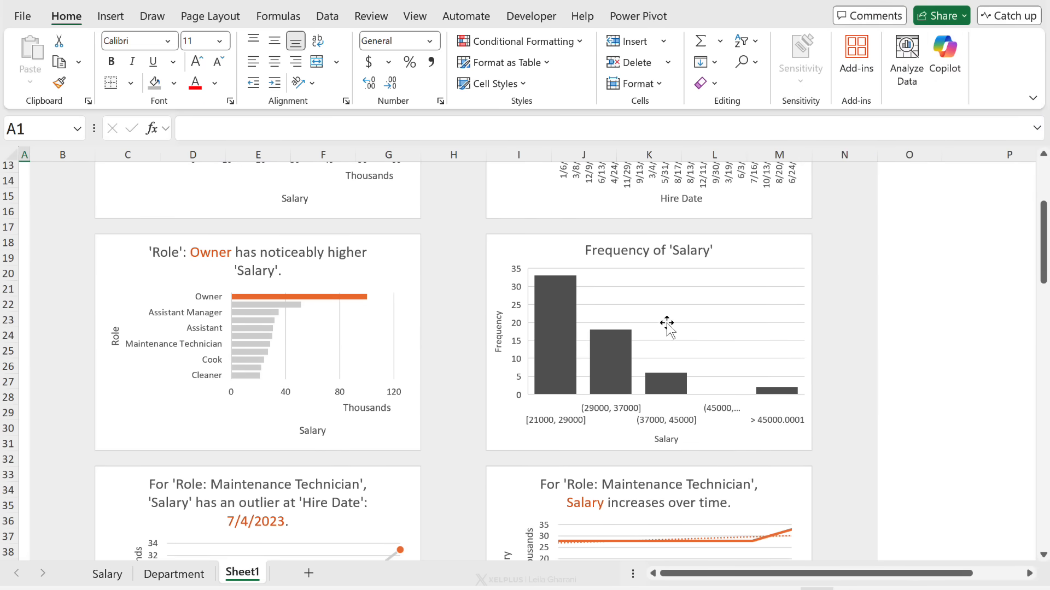
scroll(down, 3)
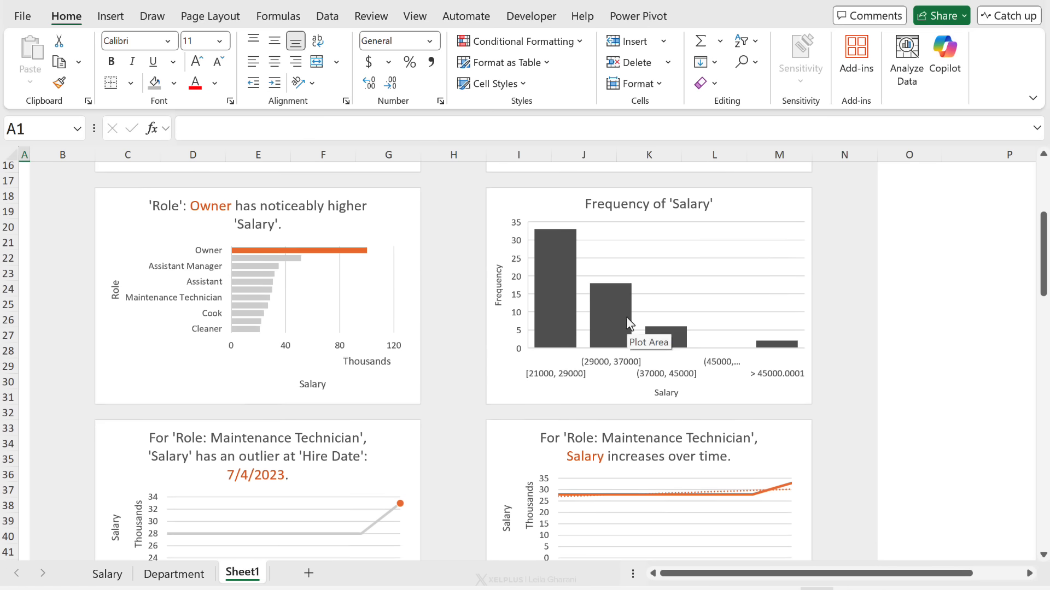
scroll(down, 3)
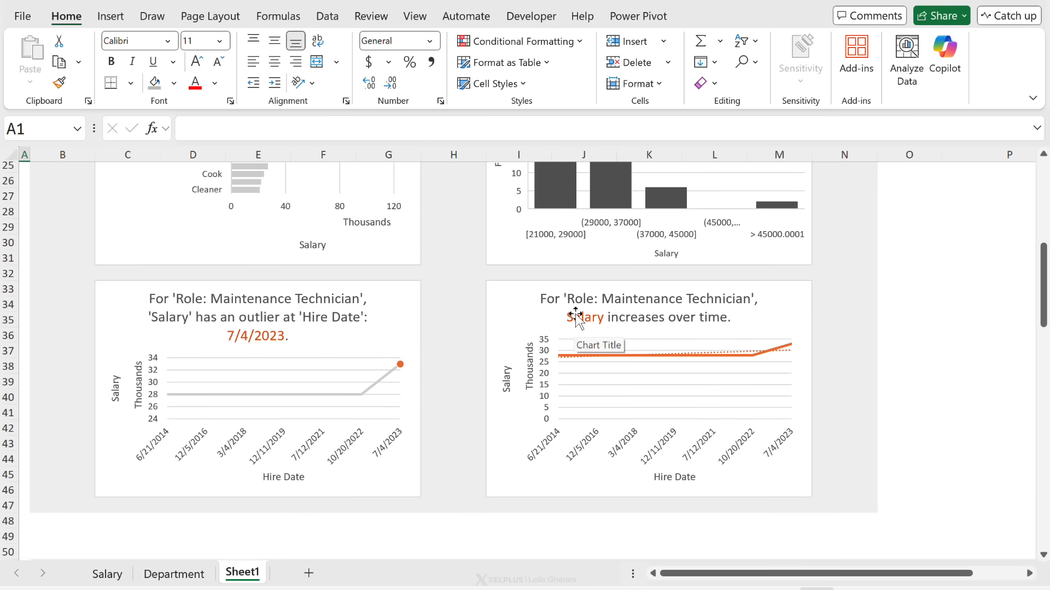
mouse_move(604, 332)
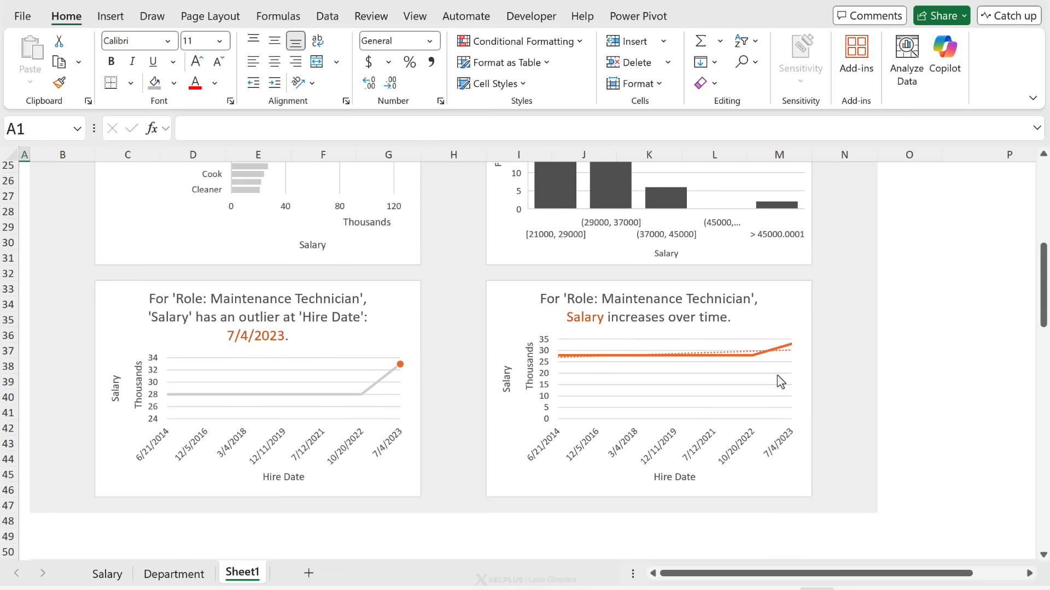
mouse_move(770, 380)
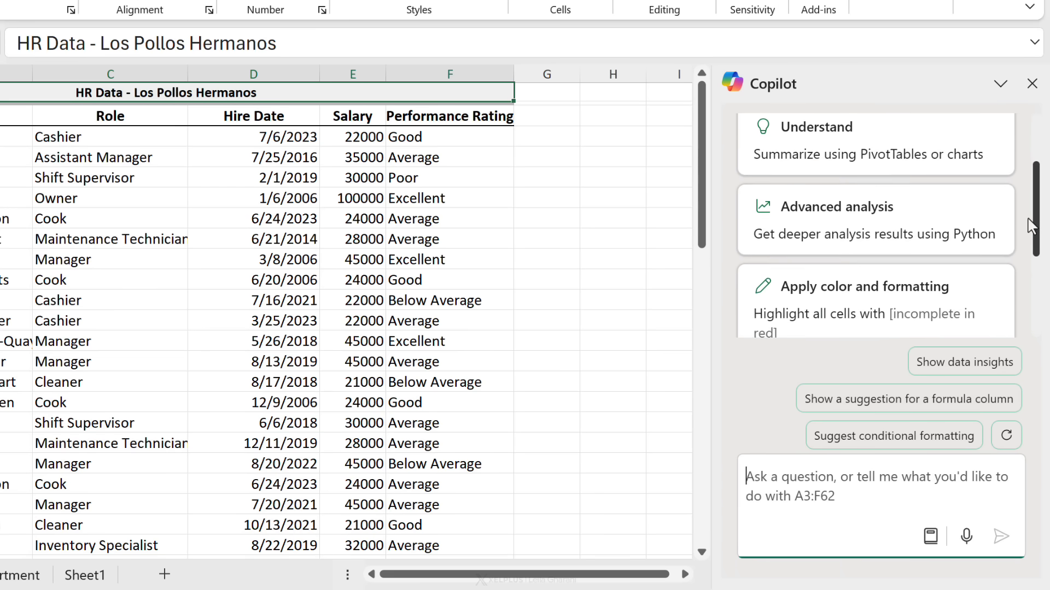
- Select a cell in the HR table and choose Copilot's 'Create formulas – Suggest a formula column' card
scroll(up, 3)
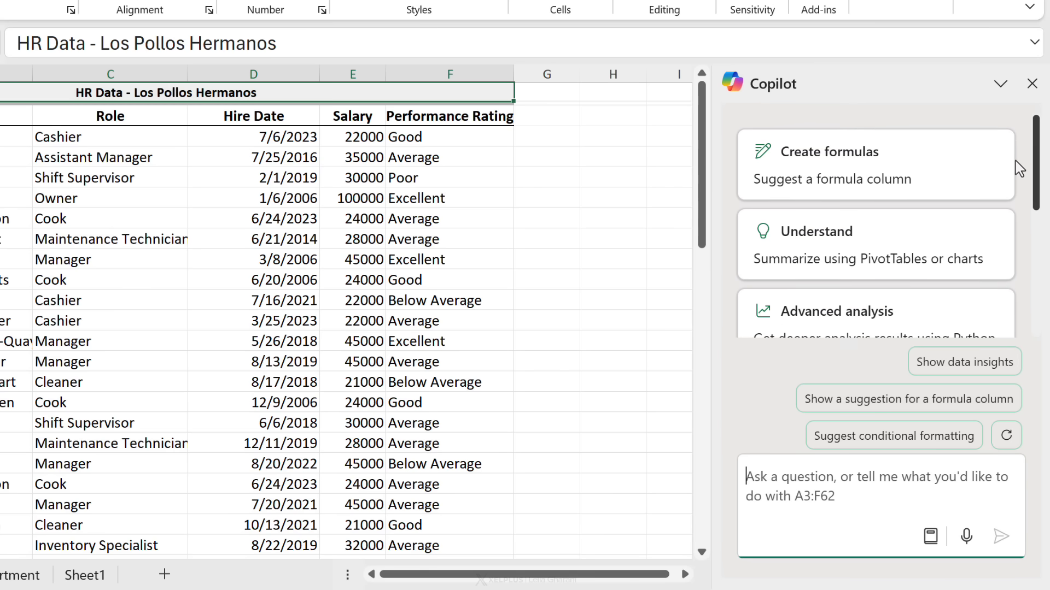
mouse_move(783, 121)
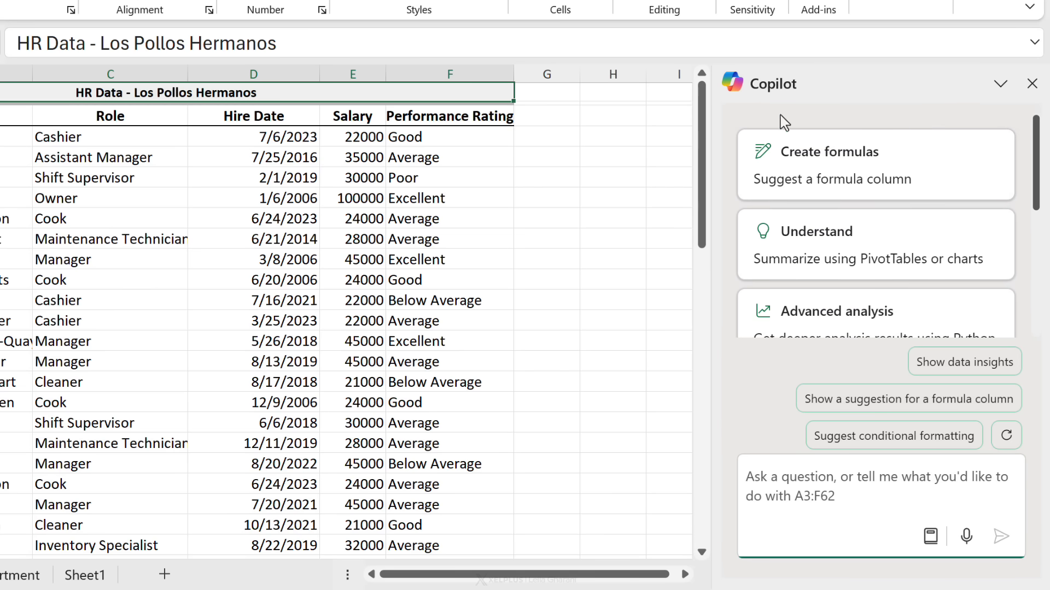
mouse_move(781, 182)
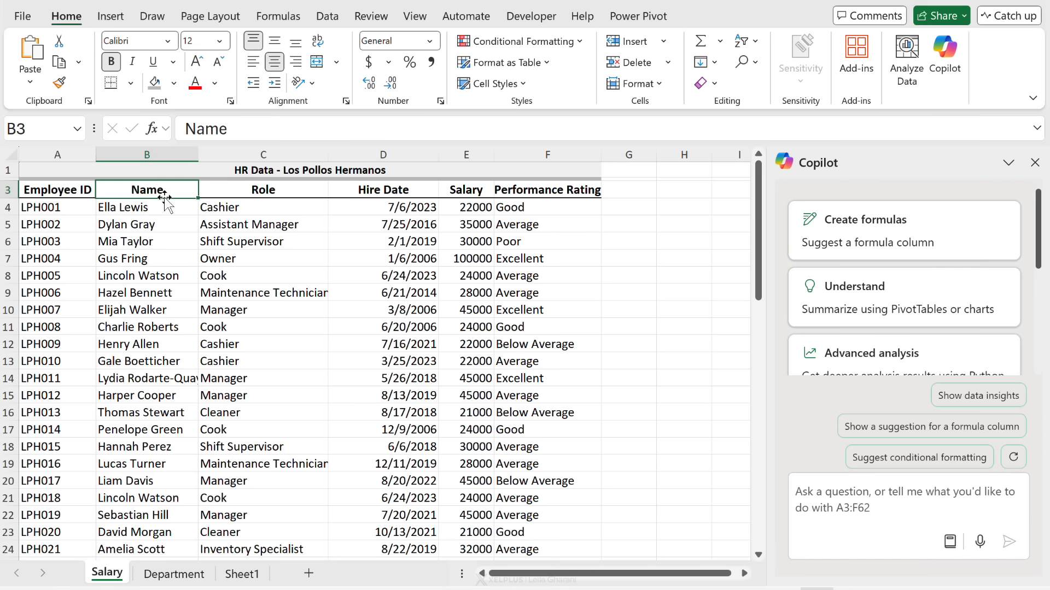
click(547, 206)
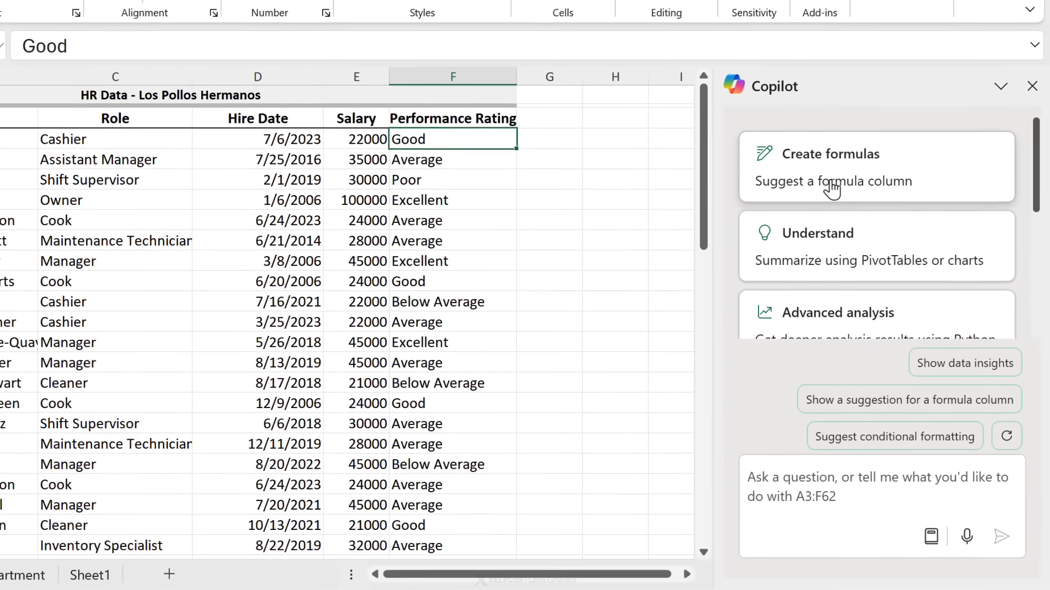
click(833, 181)
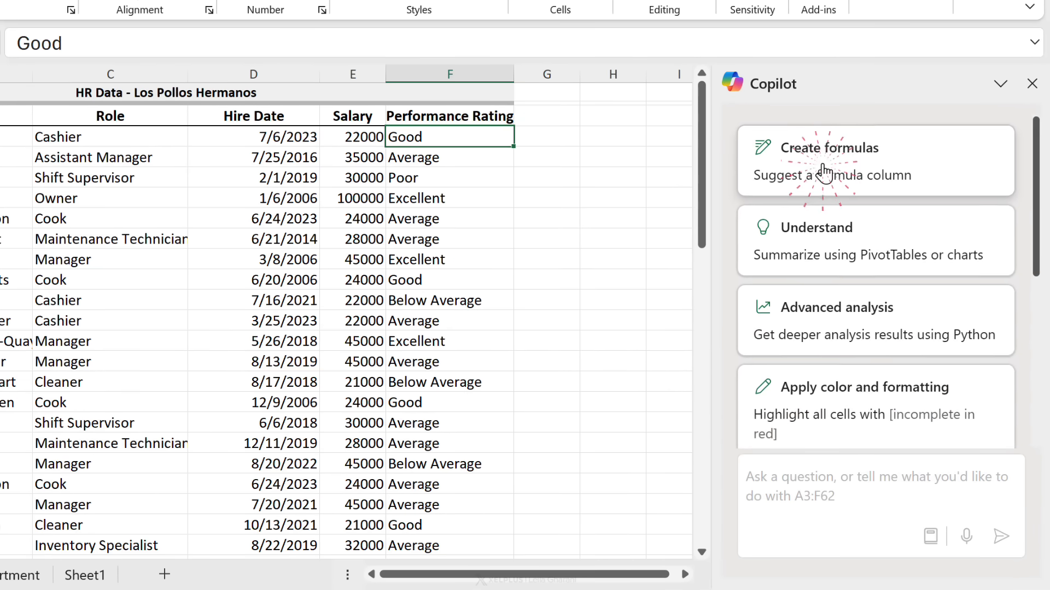
- Review Copilot's DATEDIF Years of Service suggestion previewing 1, 8, 5, 18 and start a follow-up request
click(829, 148)
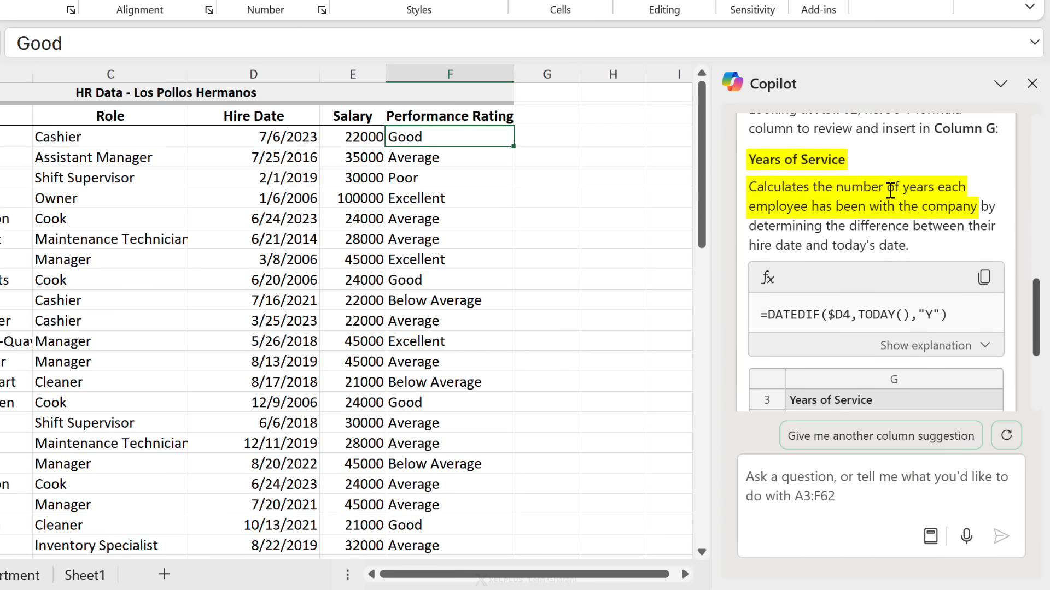
mouse_move(871, 225)
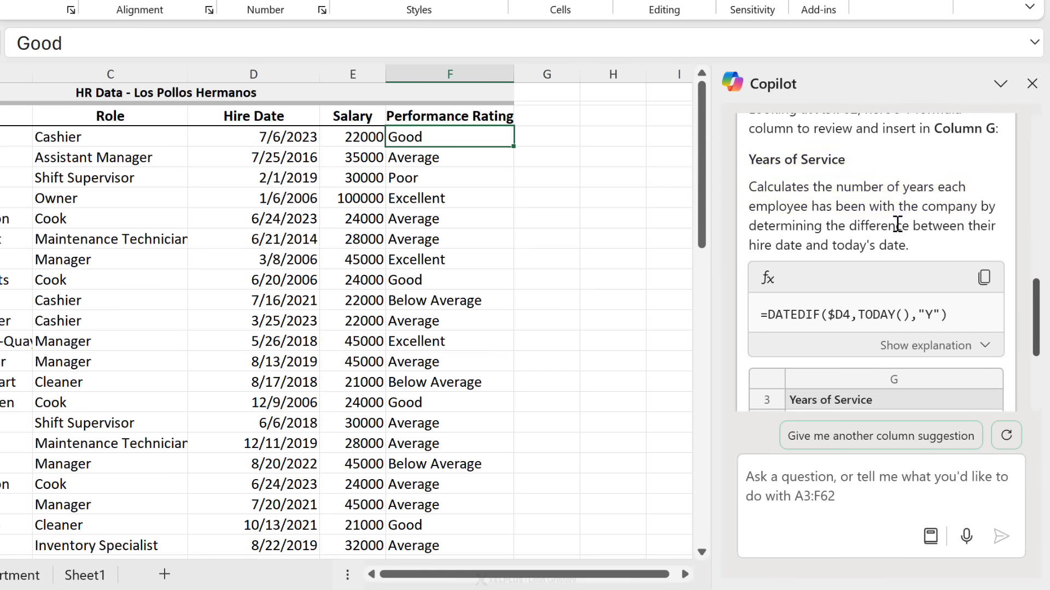
scroll(down, 3)
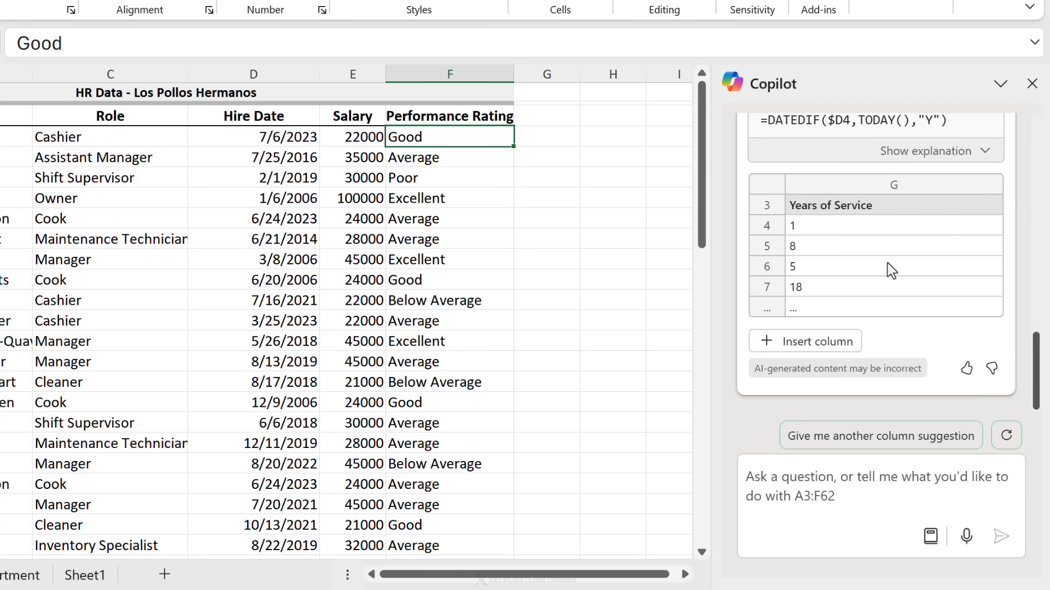
mouse_move(814, 320)
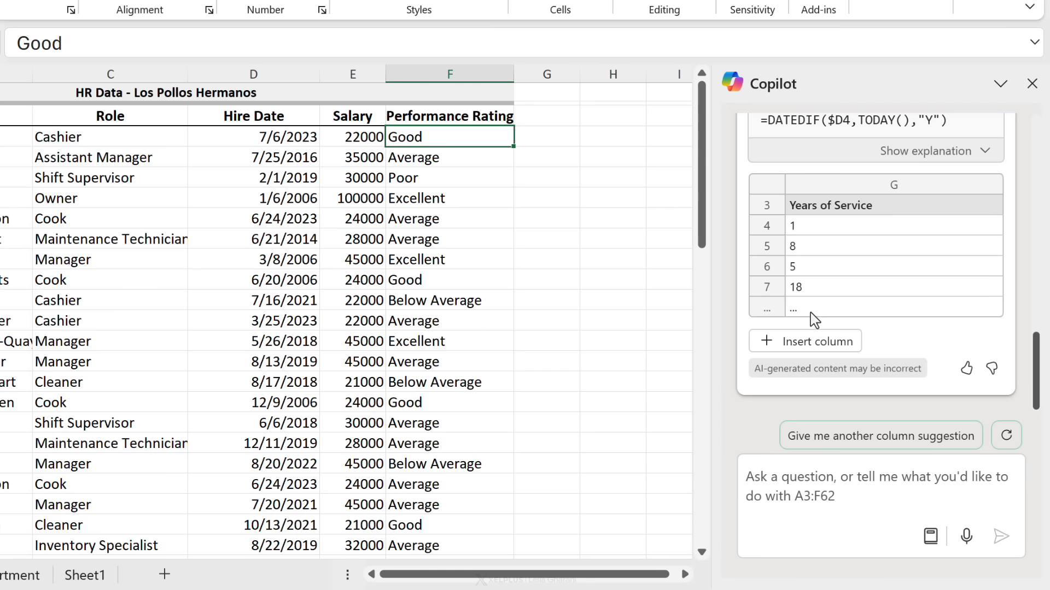
scroll(up, 3)
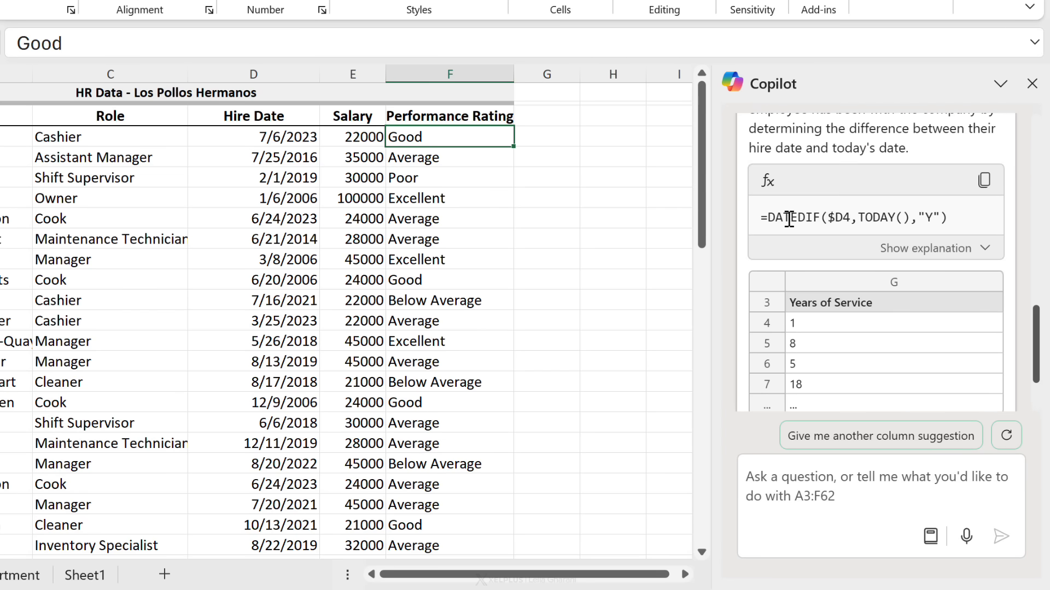
mouse_move(786, 318)
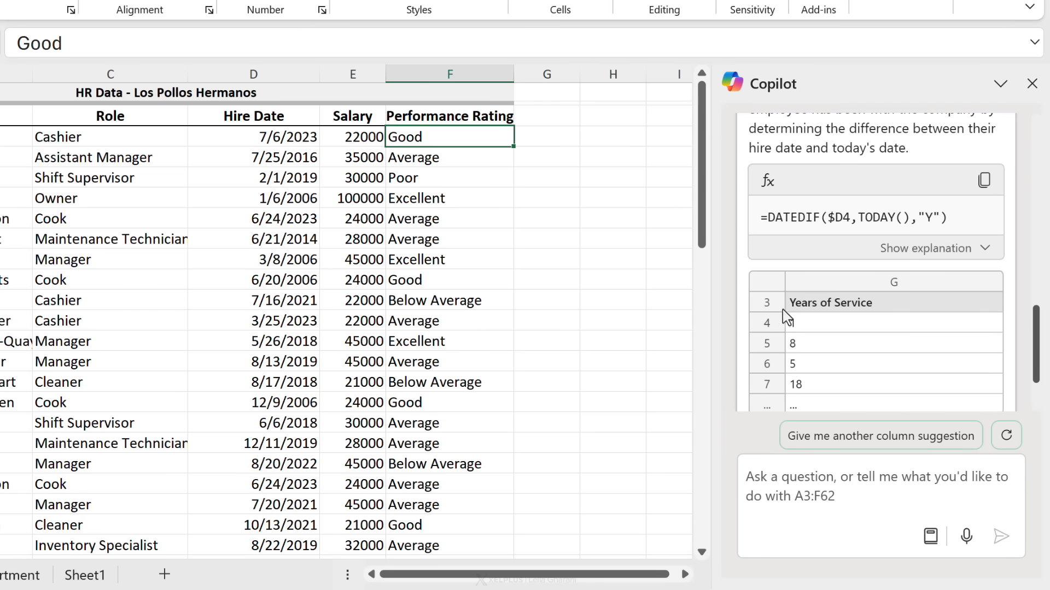
scroll(down, 3)
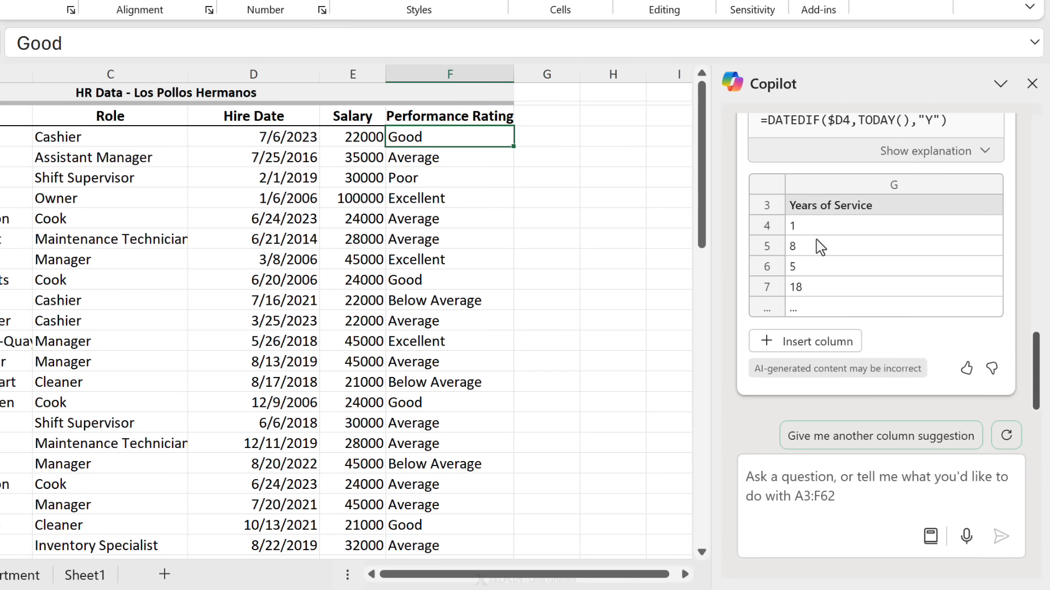
click(805, 341)
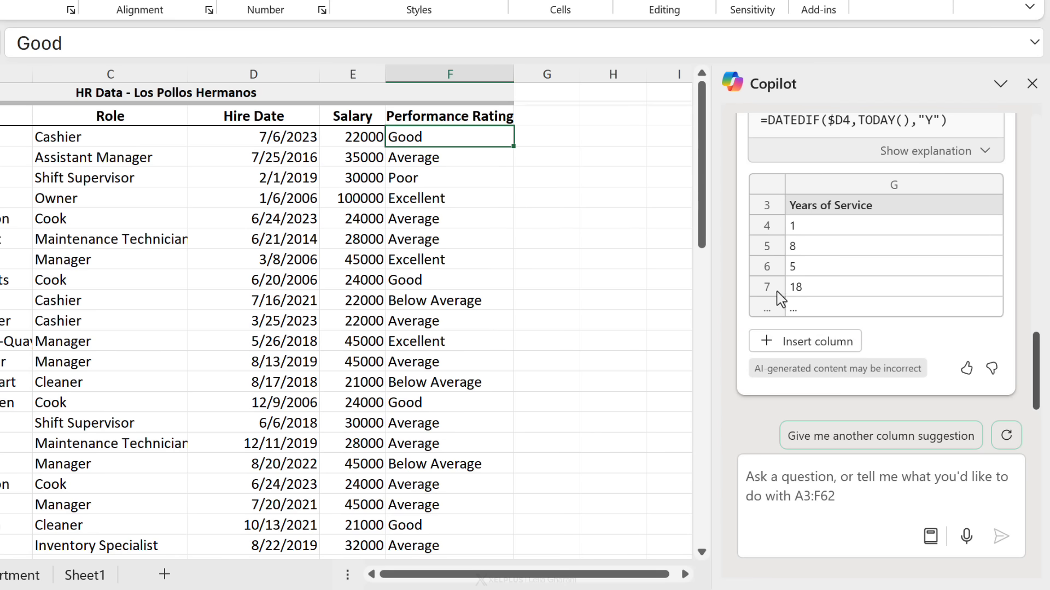
mouse_move(820, 281)
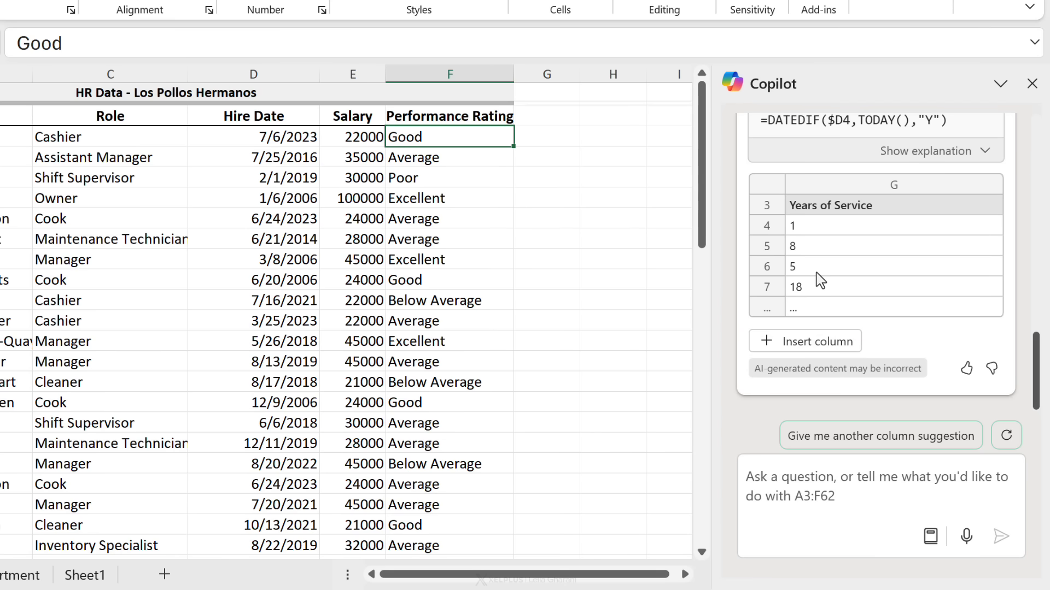
click(877, 495)
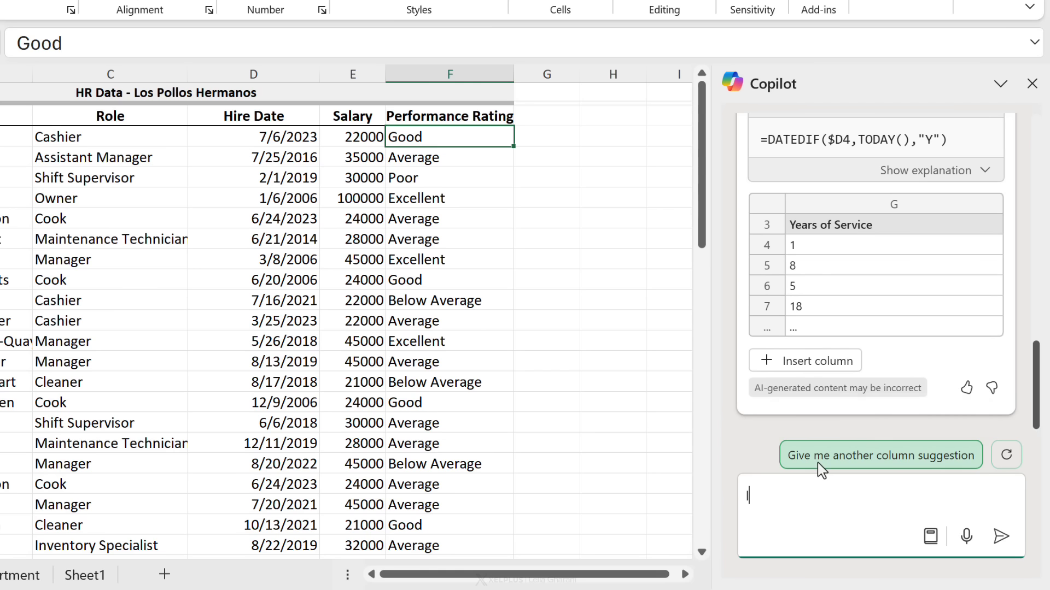
- Ask for 'I need one decimal p...' and review the YEARFRAC suggestion previewing 1.3, 8.3, 5.7, 18.8
text(I need)
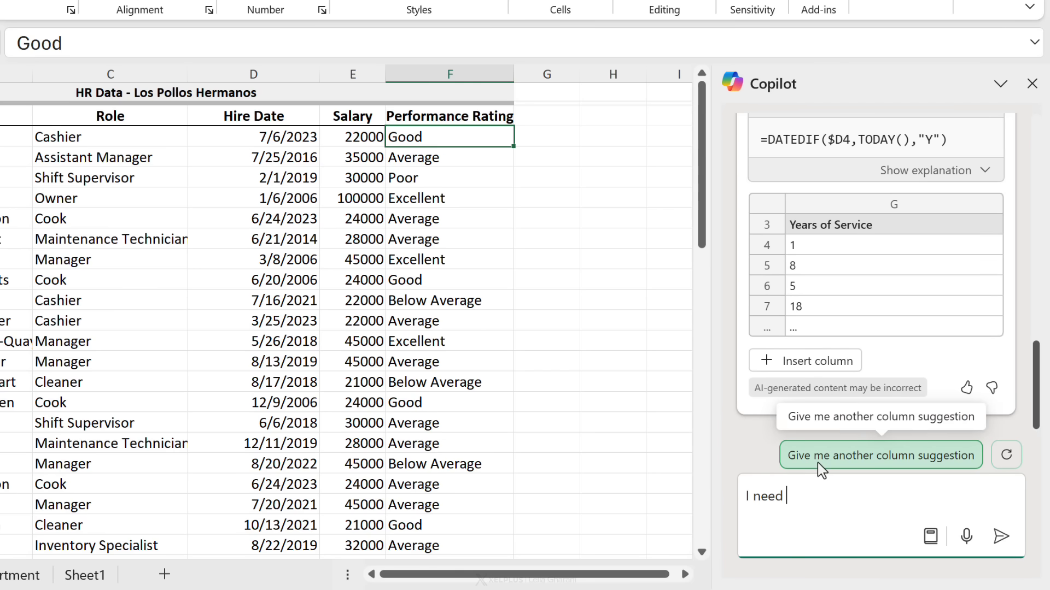
text(one decimal p)
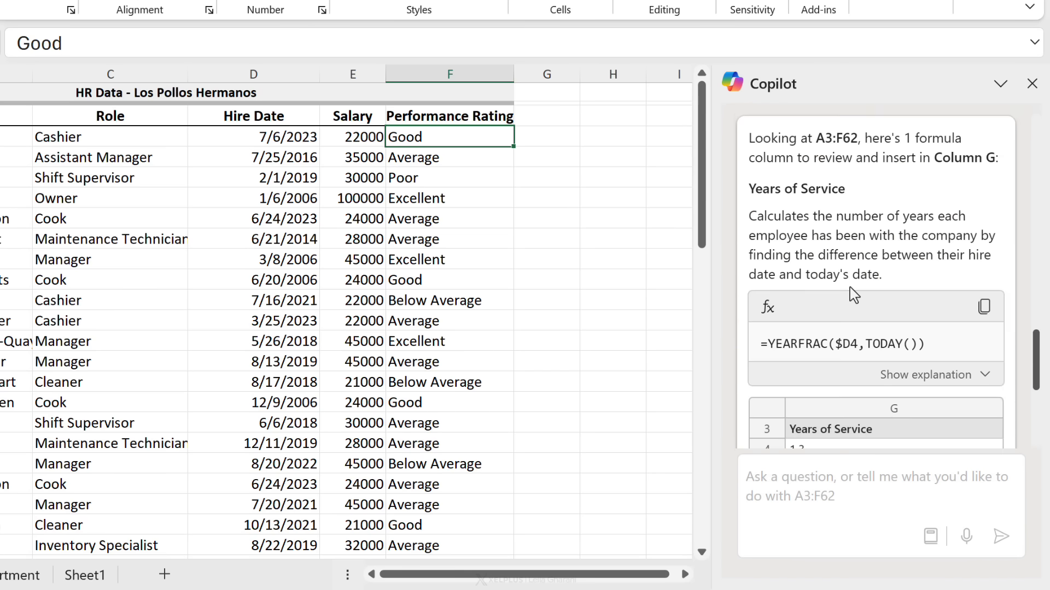
scroll(down, 3)
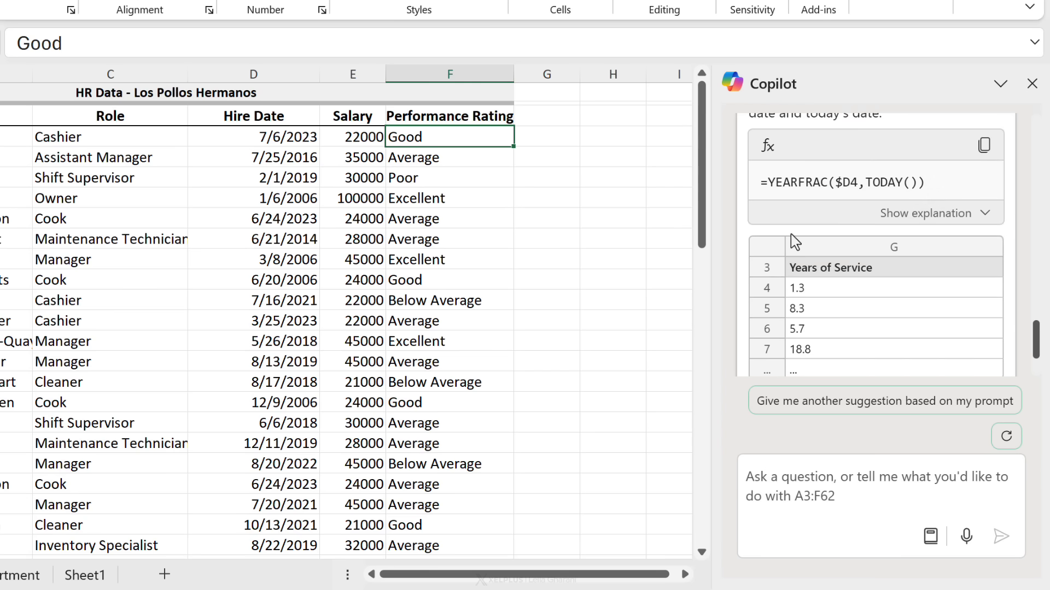
mouse_move(783, 204)
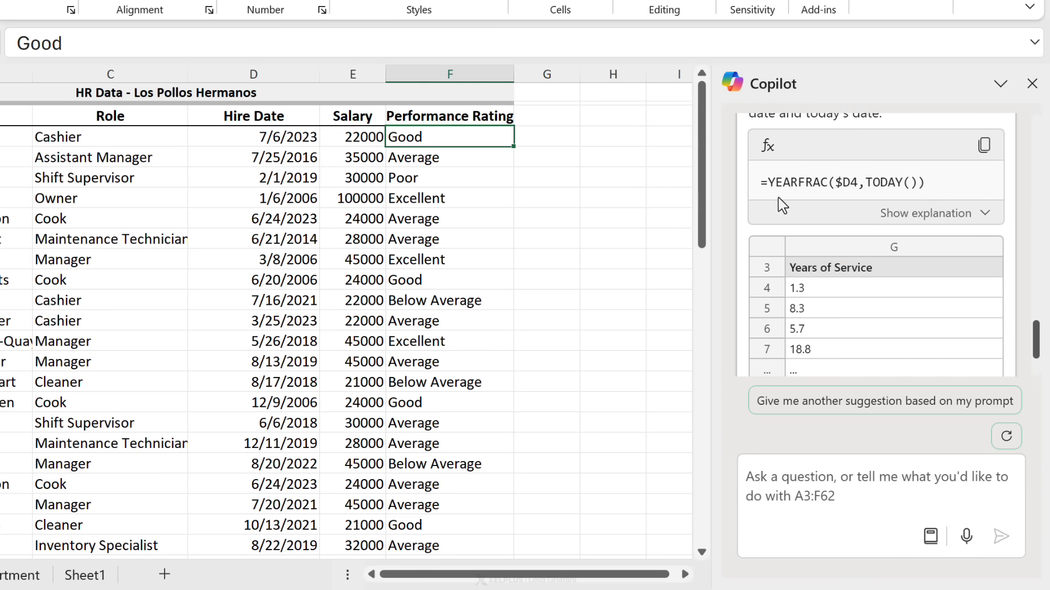
mouse_move(812, 190)
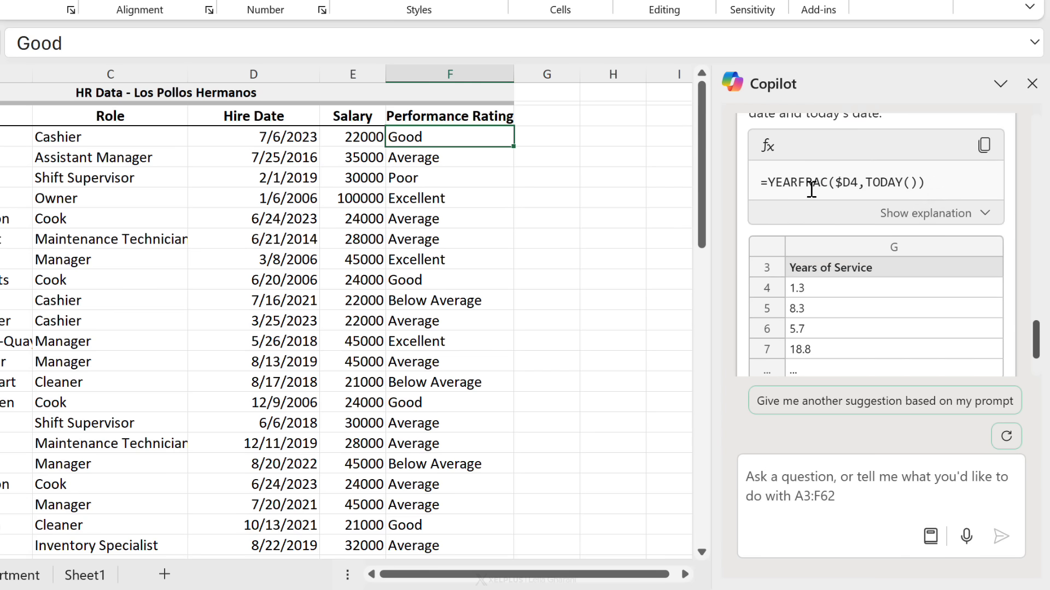
scroll(down, 3)
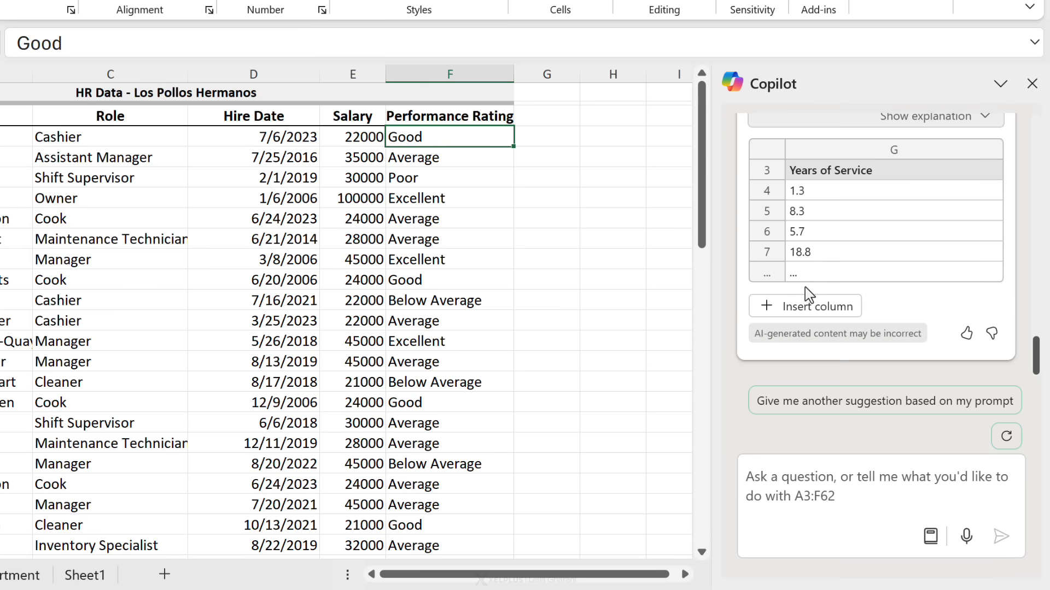
click(806, 306)
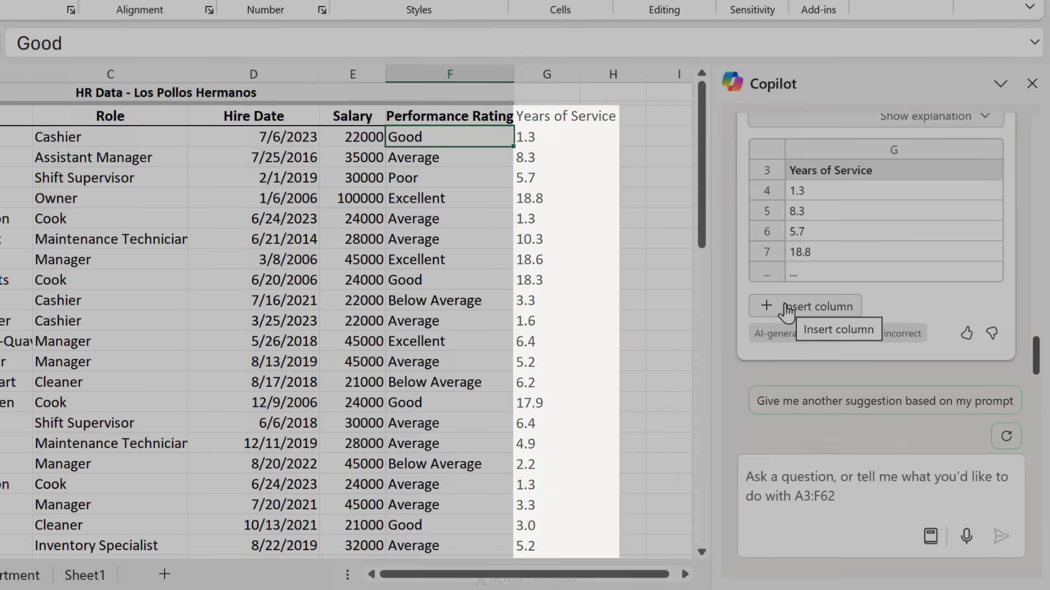
- Insert the Years of Service column into G and check the YEARFRAC formula behind a value
click(806, 306)
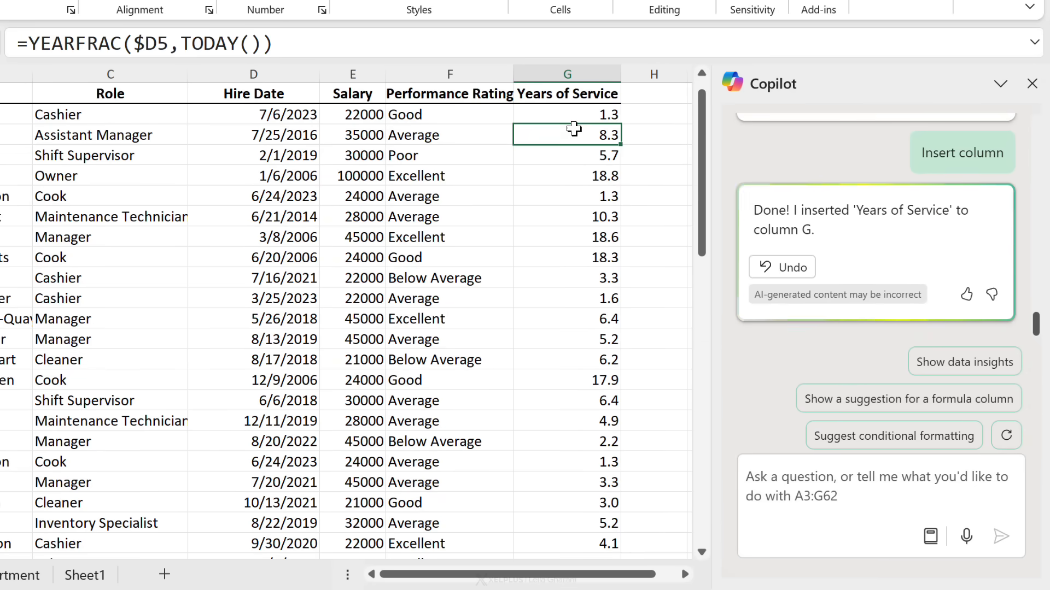
click(566, 114)
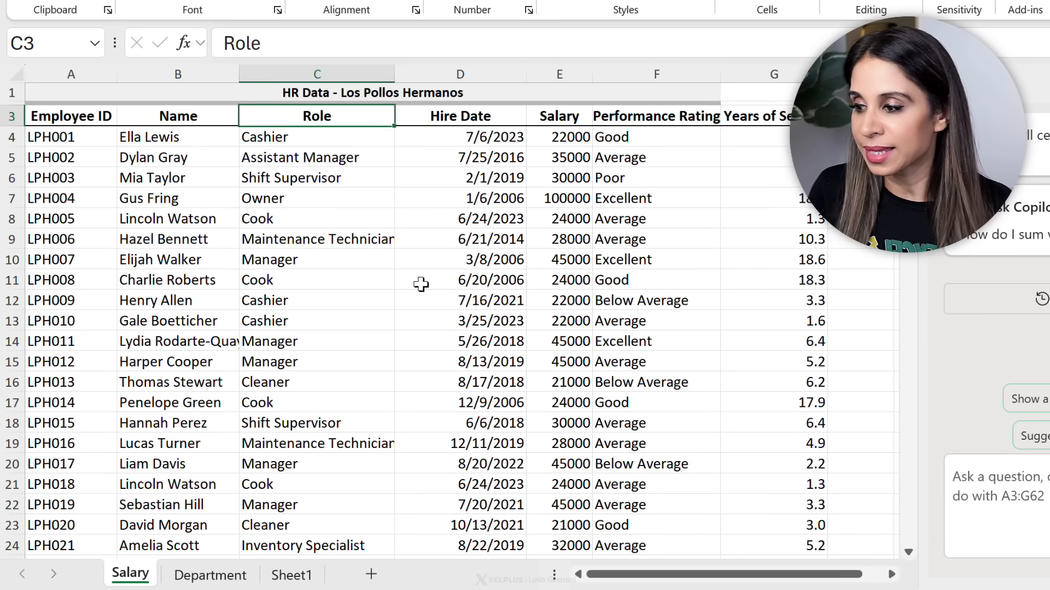
click(210, 575)
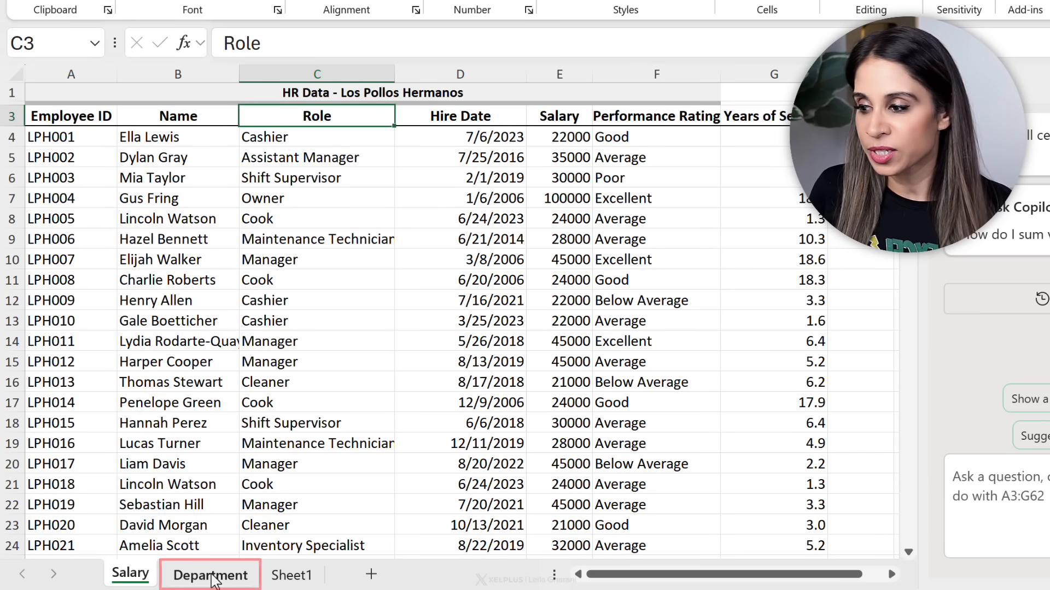
- Review the Department sheet's roles, return to Salary and select the empty H4 beside Years of Service
click(210, 574)
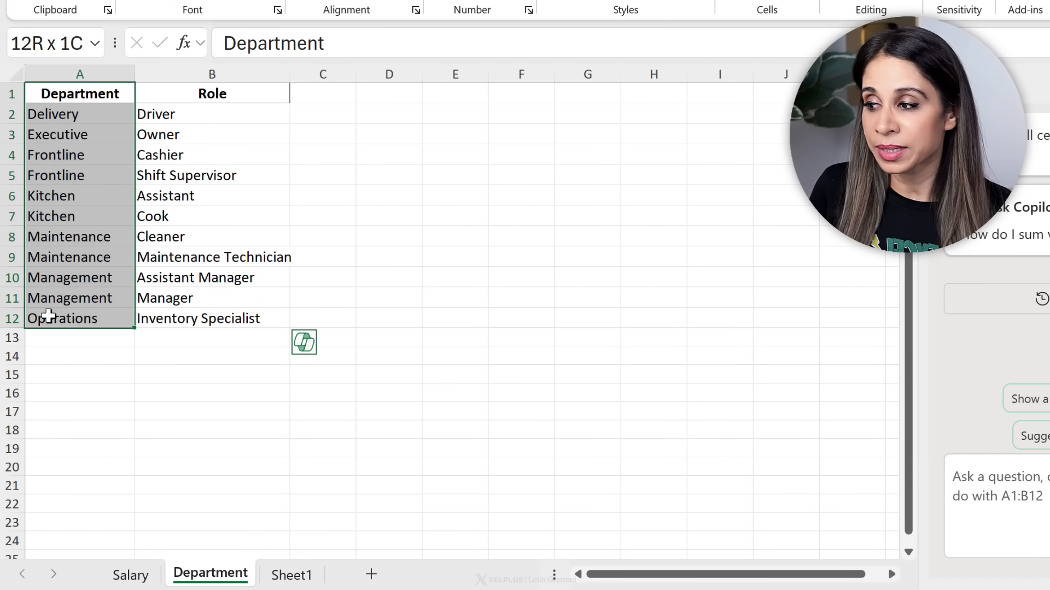
click(56, 175)
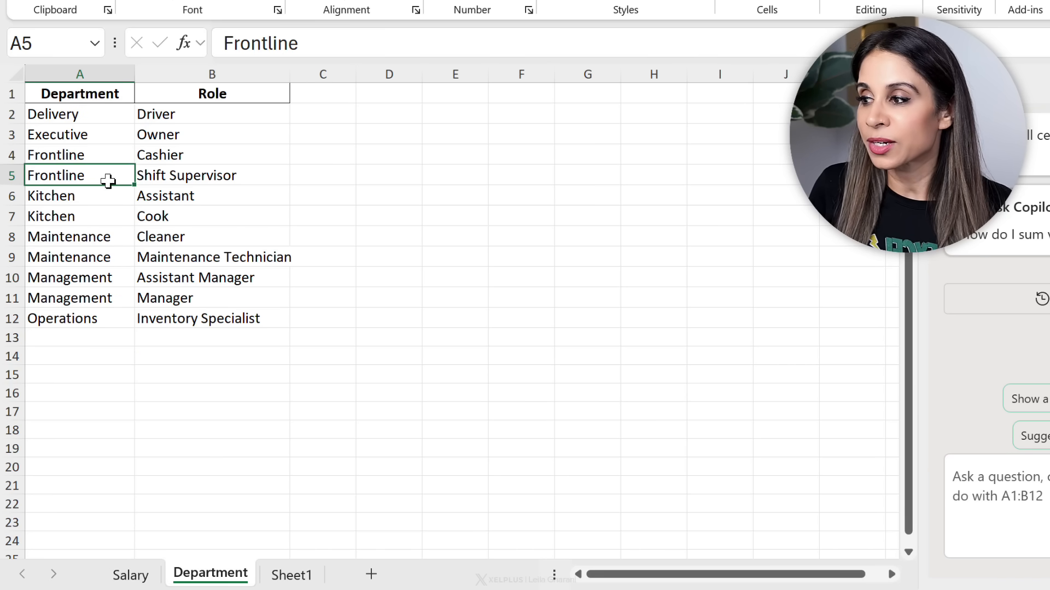
mouse_move(80, 281)
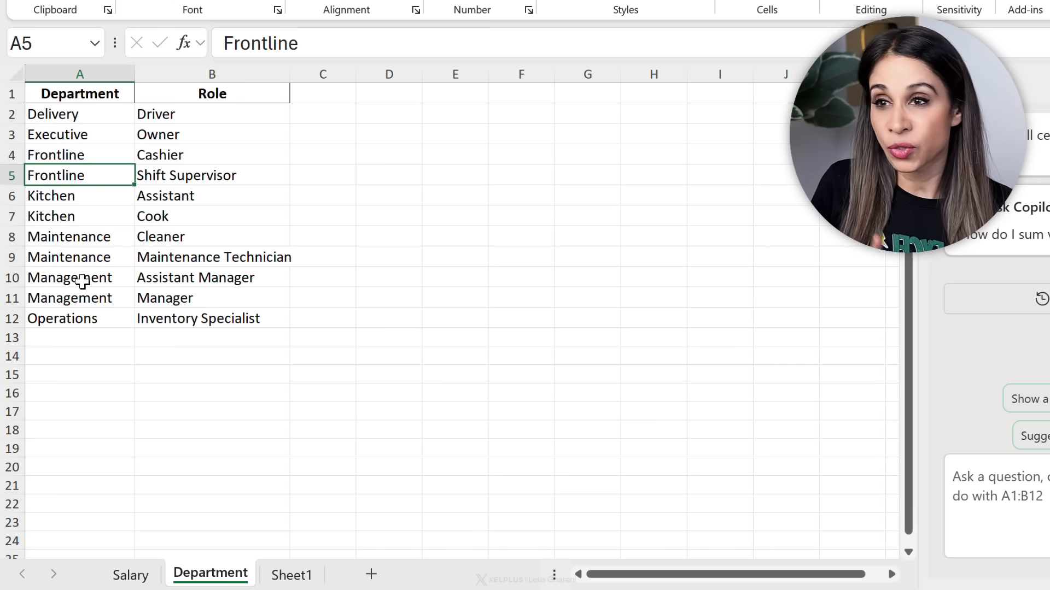
mouse_move(168, 237)
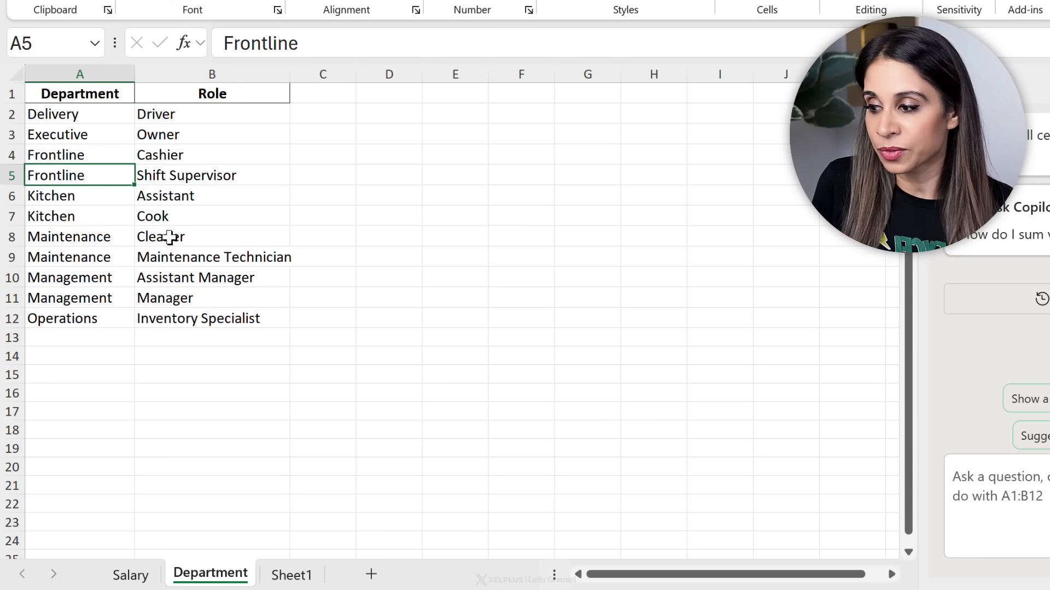
click(130, 574)
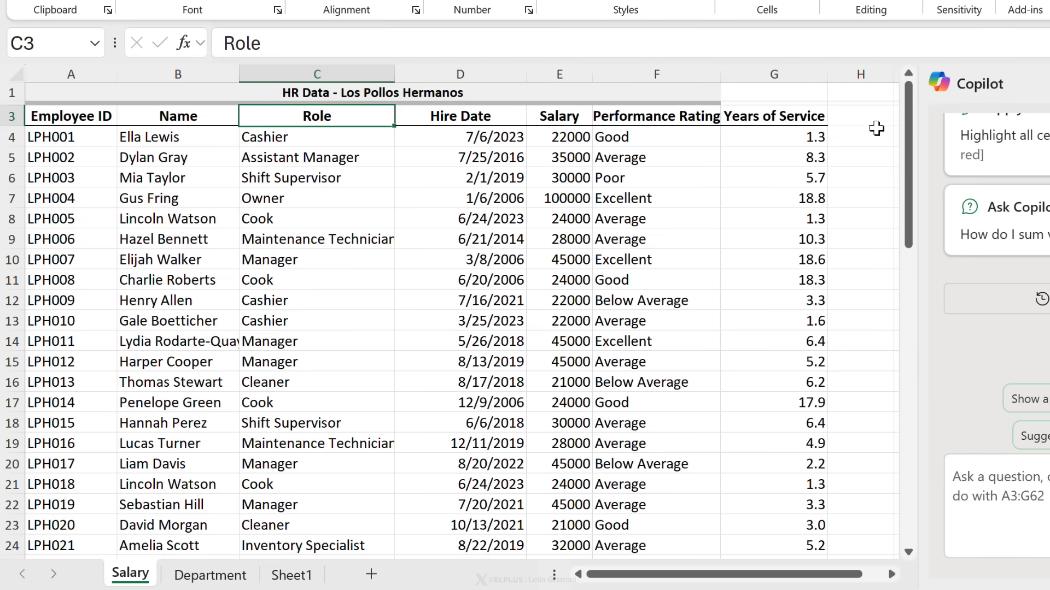
click(861, 137)
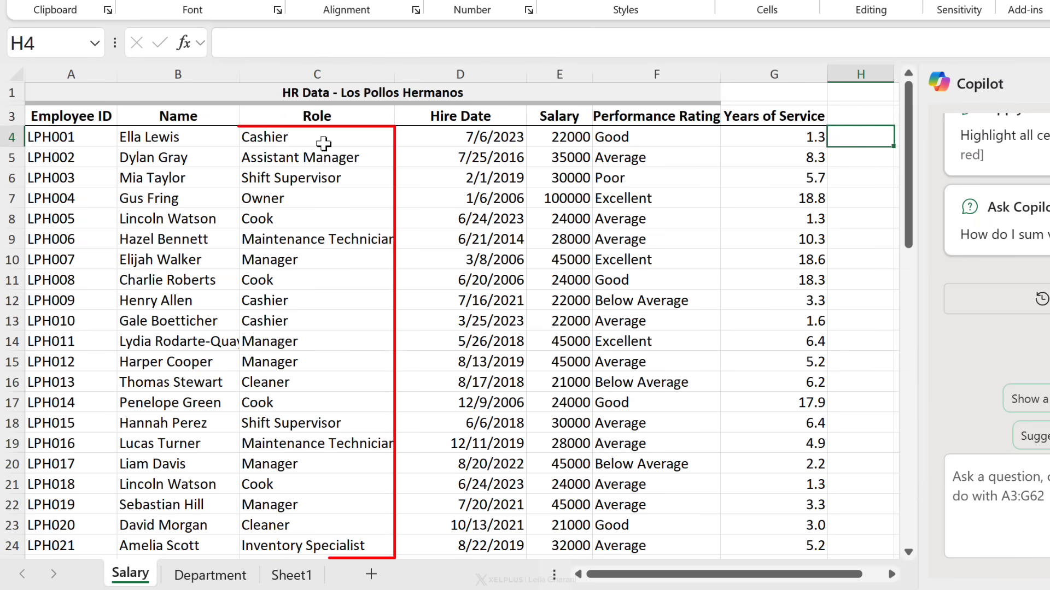
click(316, 136)
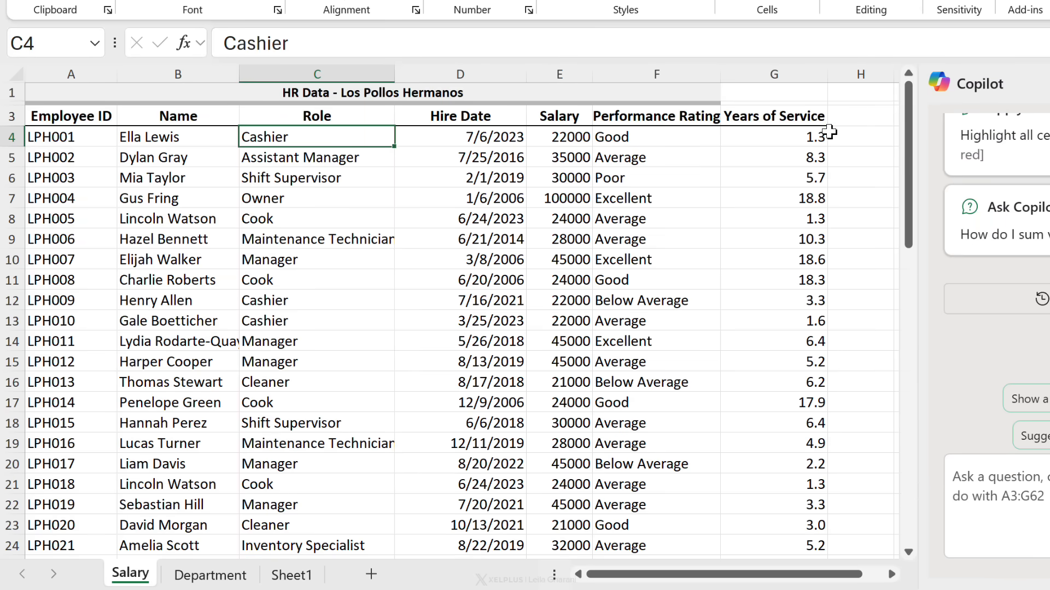
click(860, 137)
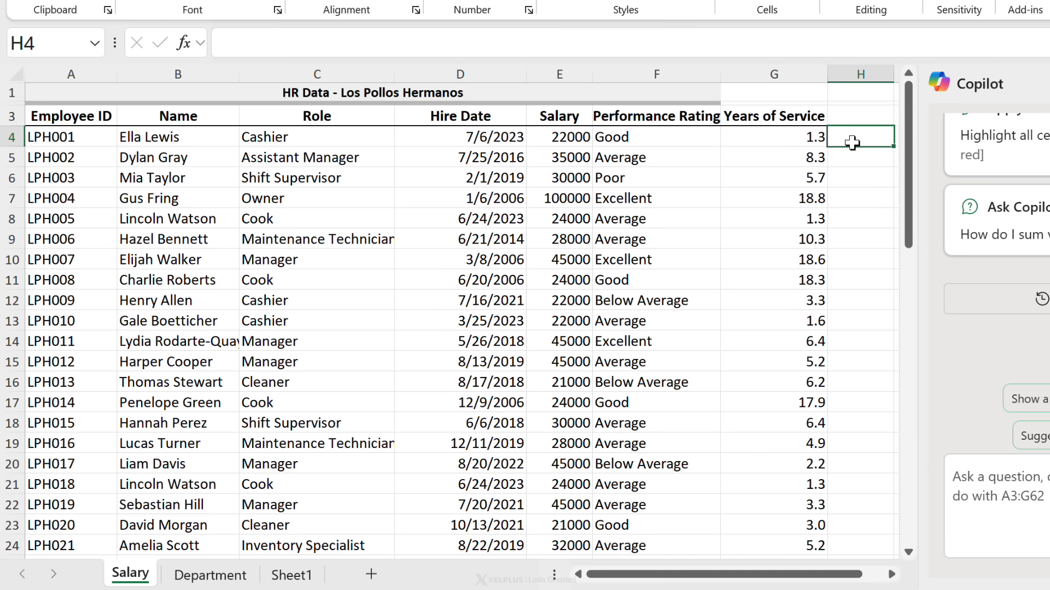
mouse_move(236, 569)
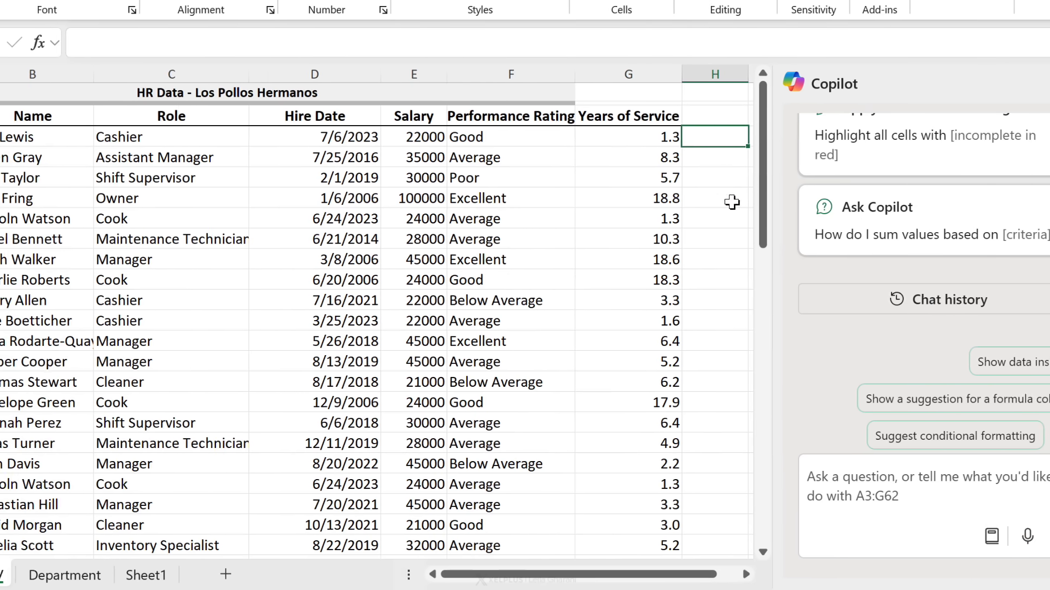
- Ask Copilot to create a column showing each employee's department, looked up from the Department sheet
text(create a c)
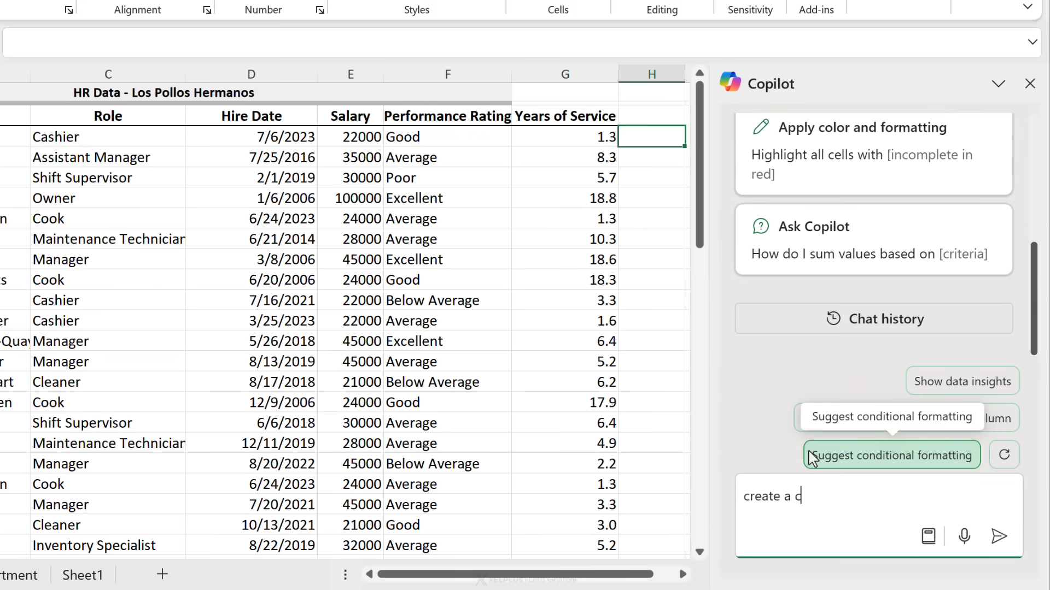
text(olumn that shows t)
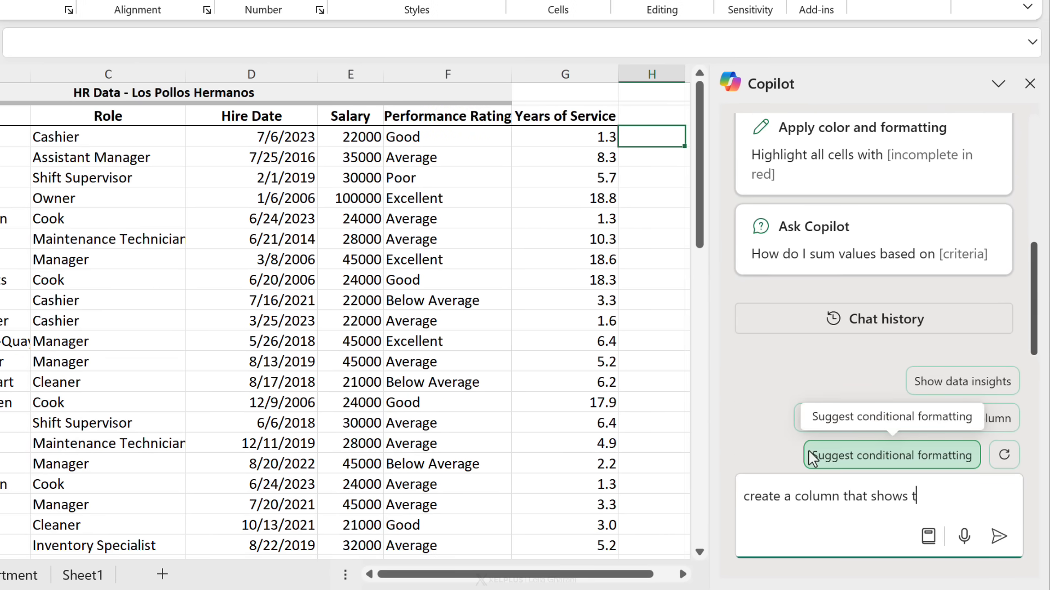
text(he department)
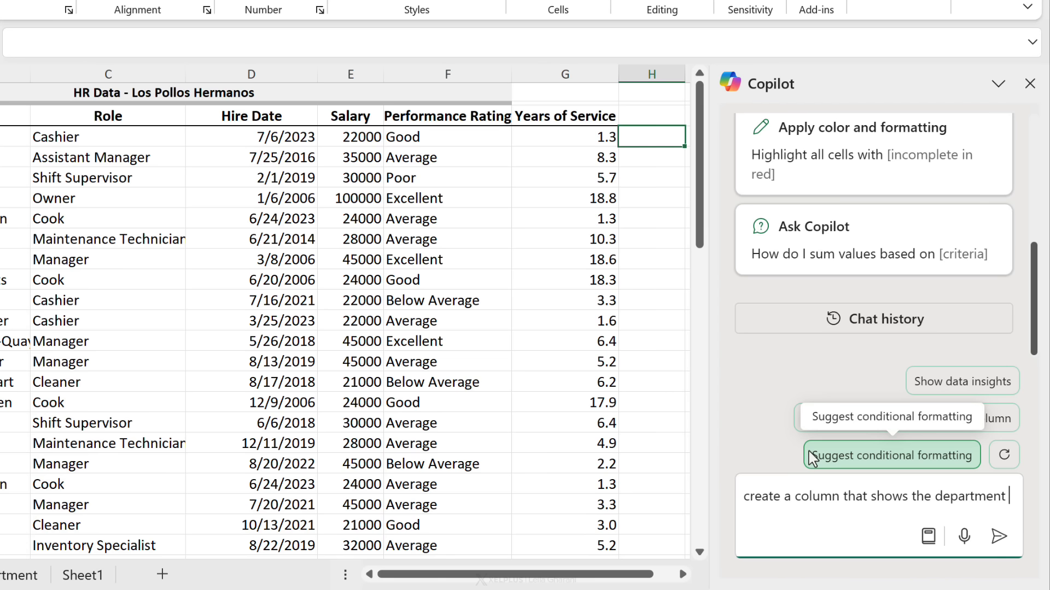
text(for each employ)
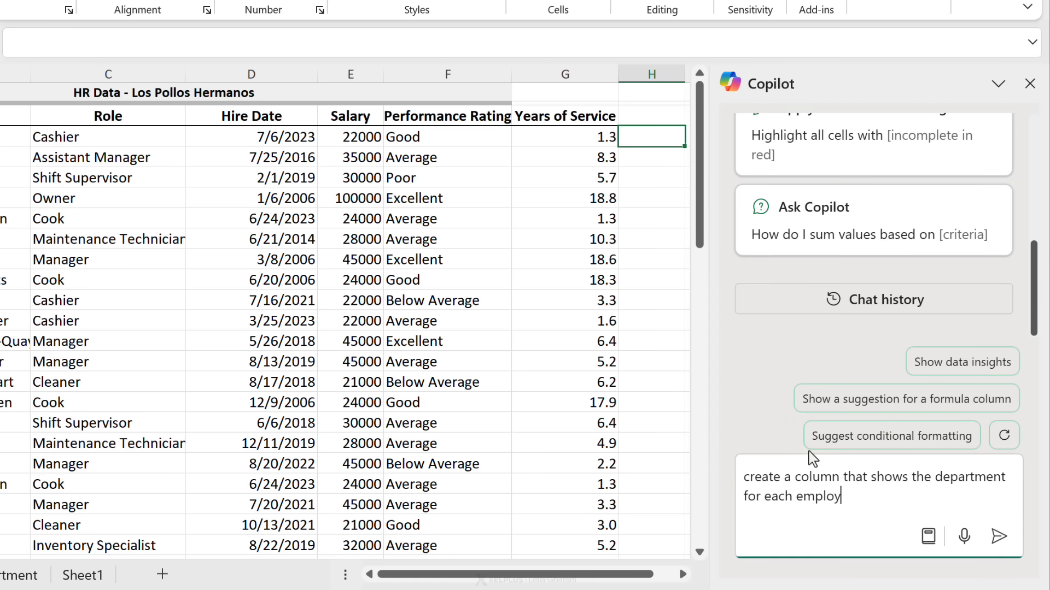
text(ee.)
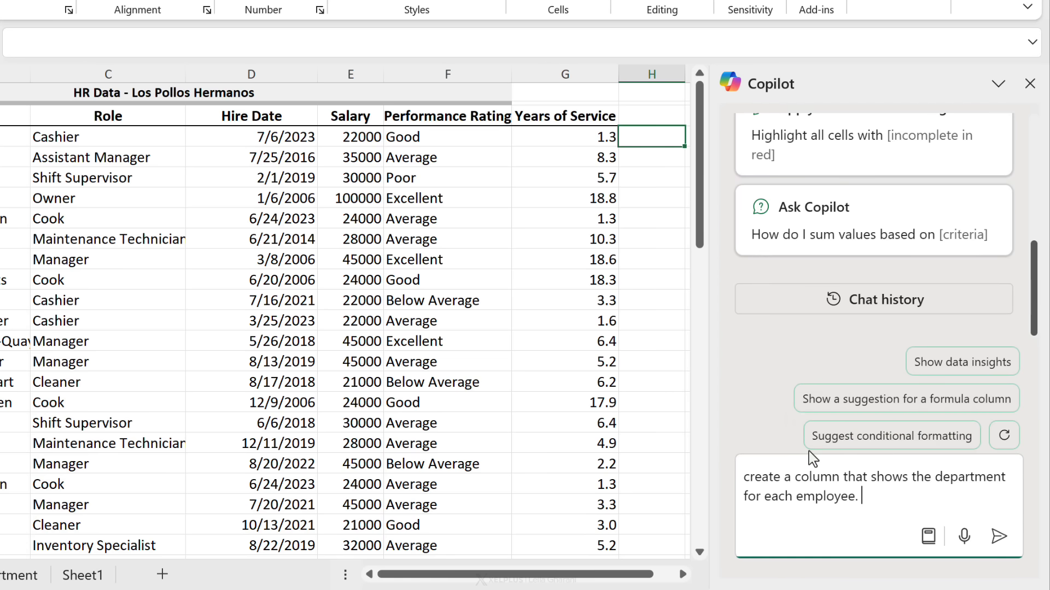
text(Lookup)
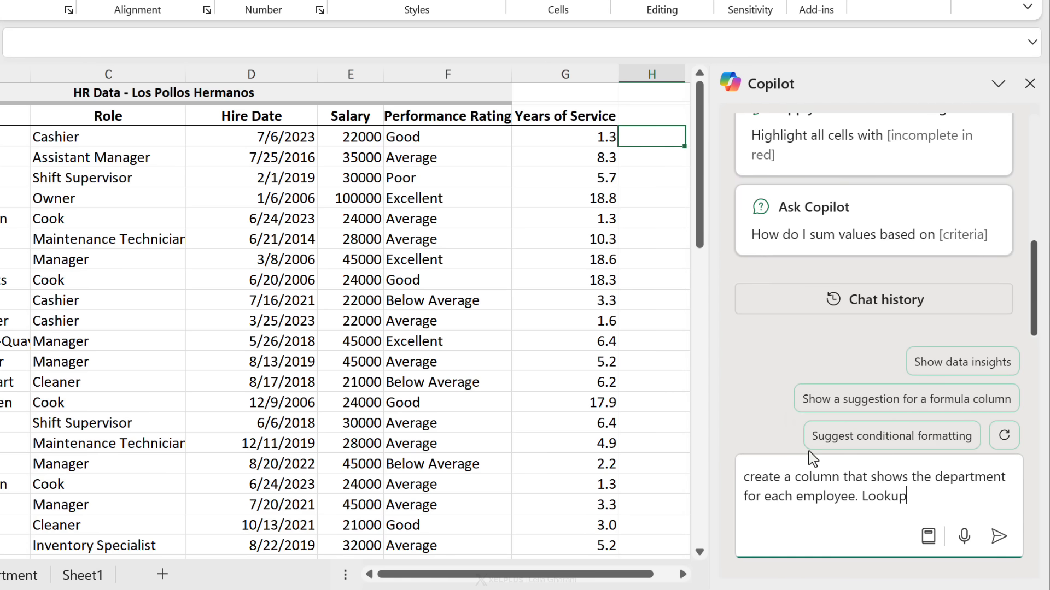
text(the d)
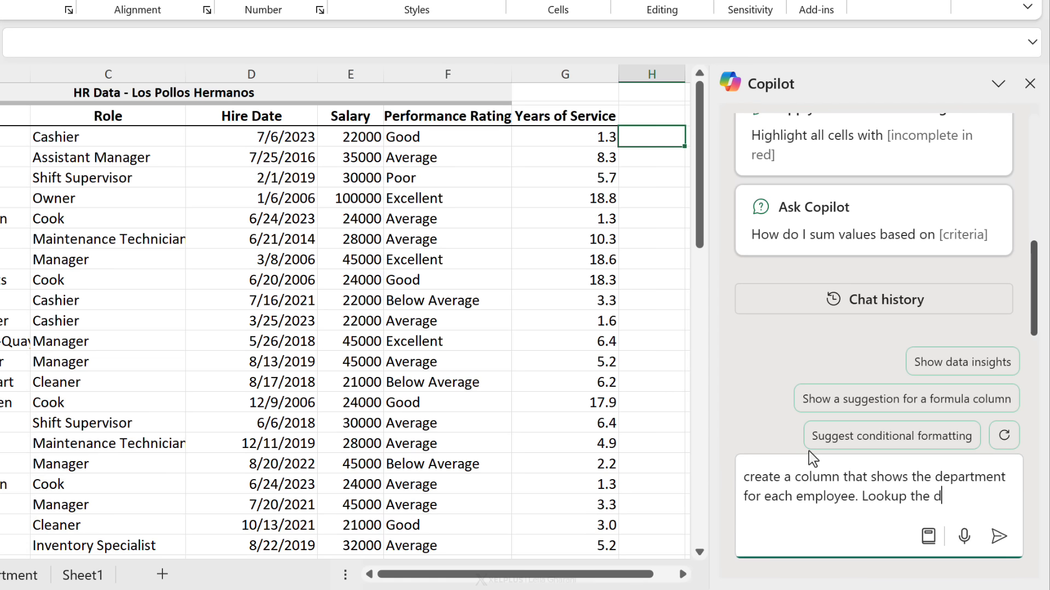
text(epartment from the)
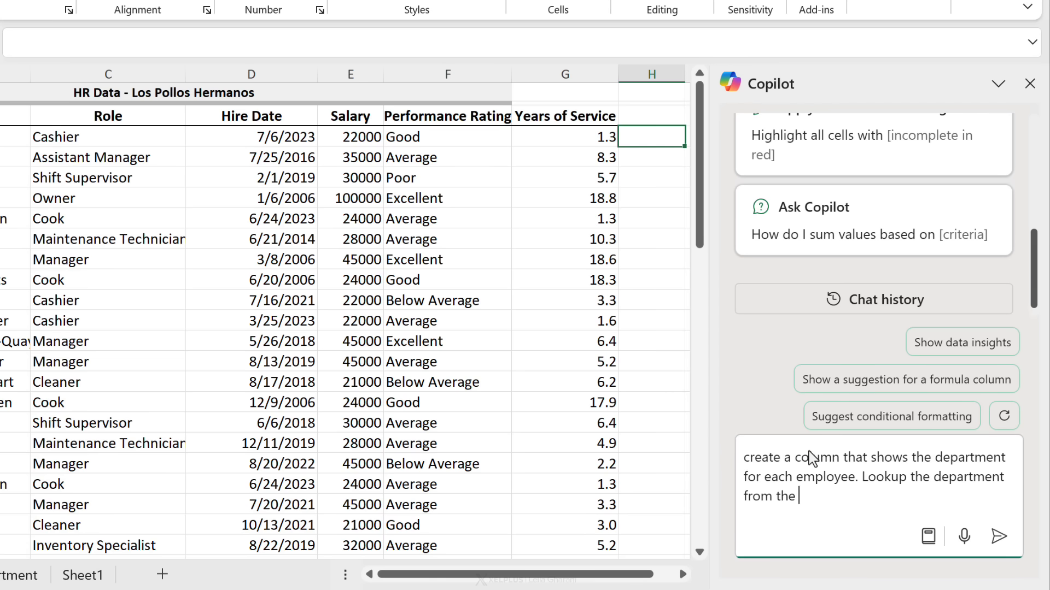
text(Department she)
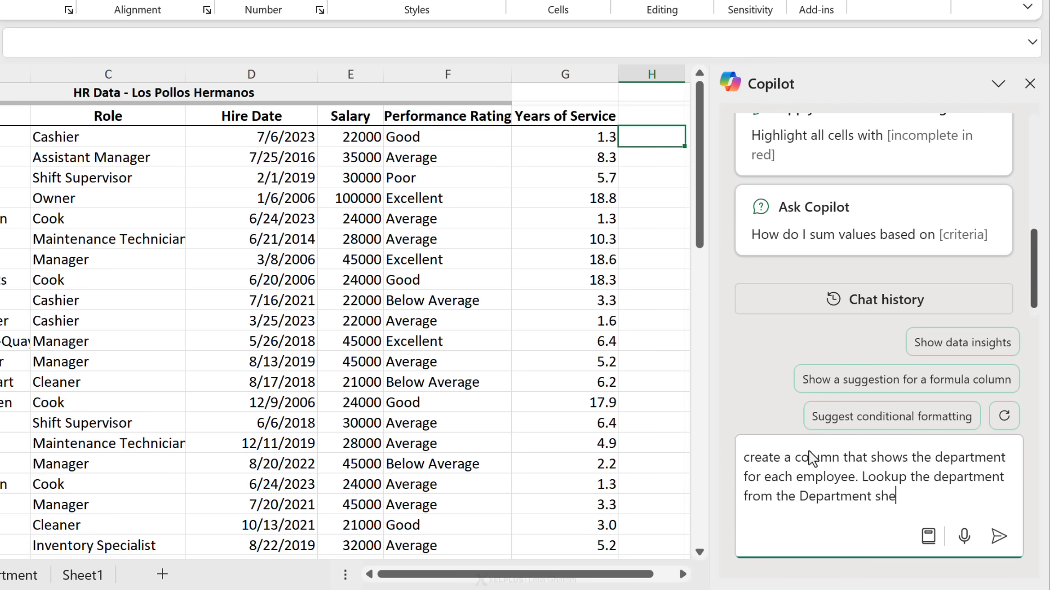
click(998, 536)
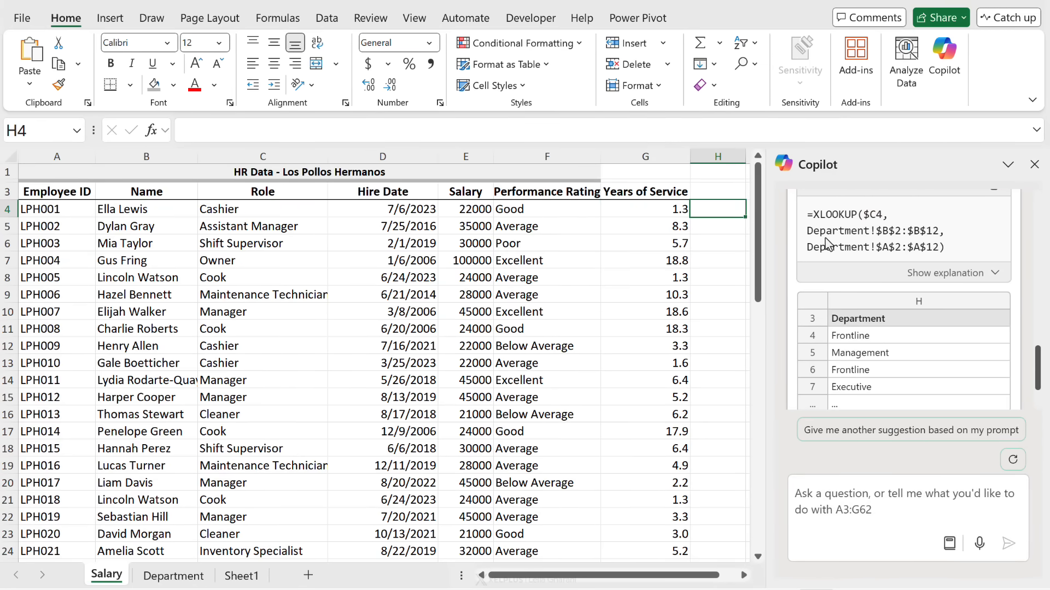
mouse_move(878, 236)
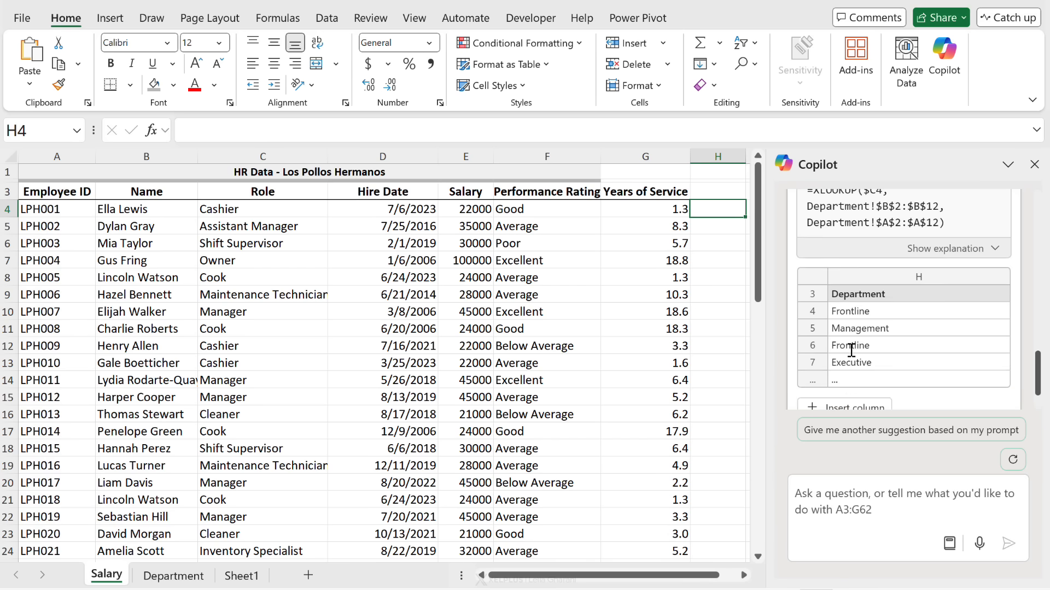
- Insert Copilot's suggested Department column into column H and inspect the XLOOKUP formula in H4
click(866, 406)
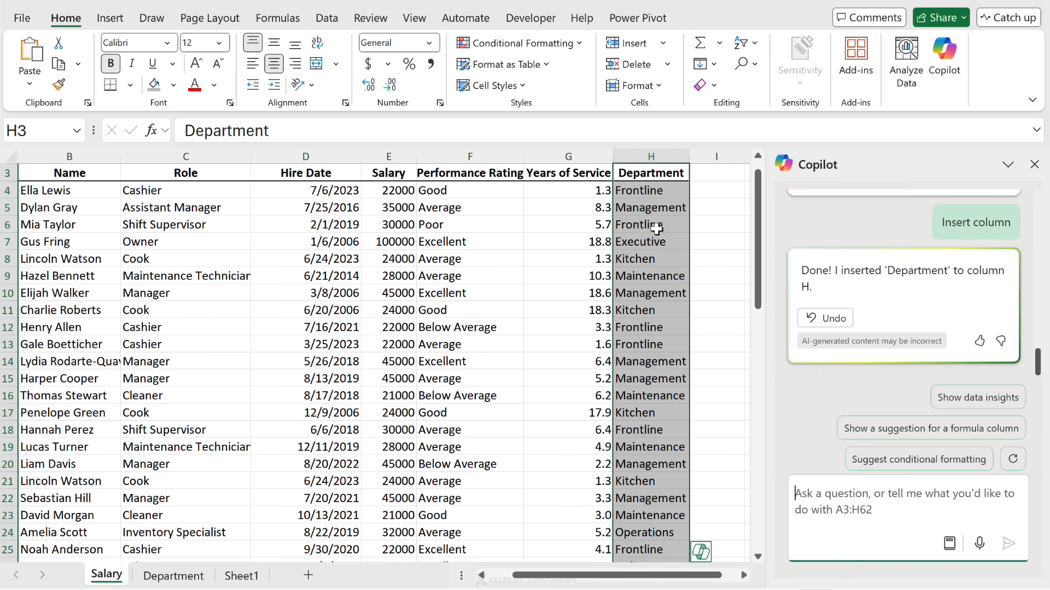
click(650, 190)
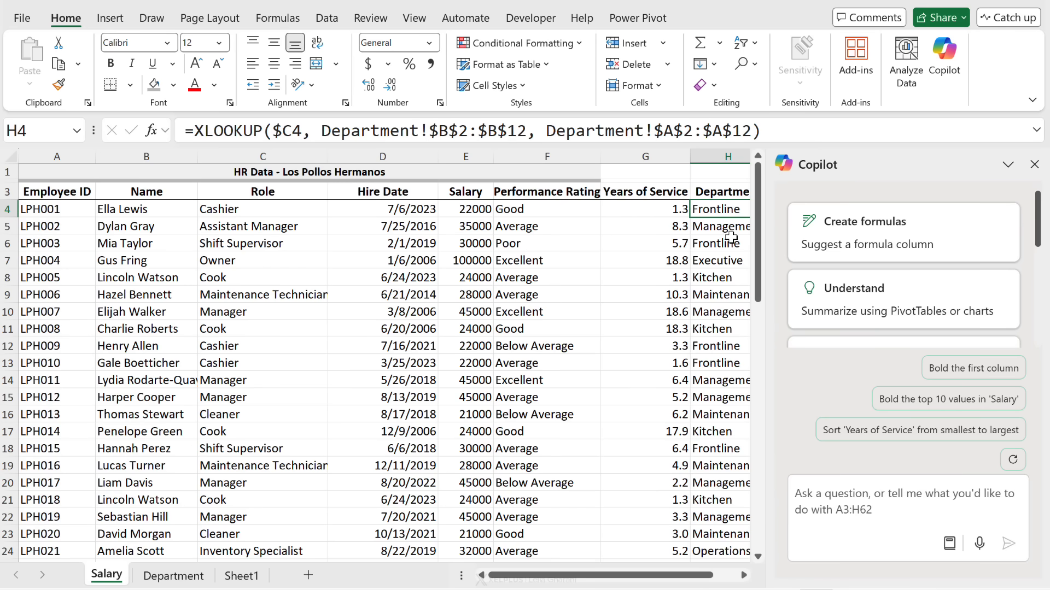
- Ask Copilot to highlight duplicate values in the Name column and review the proposed yellow-fill rule
click(146, 243)
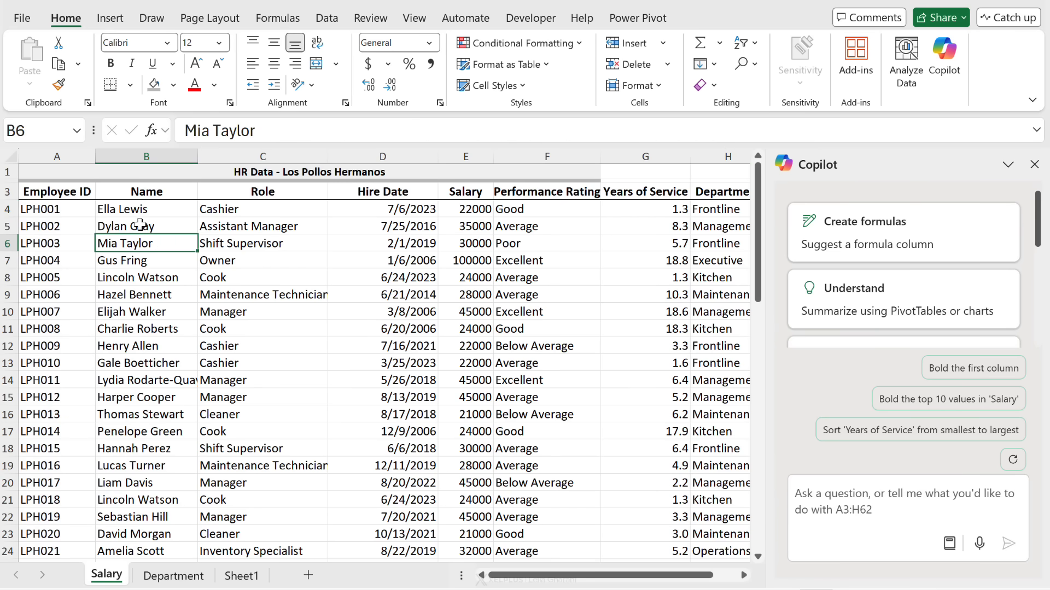
mouse_move(773, 449)
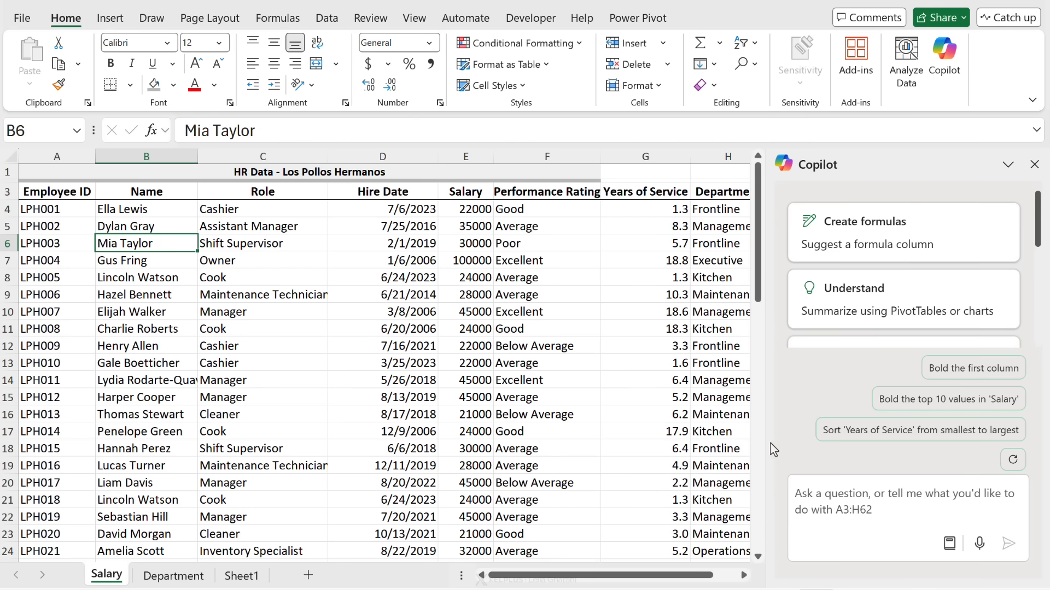
text(highlight d)
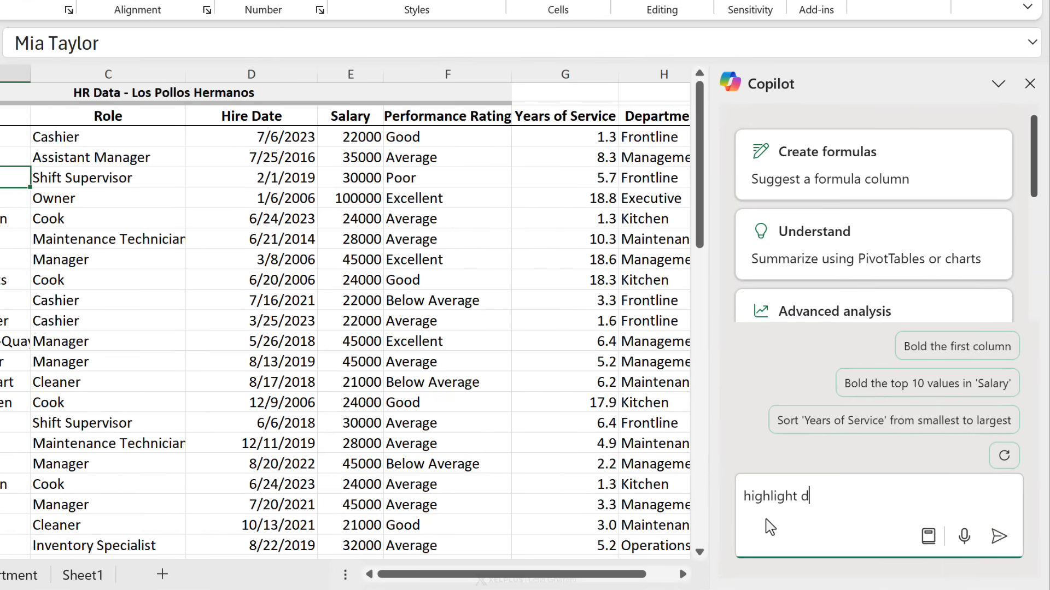
text(uplicate values in)
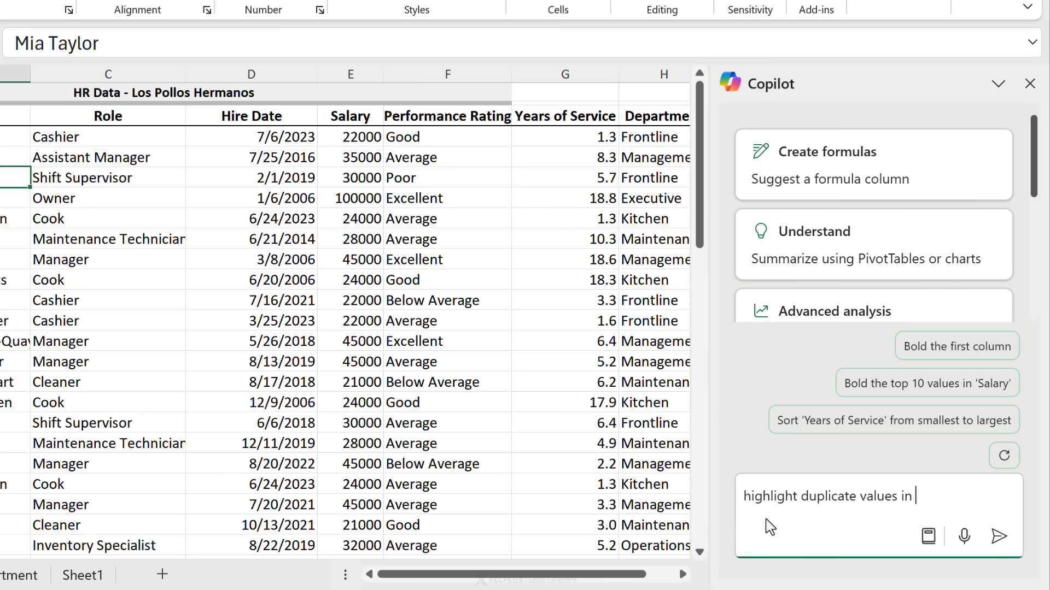
text(the name column)
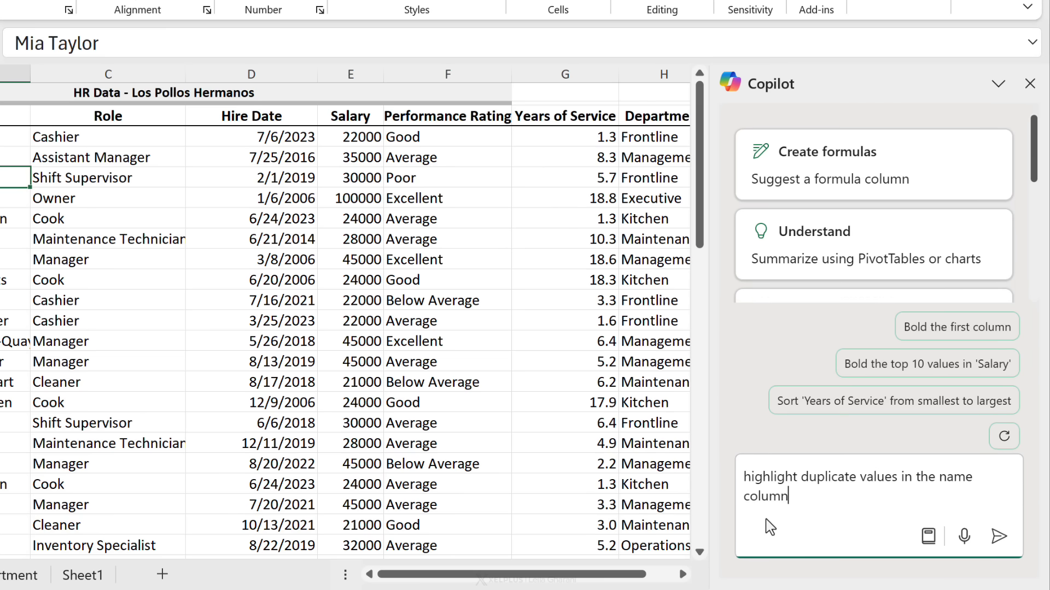
click(999, 535)
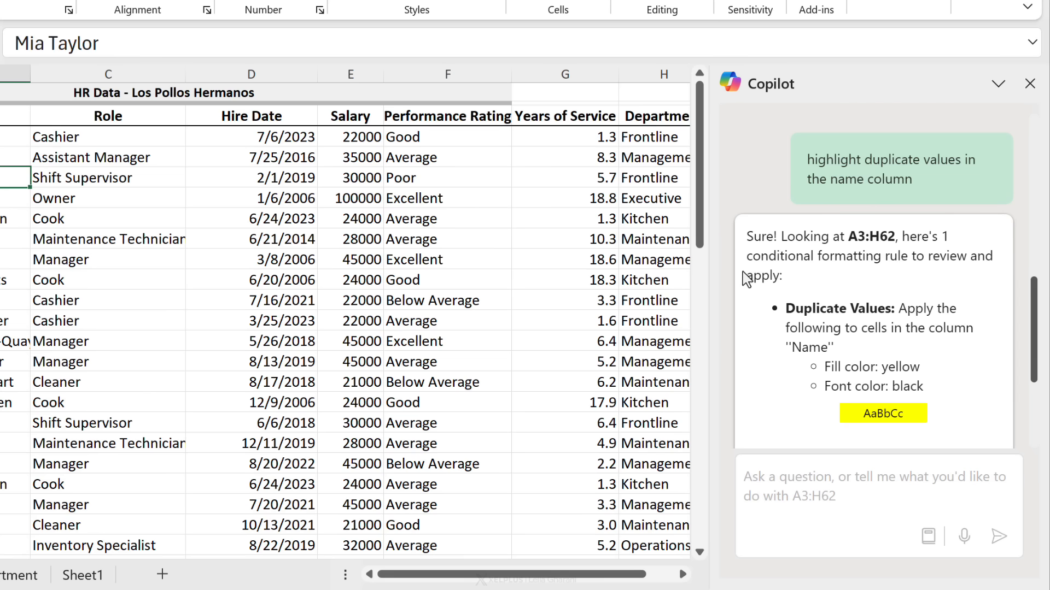
scroll(down, 3)
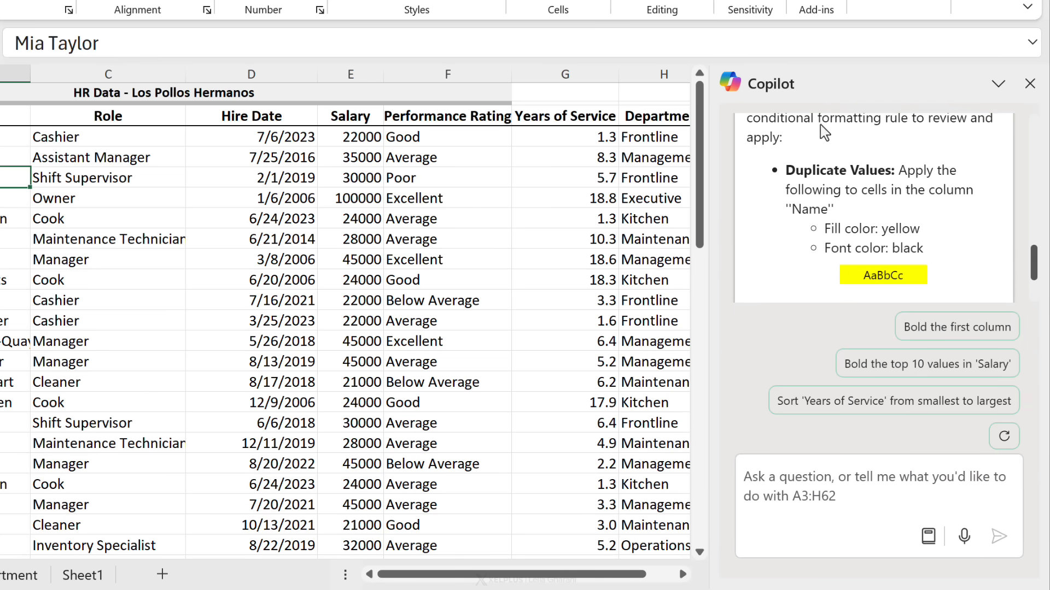
mouse_move(845, 281)
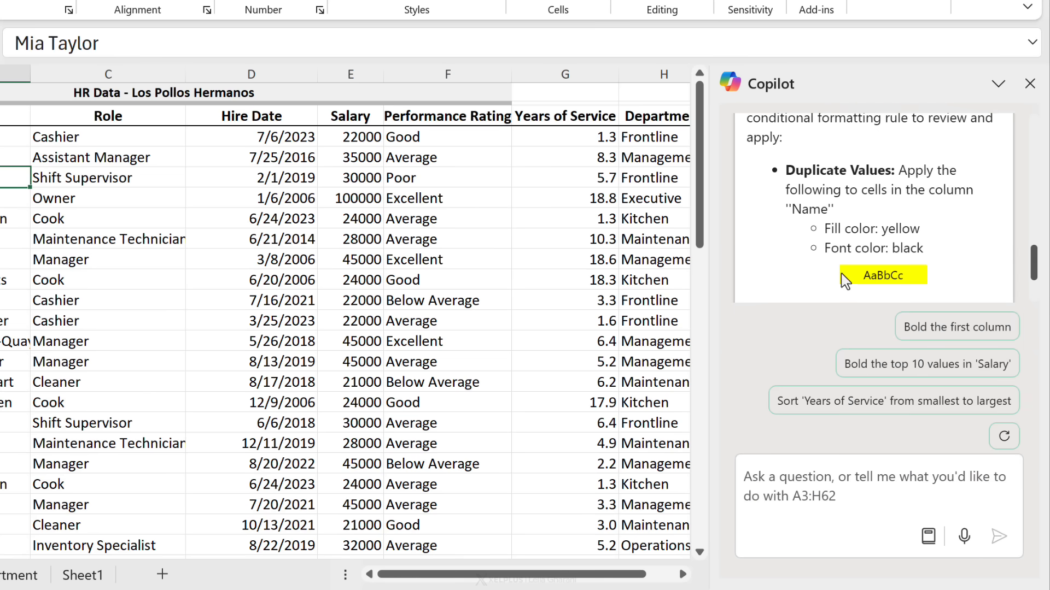
mouse_move(852, 265)
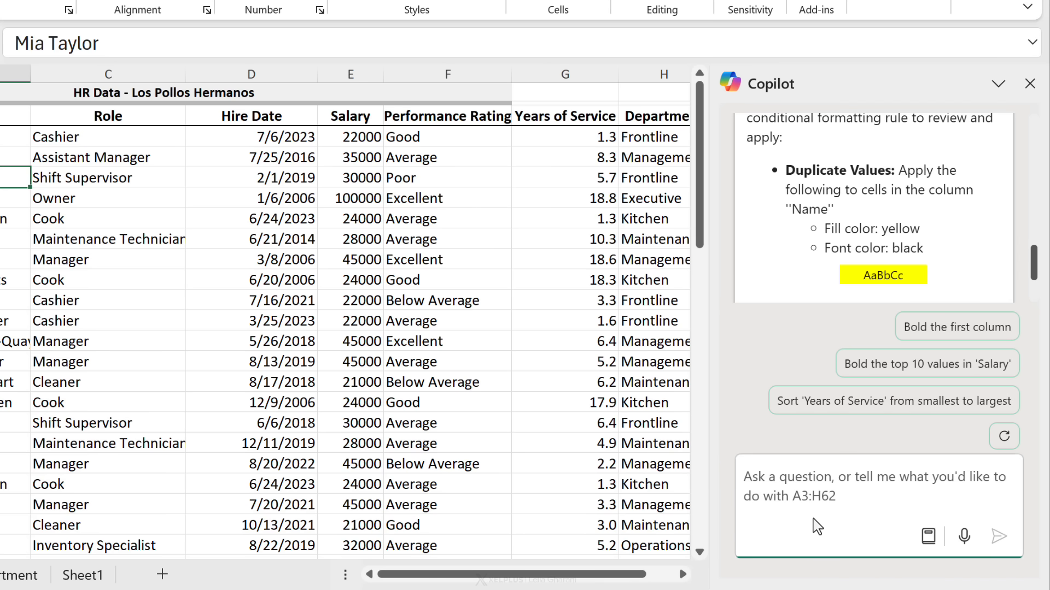
- Have Copilot change the duplicate-names rule to light orange fill and apply it to the Name column
text(change the)
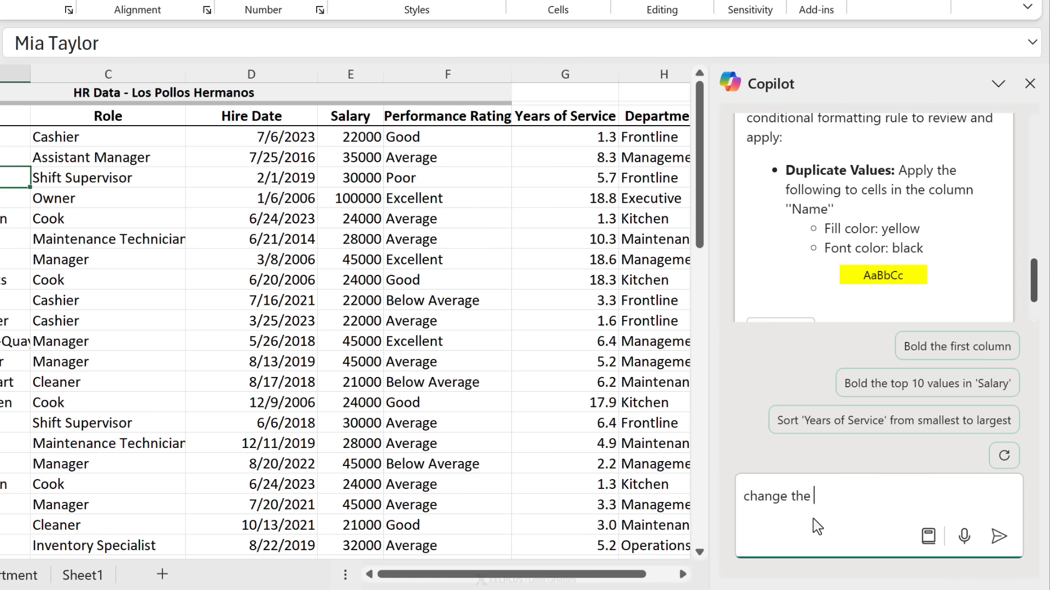
text(color to lig)
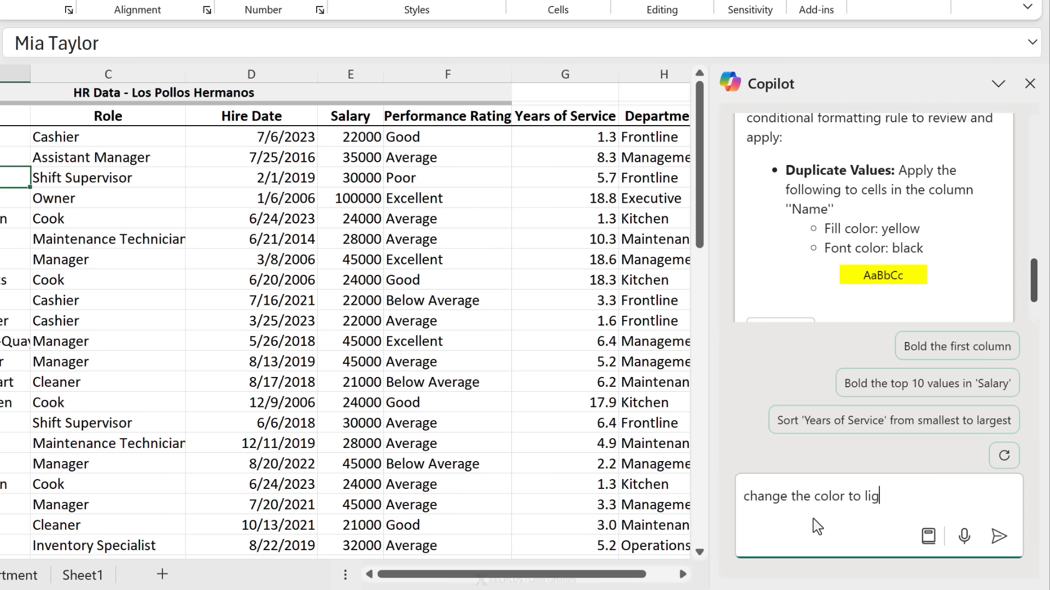
click(998, 536)
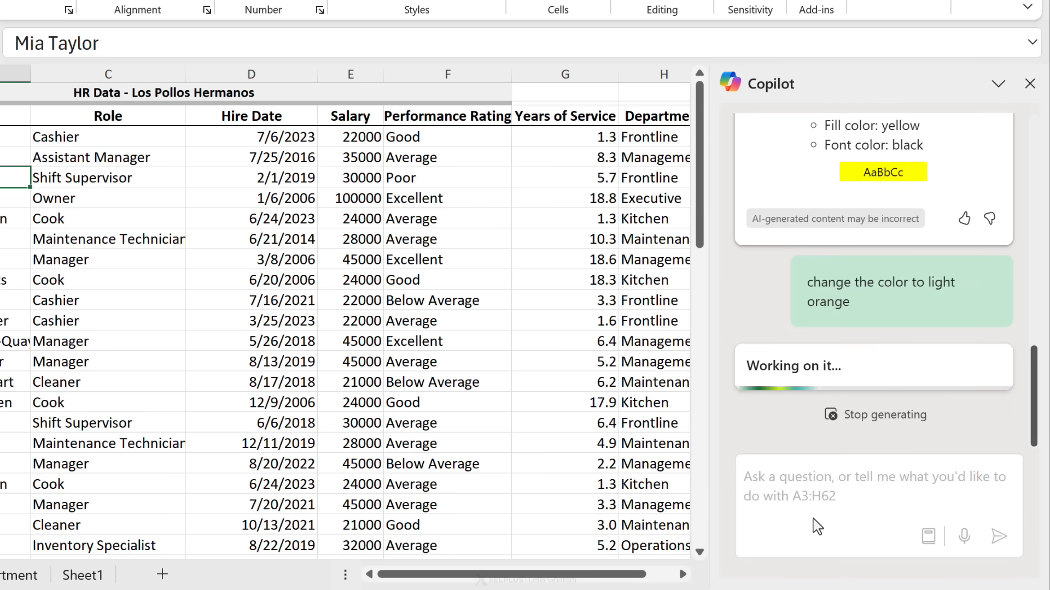
mouse_move(783, 284)
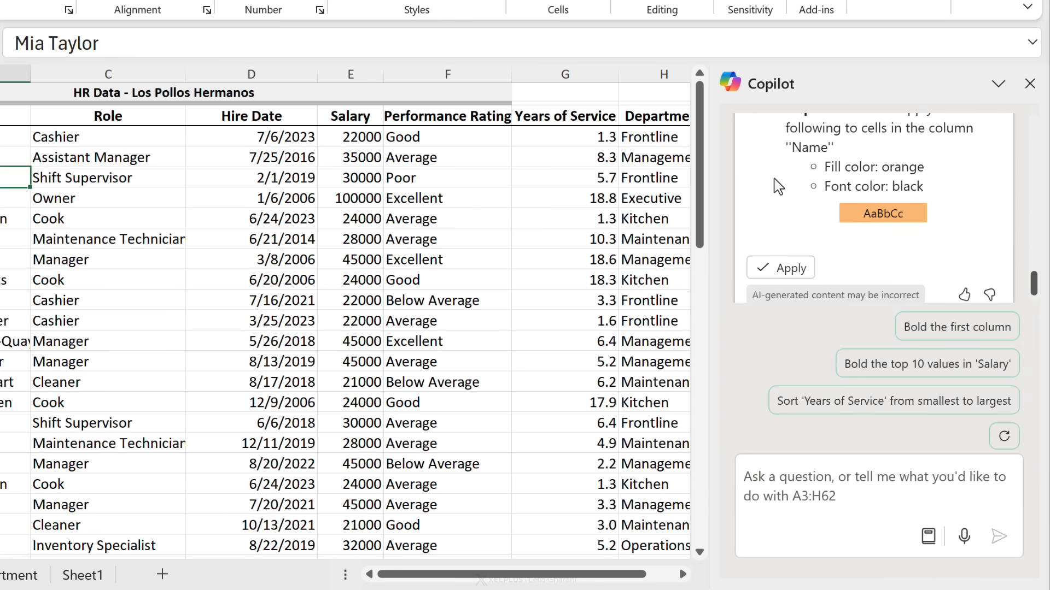
mouse_move(752, 163)
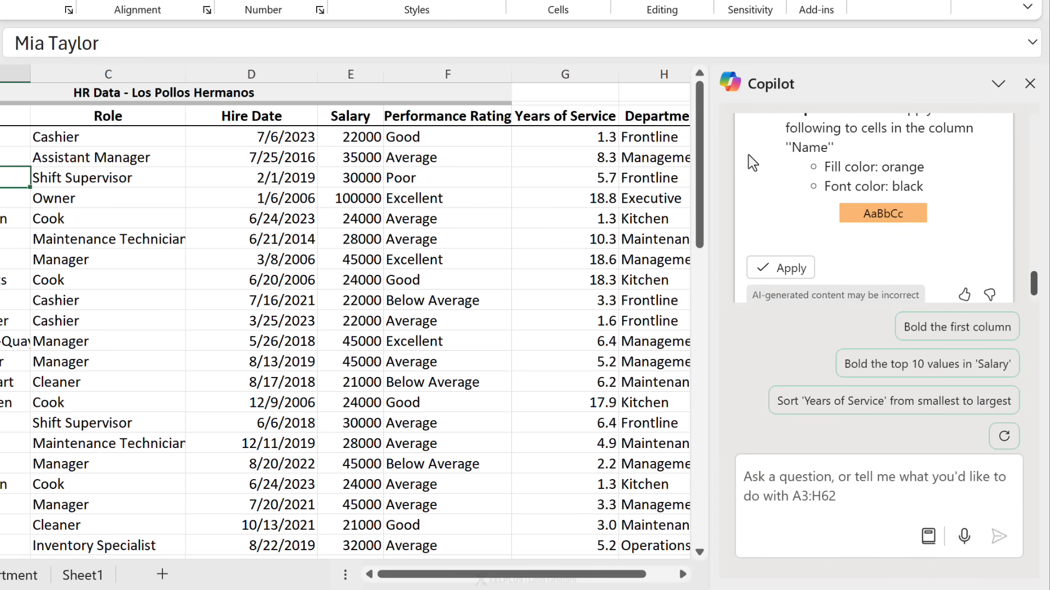
mouse_move(780, 267)
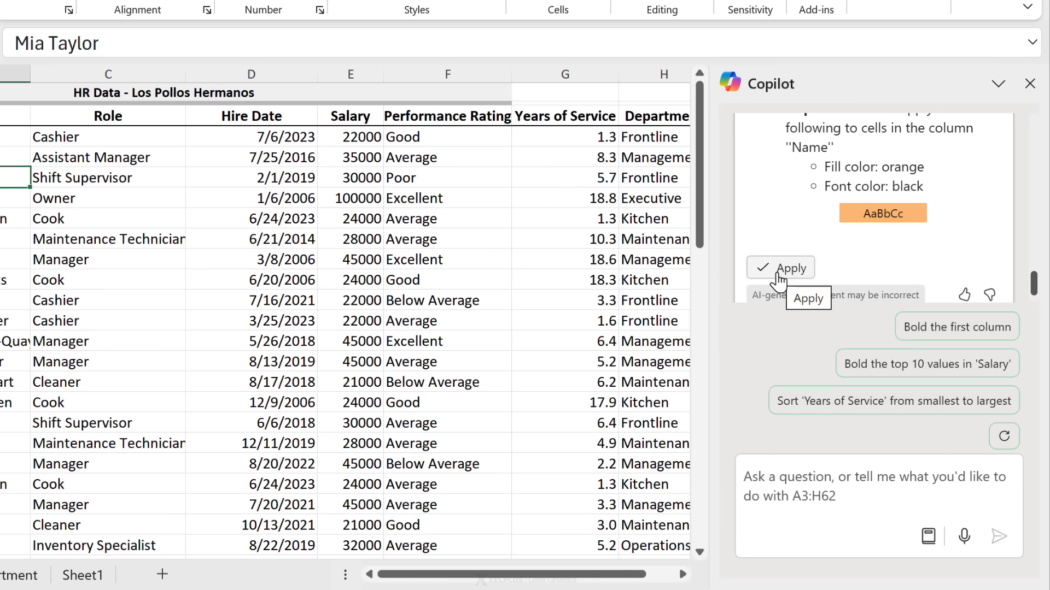
click(780, 267)
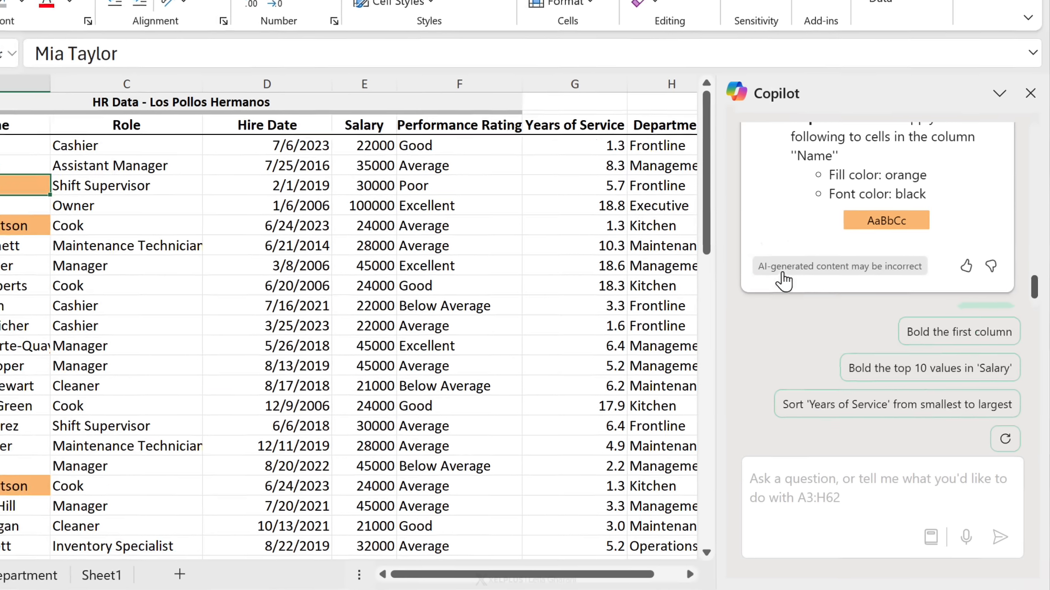
click(994, 246)
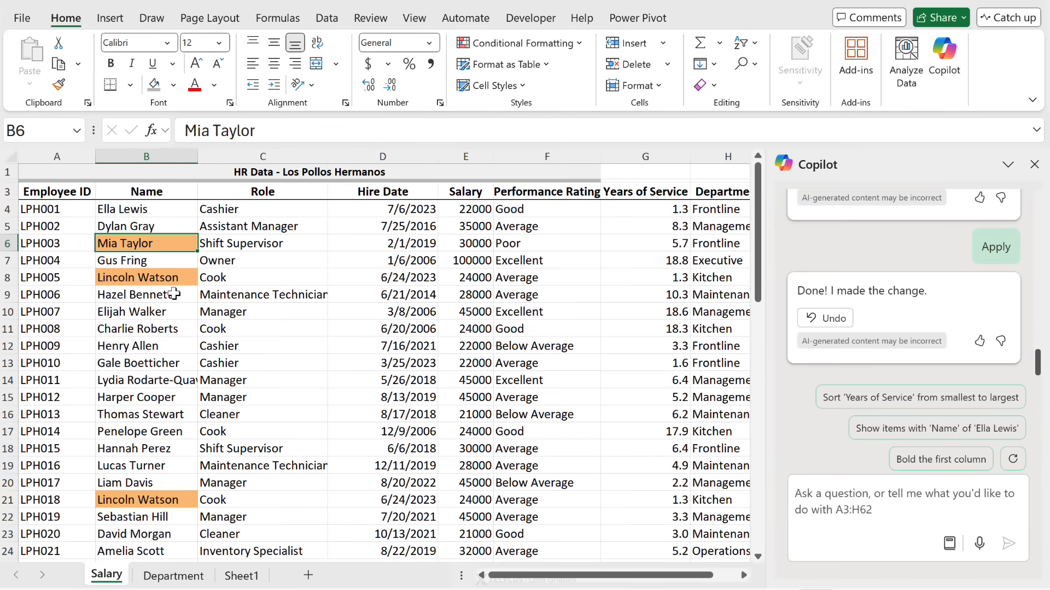
- Check the Department lookup formula and the Excellent rating in row 10
click(146, 500)
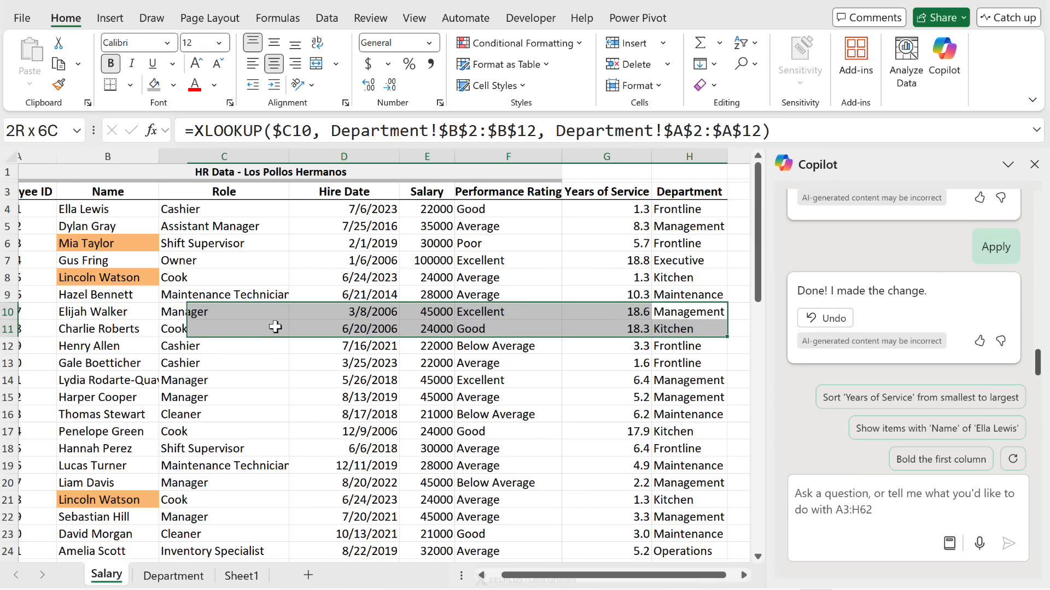
click(687, 312)
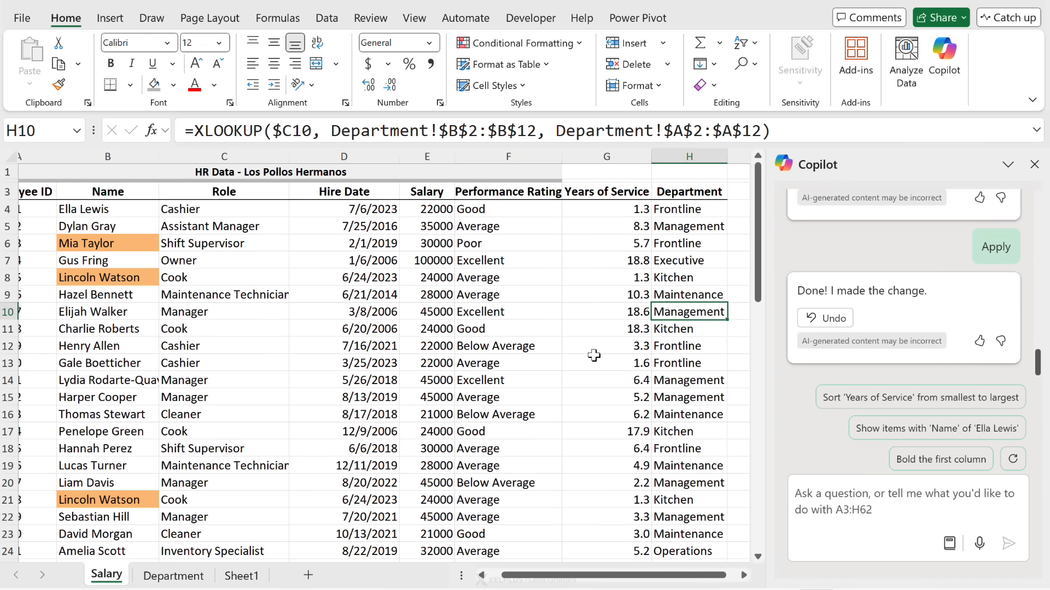
mouse_move(511, 391)
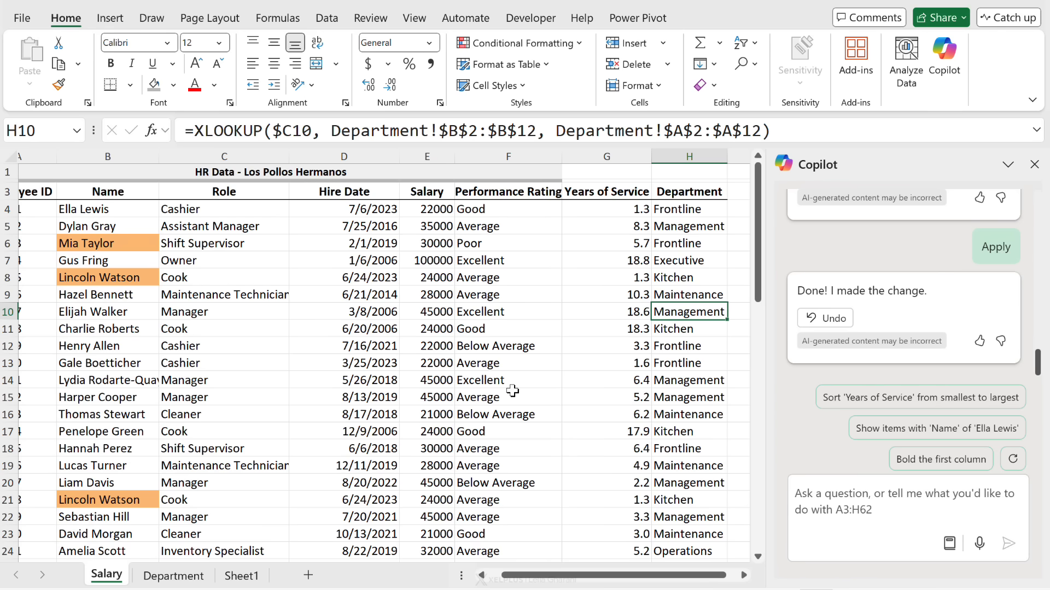
click(507, 312)
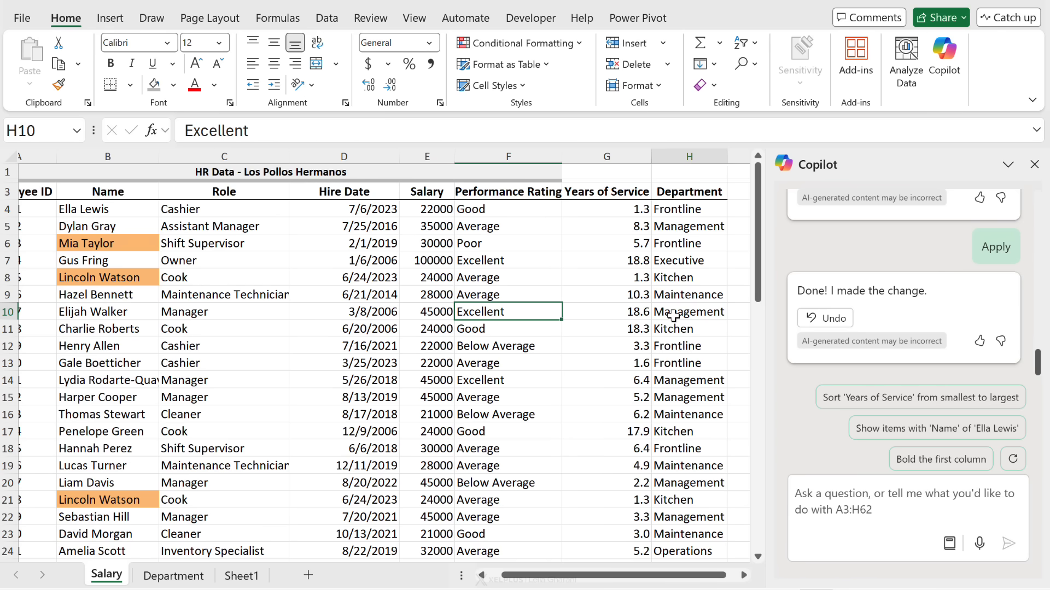
click(6, 312)
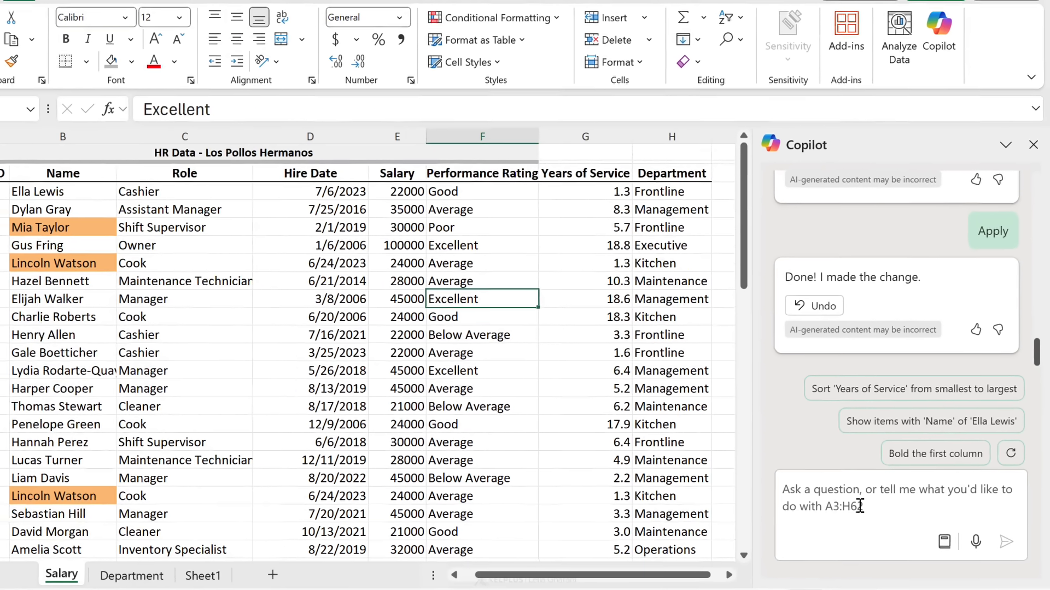
- Draft a Copilot request to highlight entire rows where performance is Excellent in light green
text(highlight the entire ro)
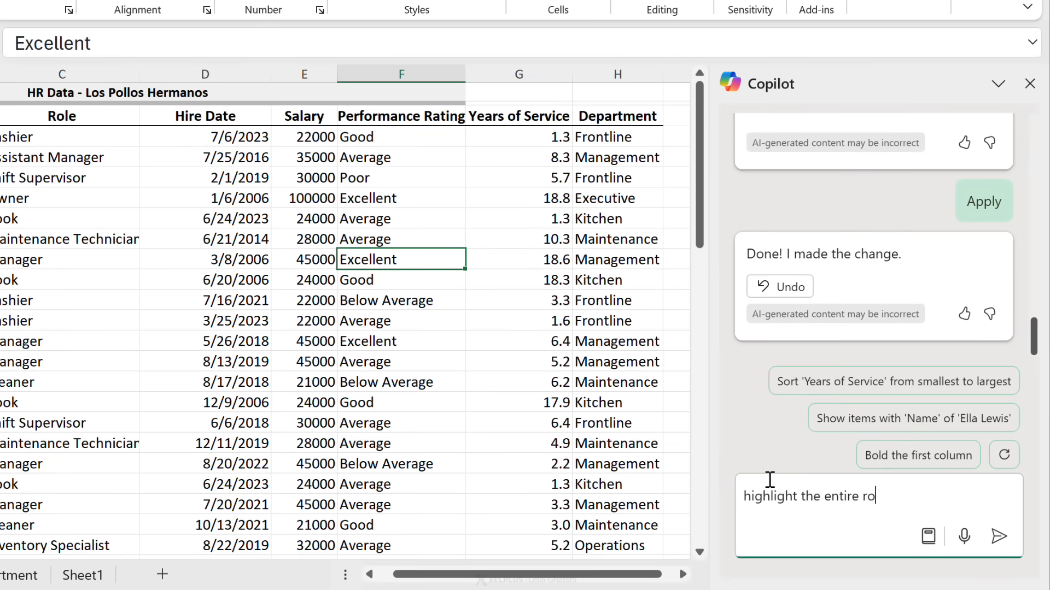
text(w where perform)
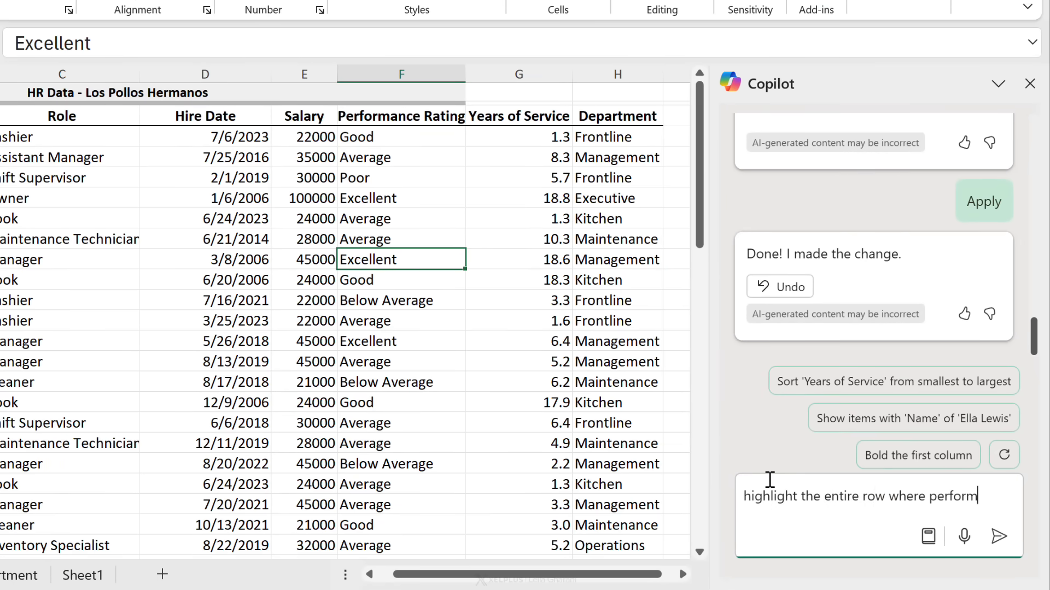
text(ance is Excellent)
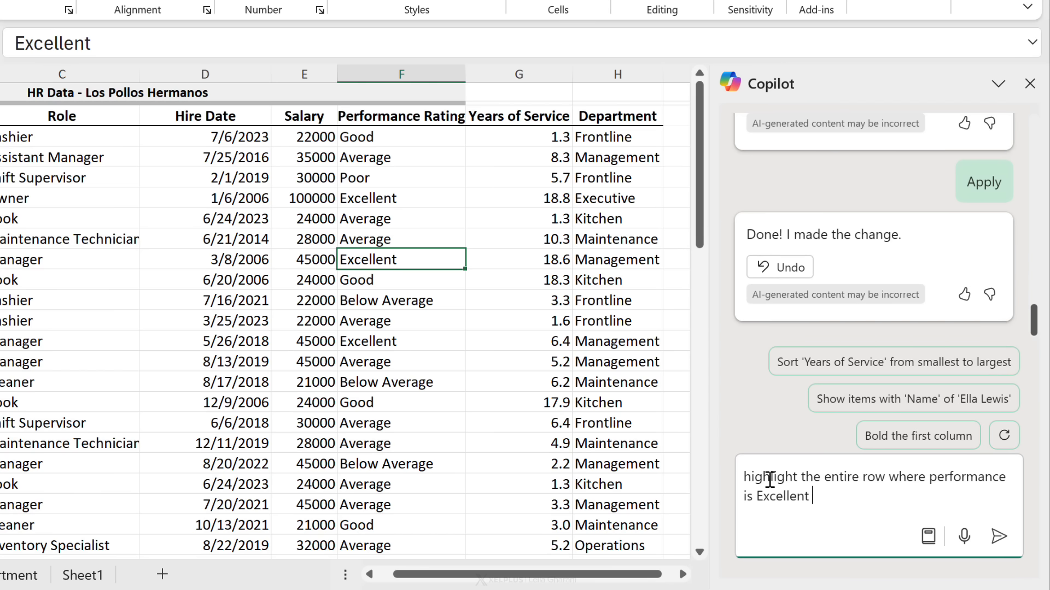
text(in light green.)
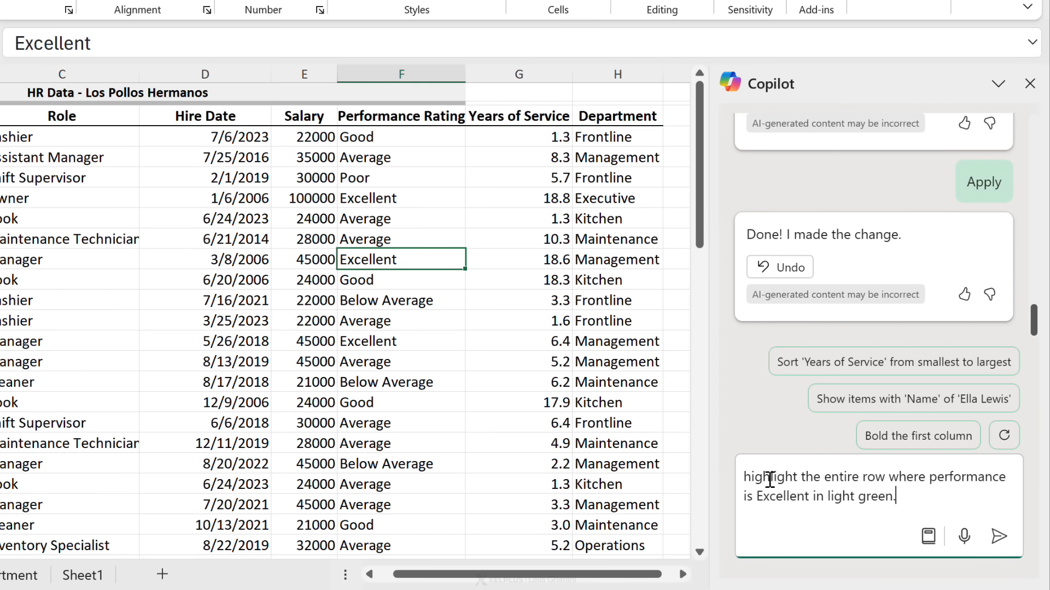
- Send the request, apply the =$F4="Excellent" green row rule and verify Excellent rows like Gus Fring's are filled
click(999, 536)
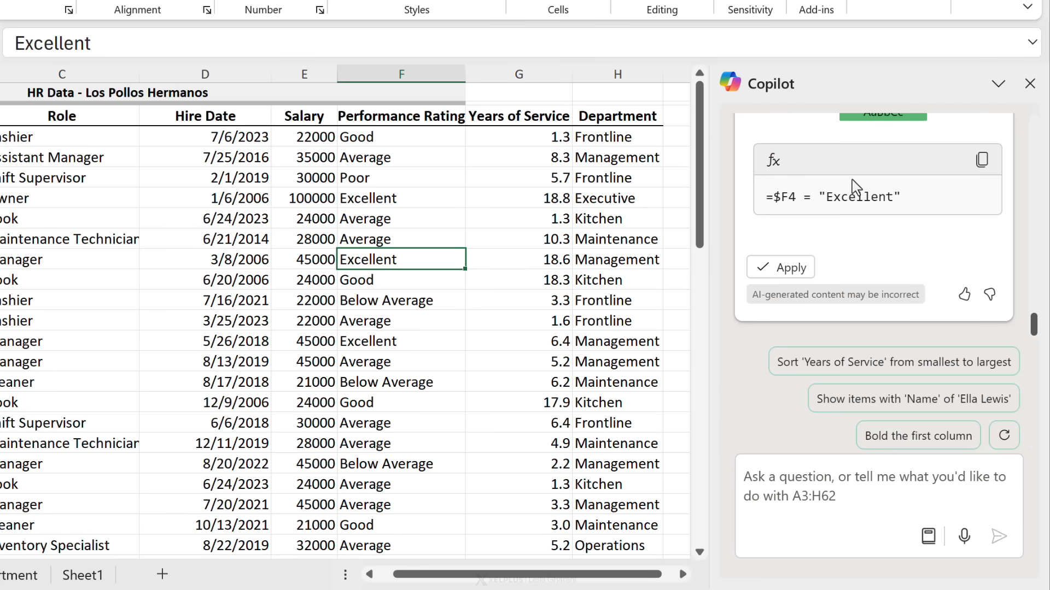
click(778, 267)
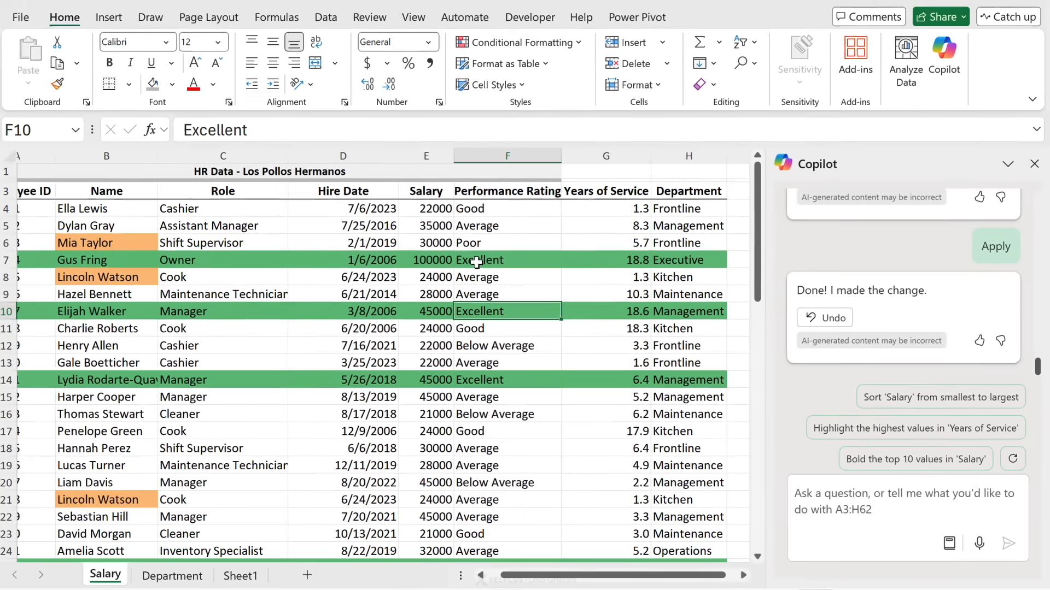
click(506, 261)
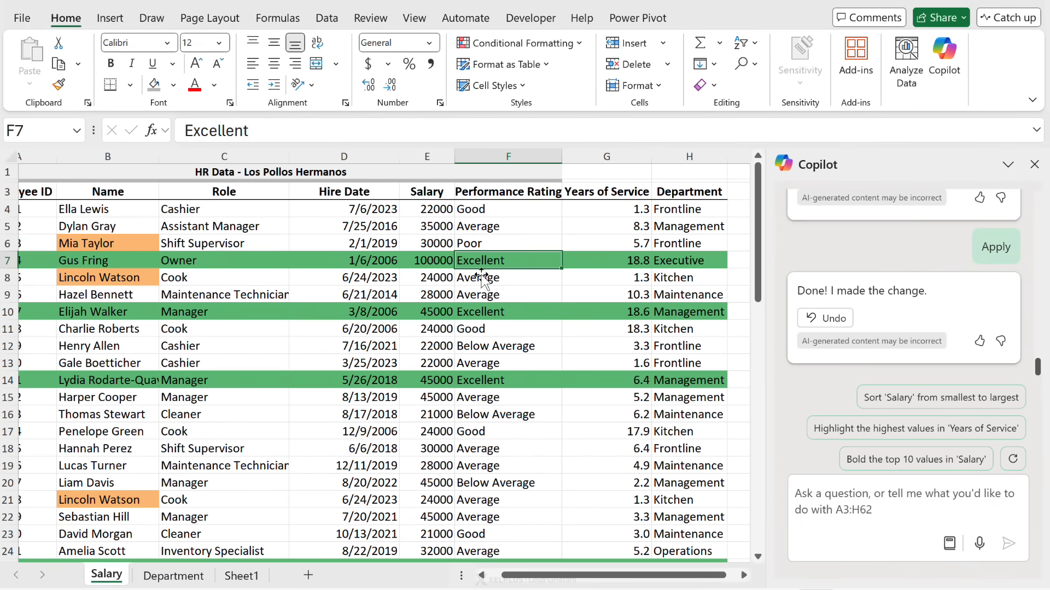
scroll(down, 3)
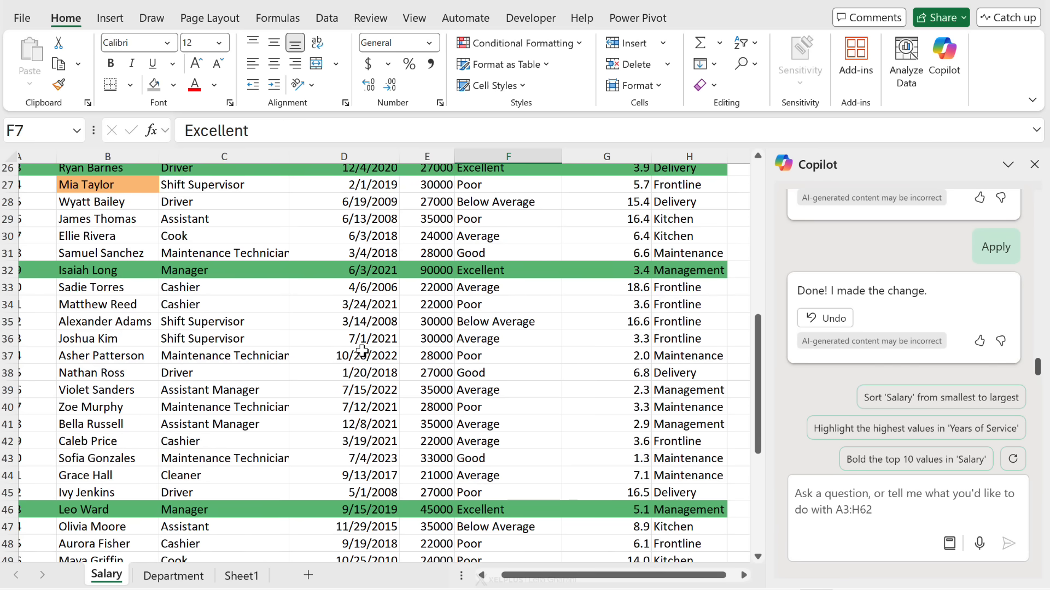
scroll(down, 3)
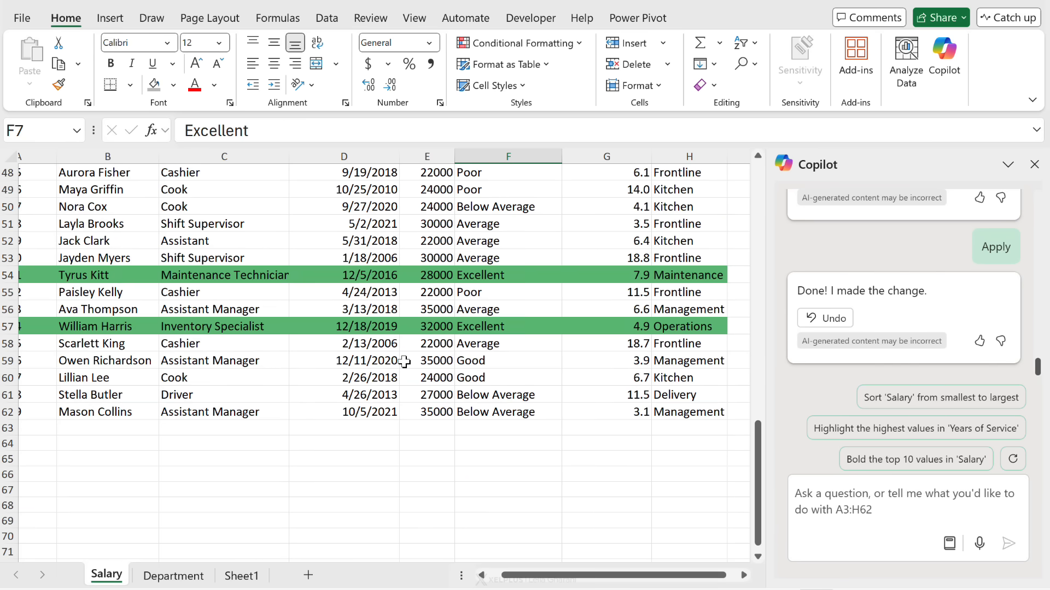